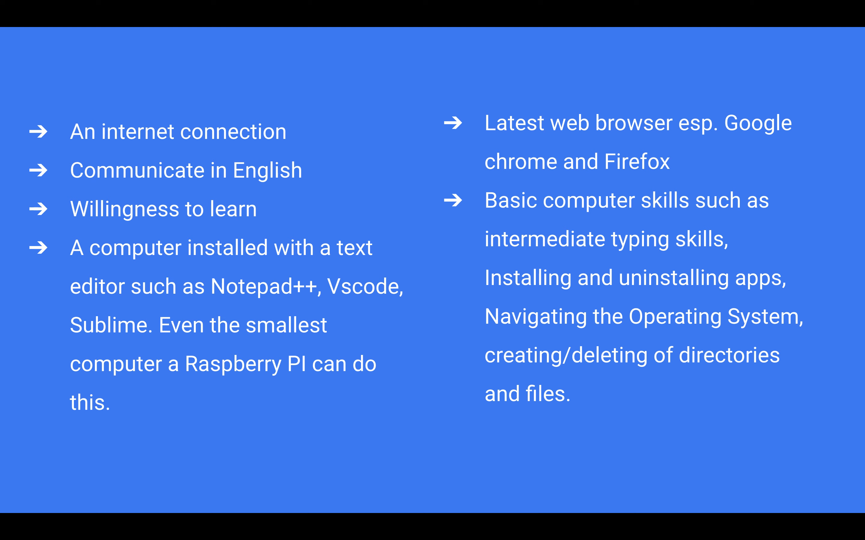
Step: Create a new untitled file from the Welcome page and begin its first tag with '<'
key("right")
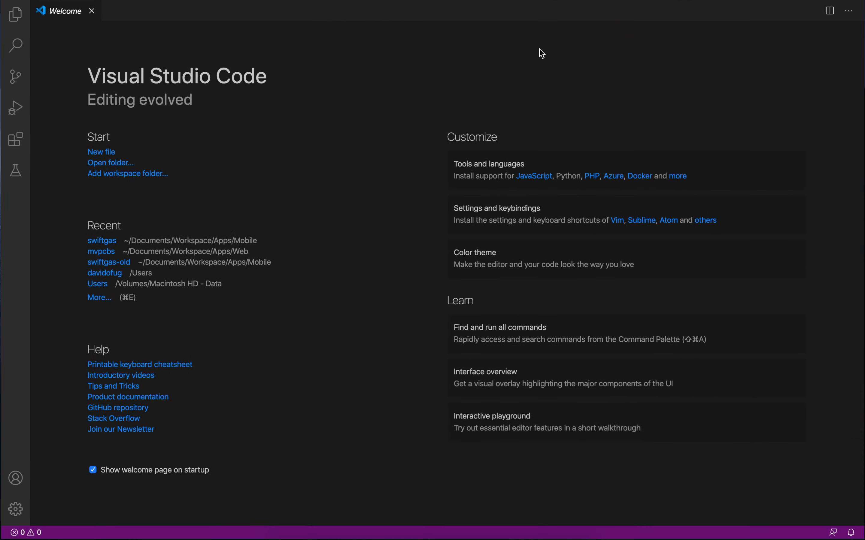
mouse_move(235, 176)
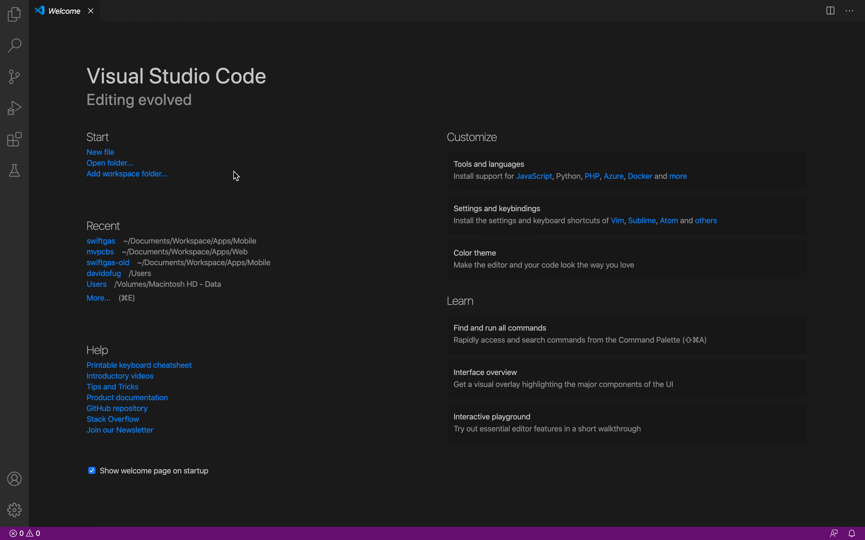
mouse_move(101, 143)
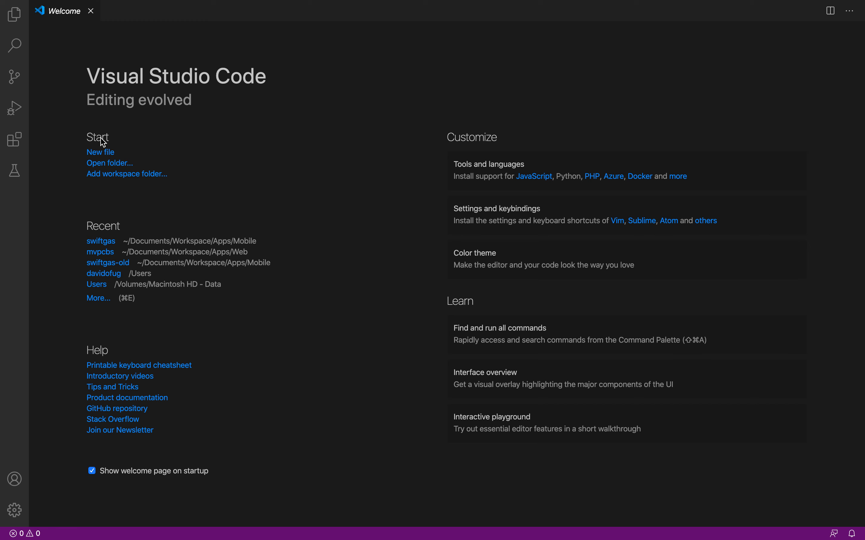
mouse_move(102, 154)
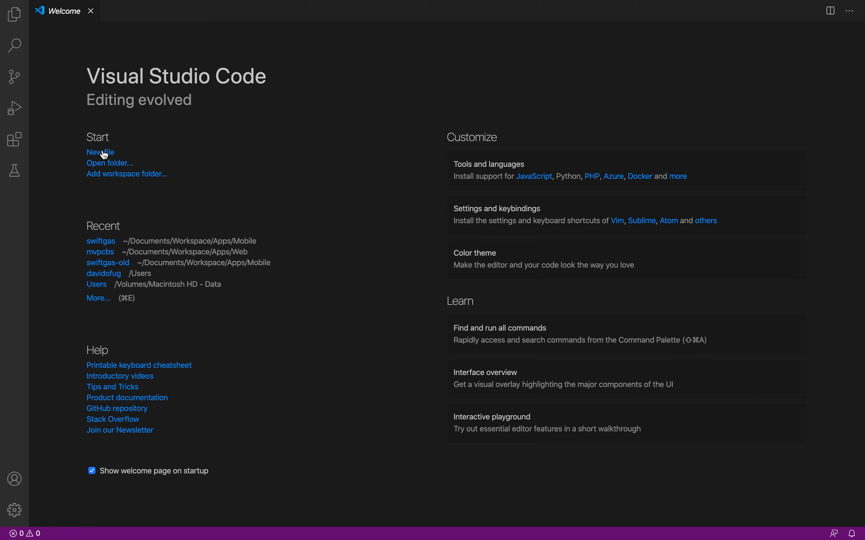
left_click(100, 151)
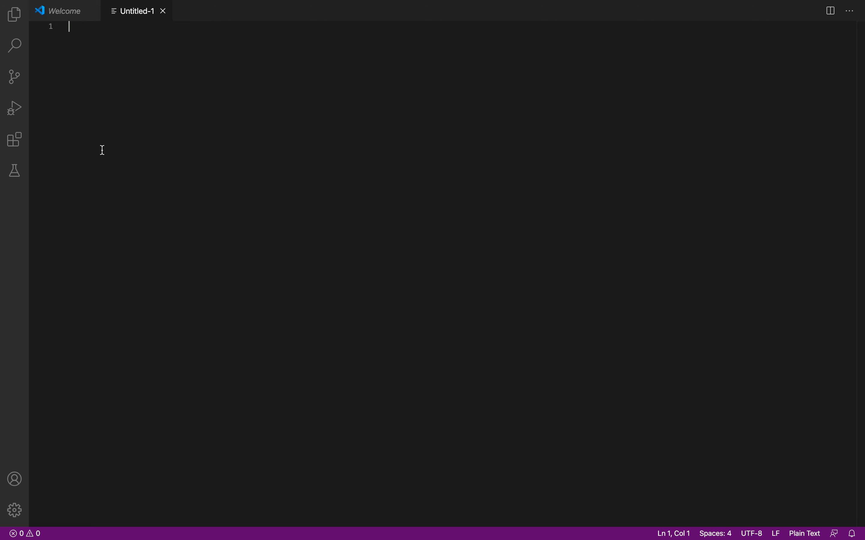
type("<")
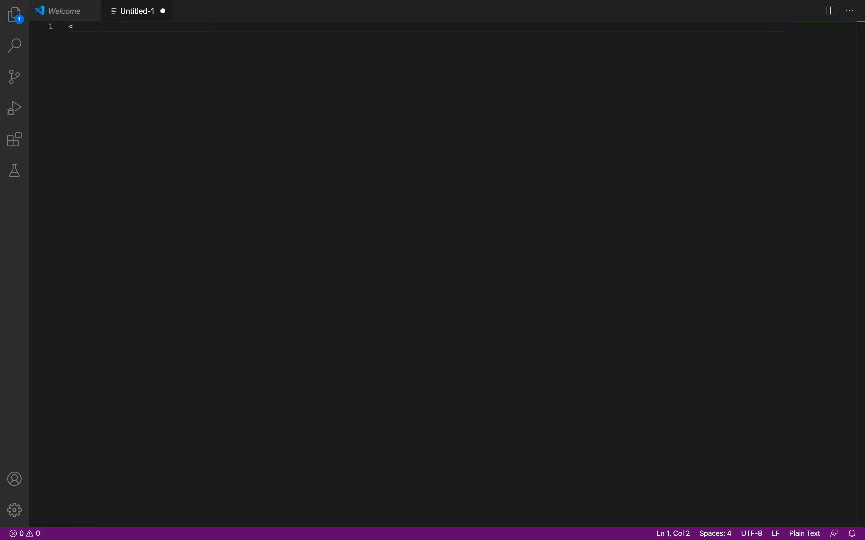
Step: Finish line 1 as the HTML comment <!-- Comment tag -->
type("!--")
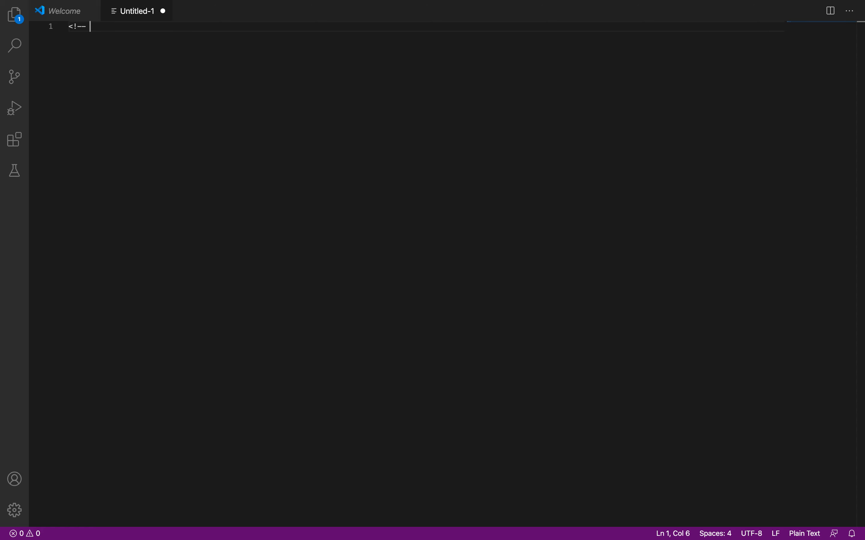
type("d")
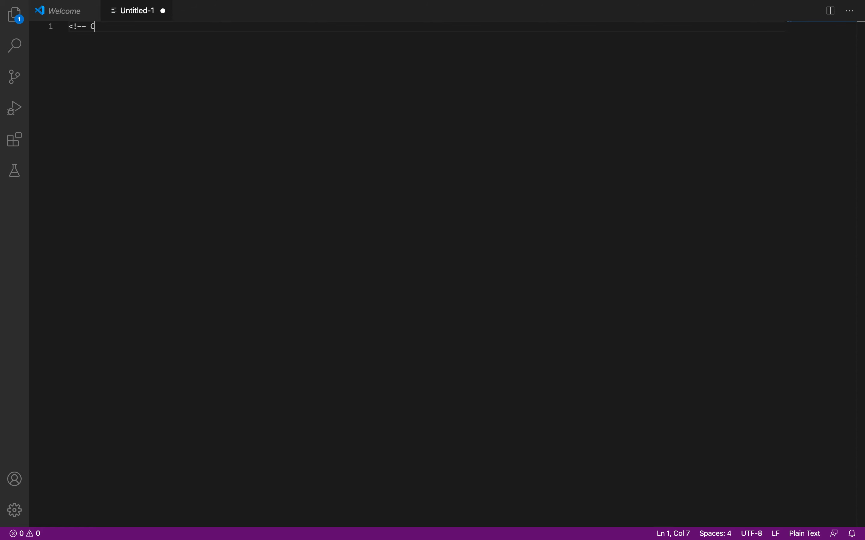
type("omment tag")
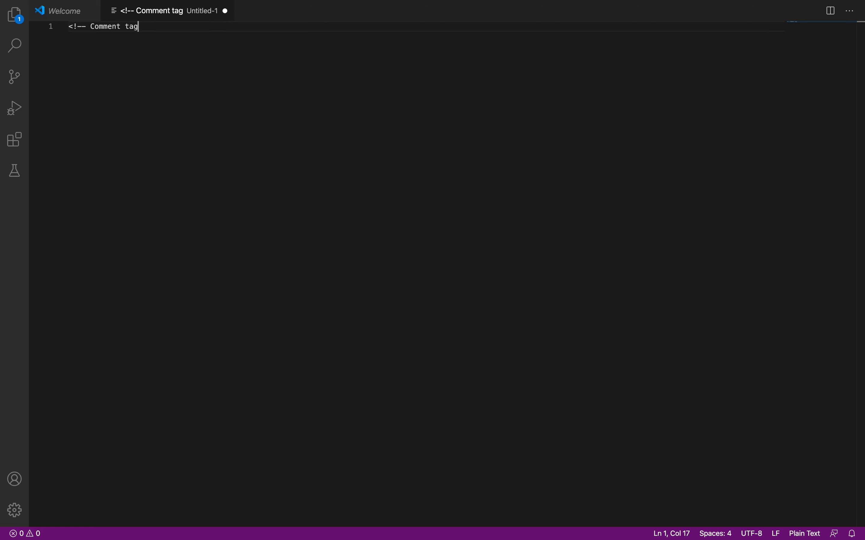
type("-->")
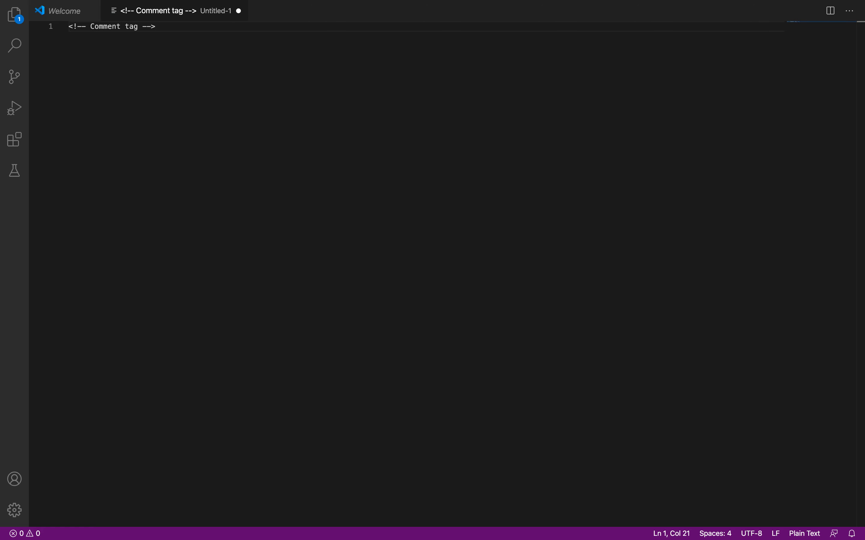
mouse_move(176, 59)
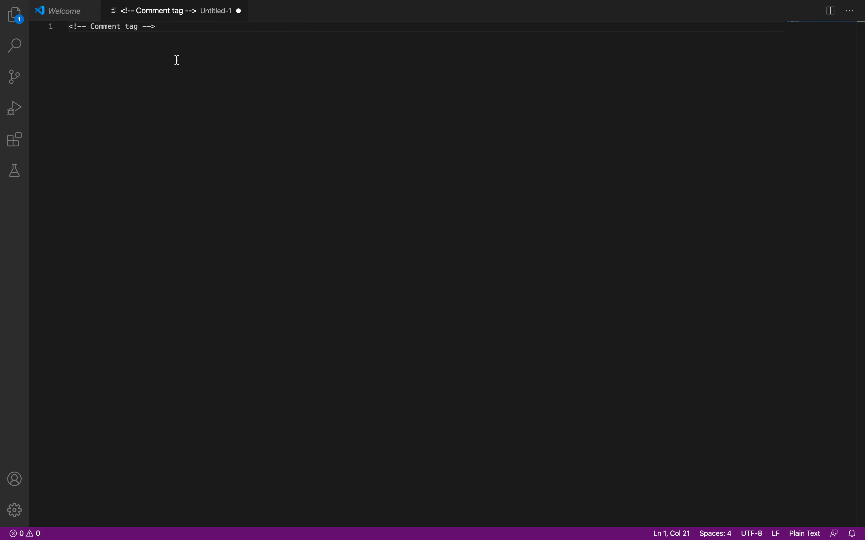
mouse_move(172, 20)
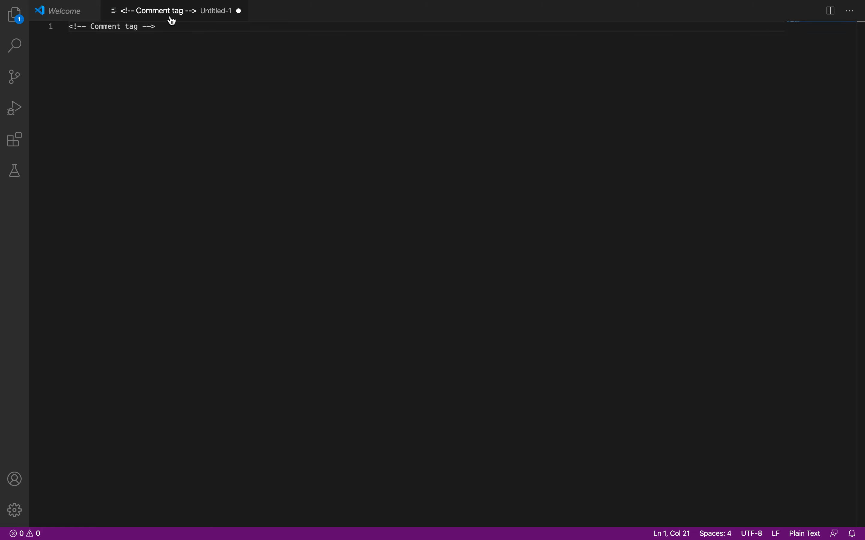
mouse_move(159, 10)
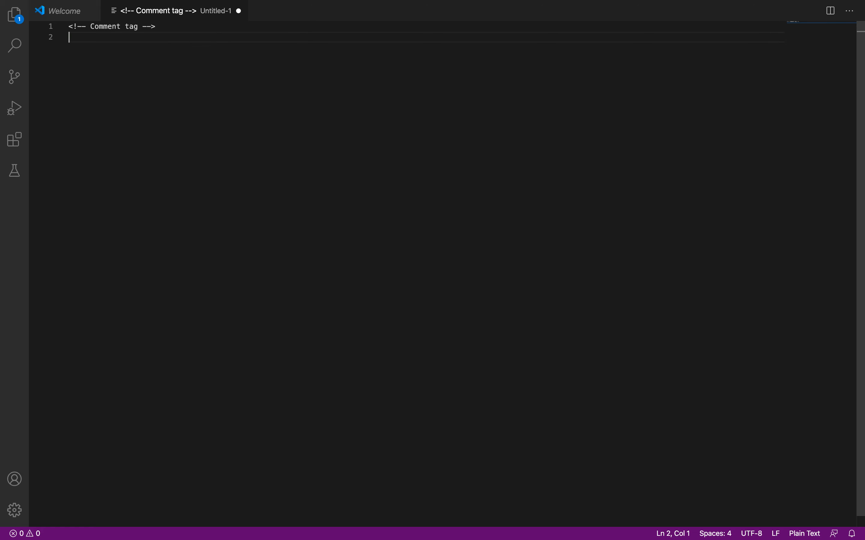
Step: Add a second comment line <!-- This is my first web page --> below it
type("<!")
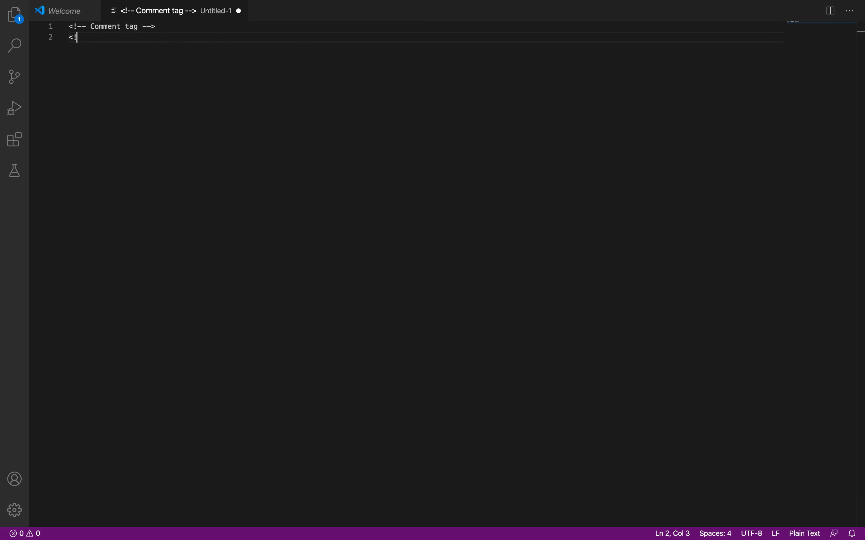
type("-- This")
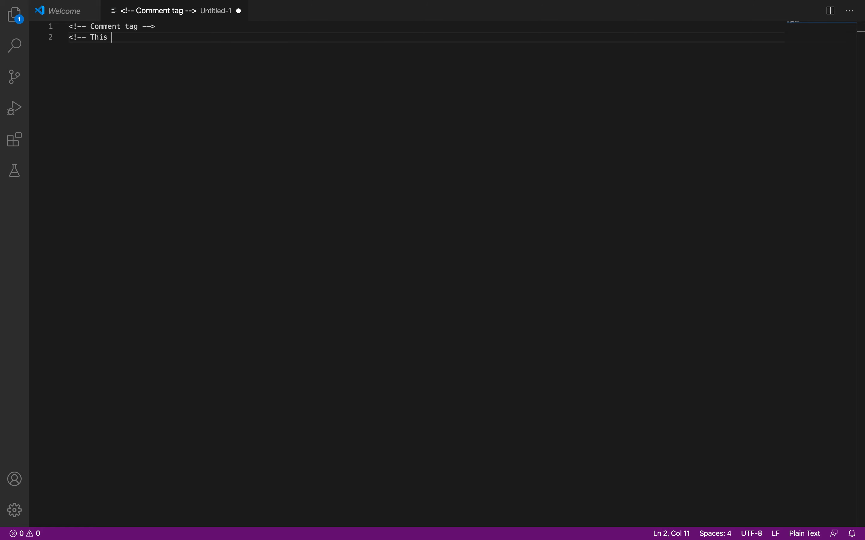
type("is my")
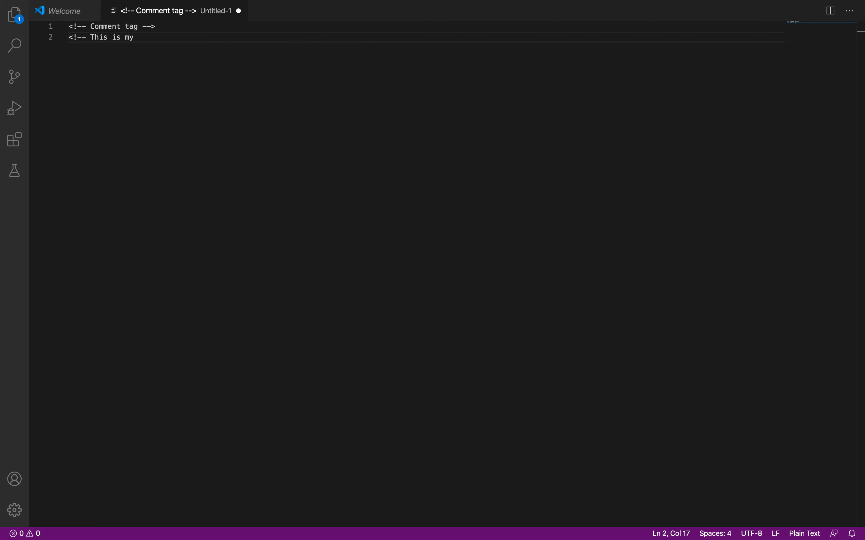
type("first")
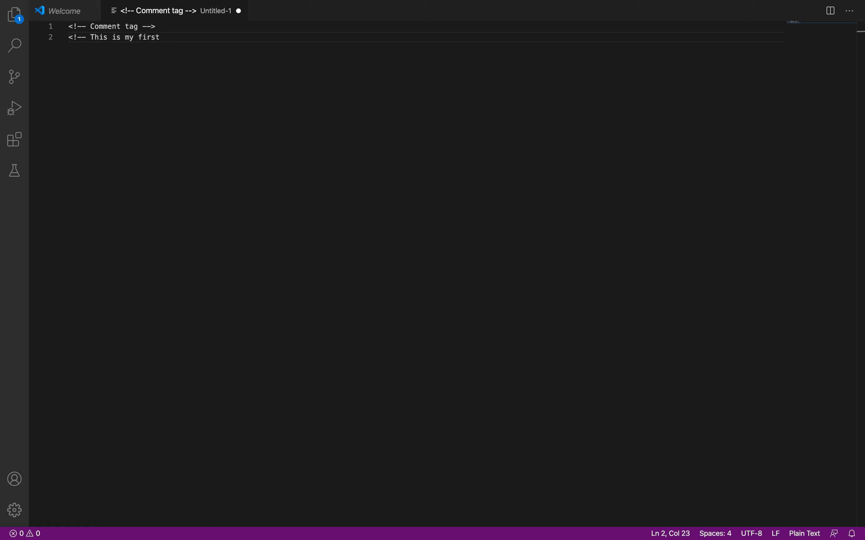
type("web page")
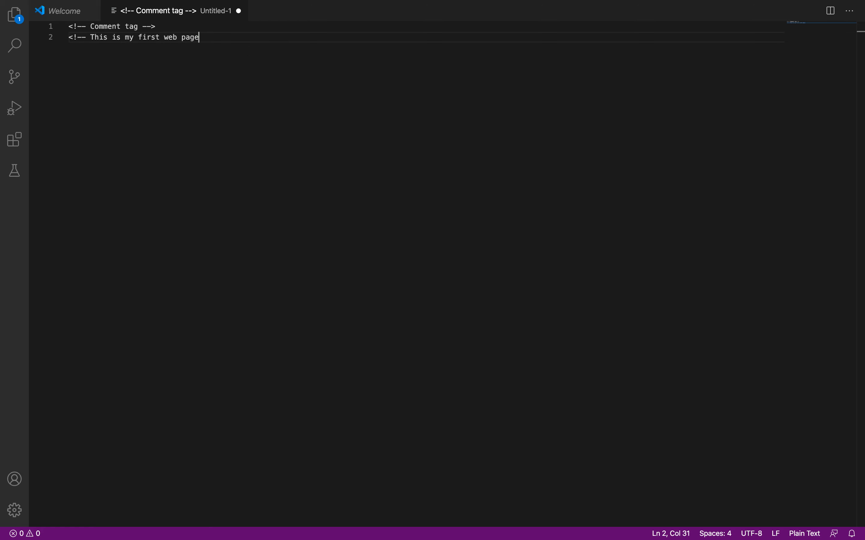
type("-->")
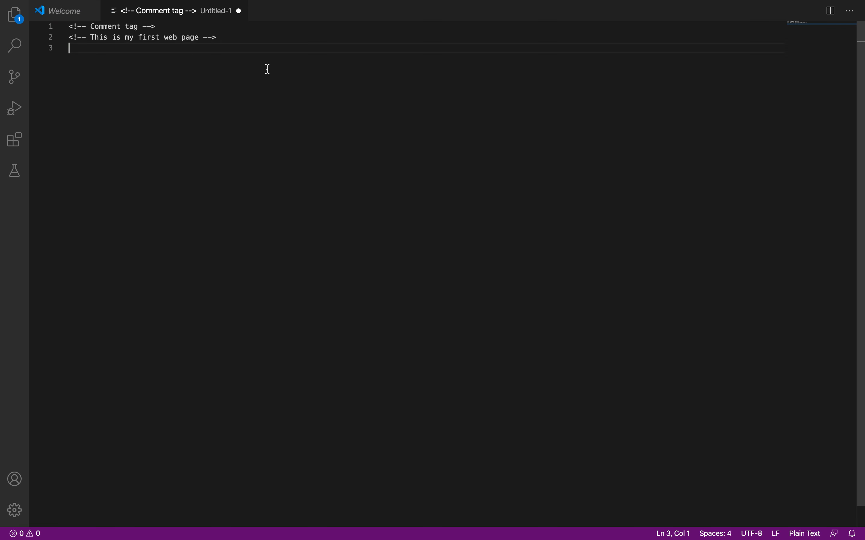
Step: Write <!Doctype html> on line 3 and begin a new tag on line 4
type("<")
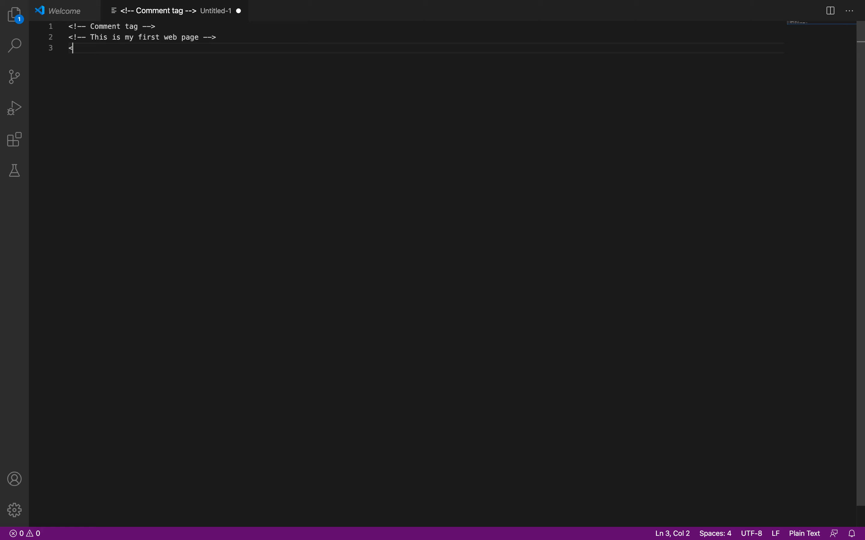
type("!D")
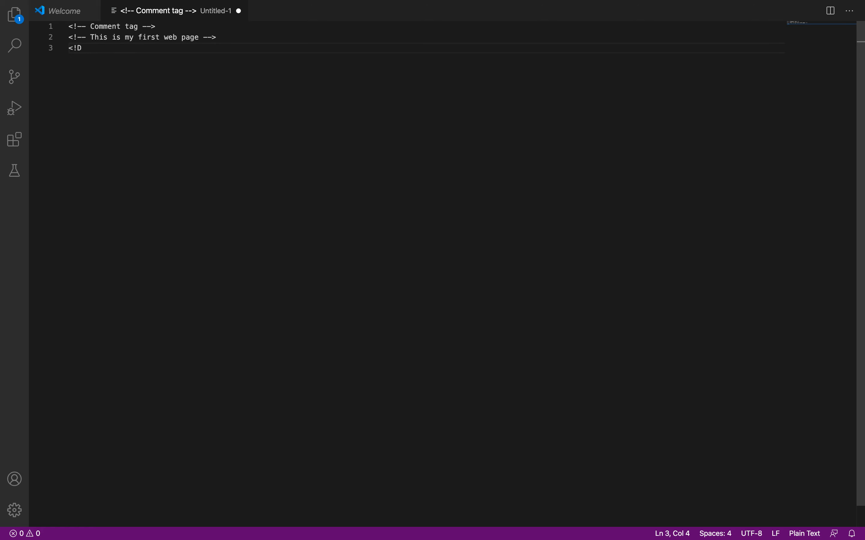
type("octy")
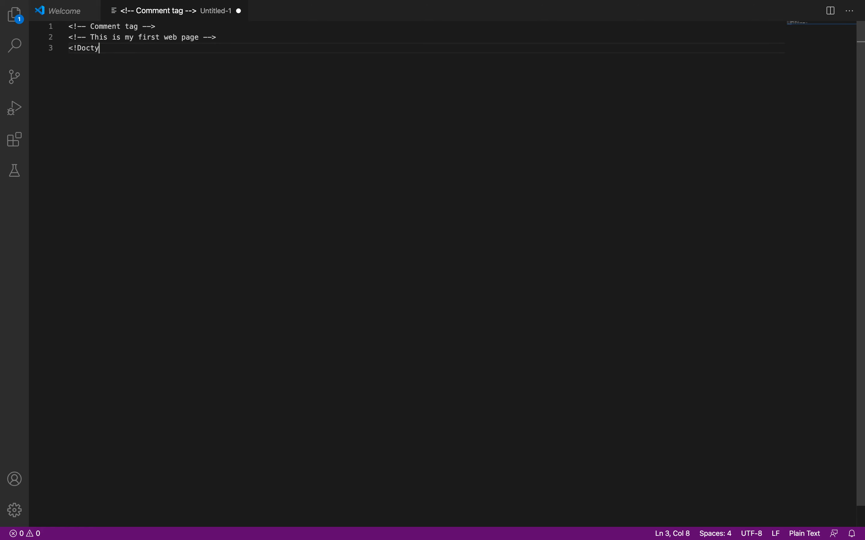
type("pe h")
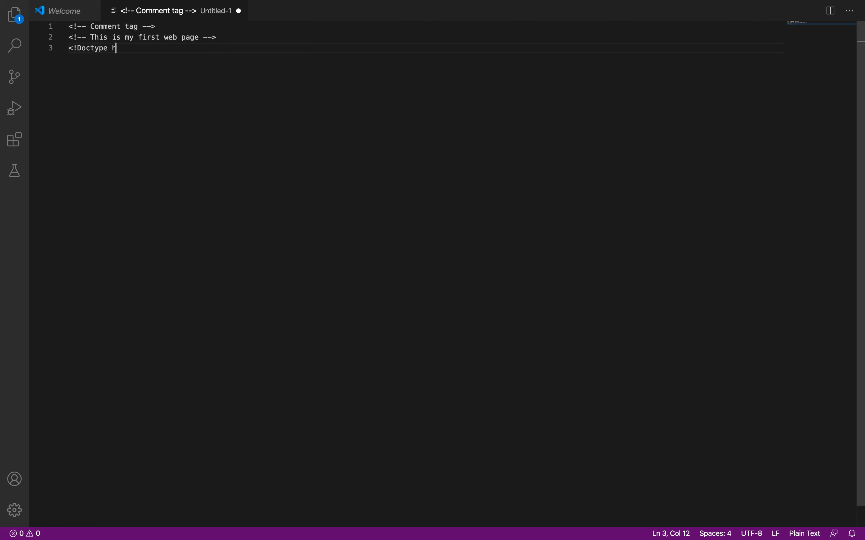
type("tml>")
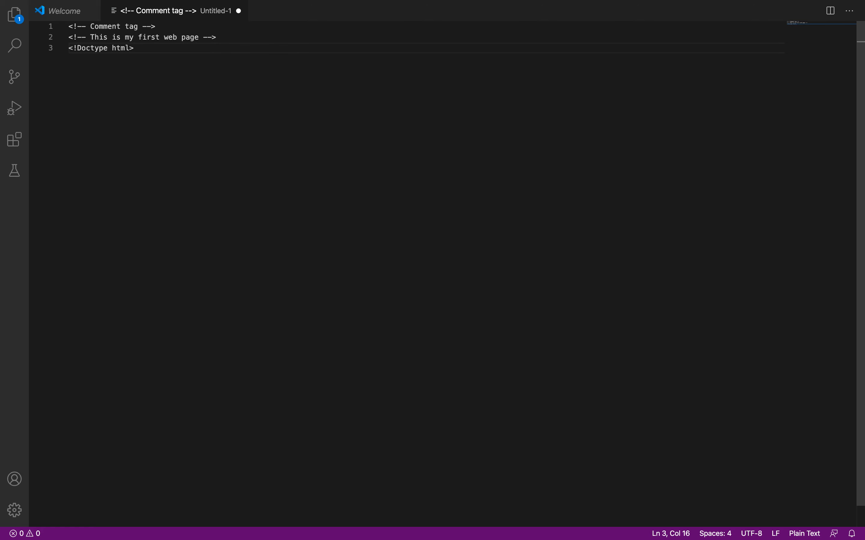
type("<")
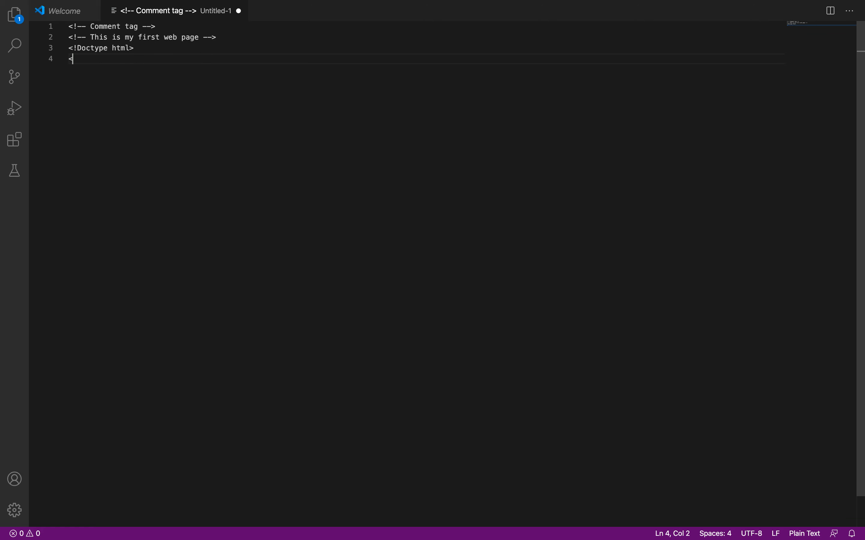
Step: Write <html>, an indented <head>, and <title>The title of the web page</title>
type("html>")
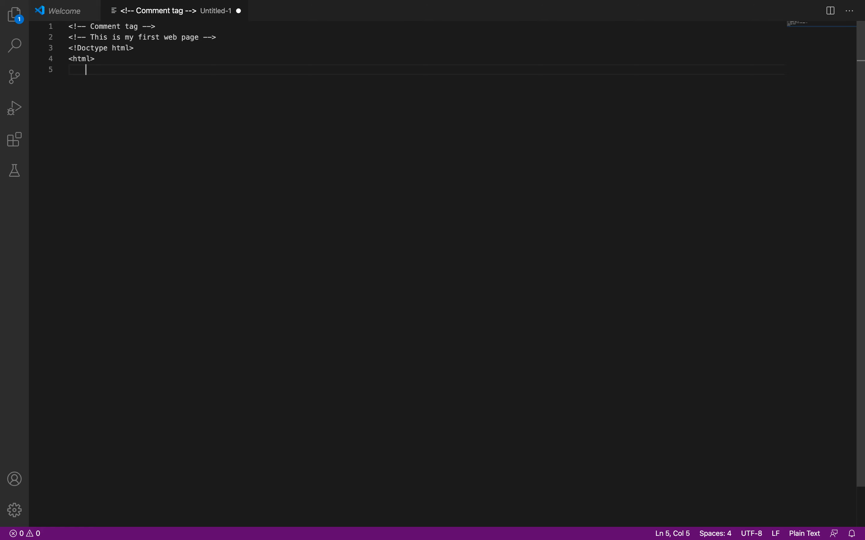
type("<head>")
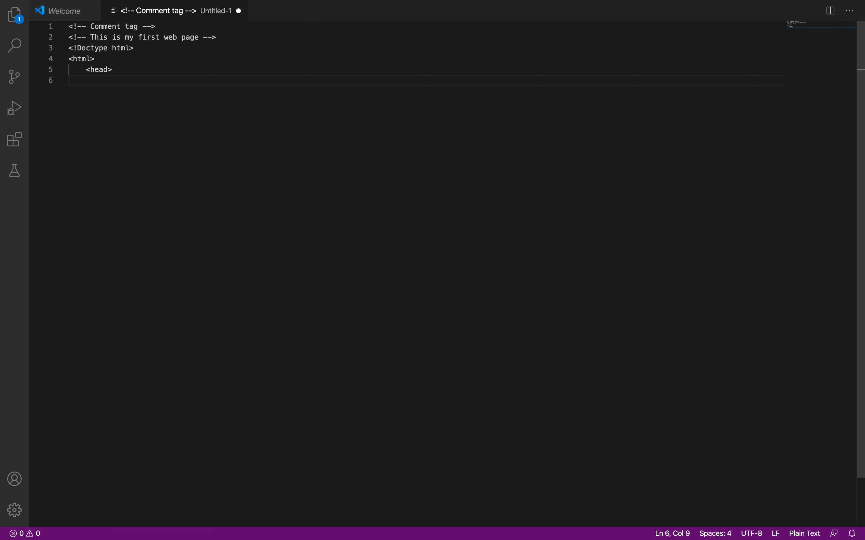
type("<title>")
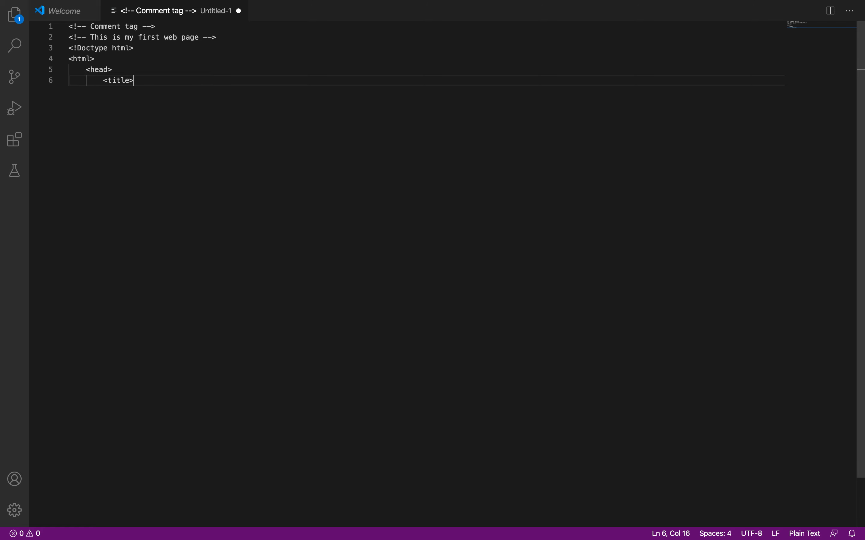
type("the")
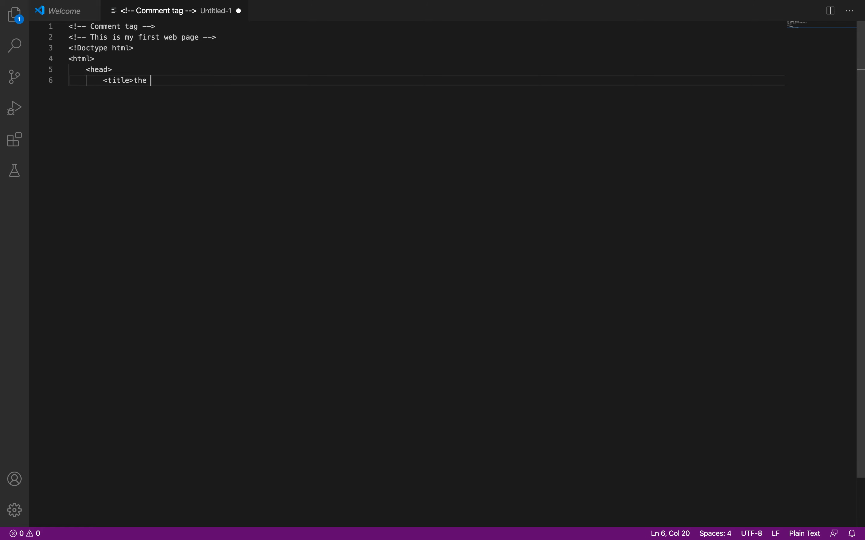
type("The title of t")
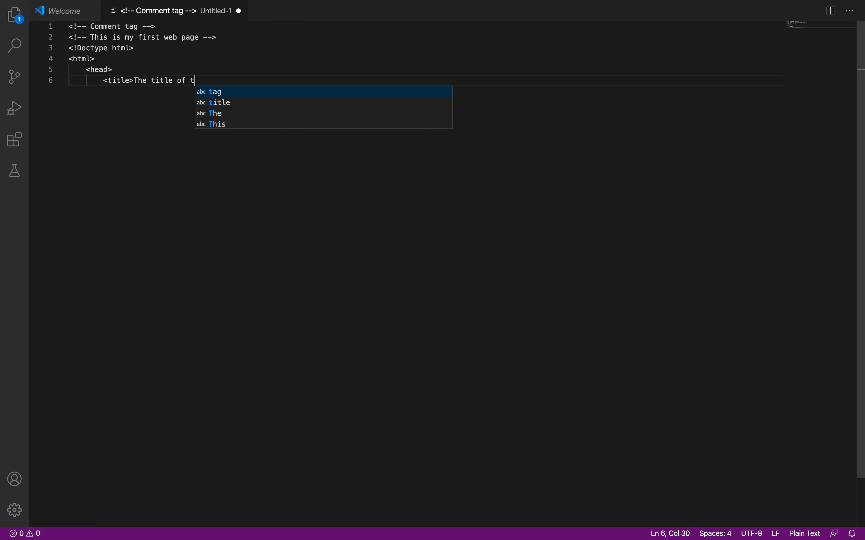
type("he web page")
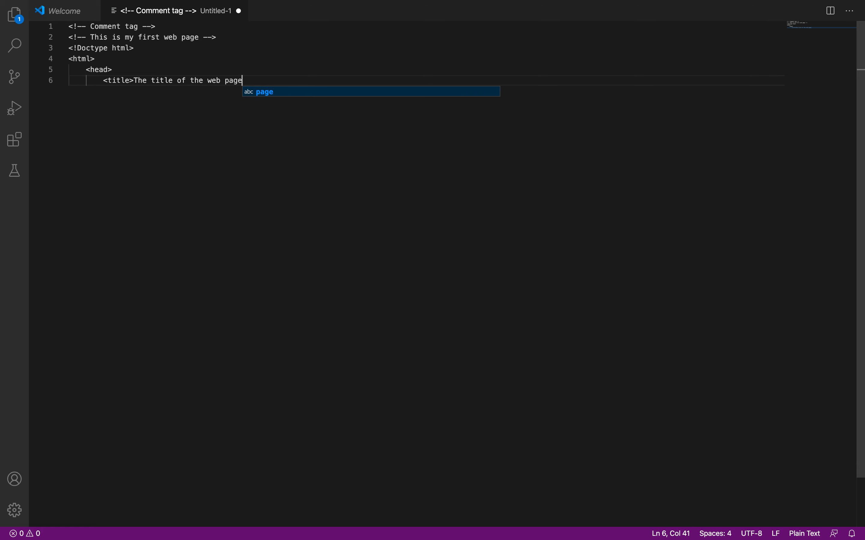
type("</title>")
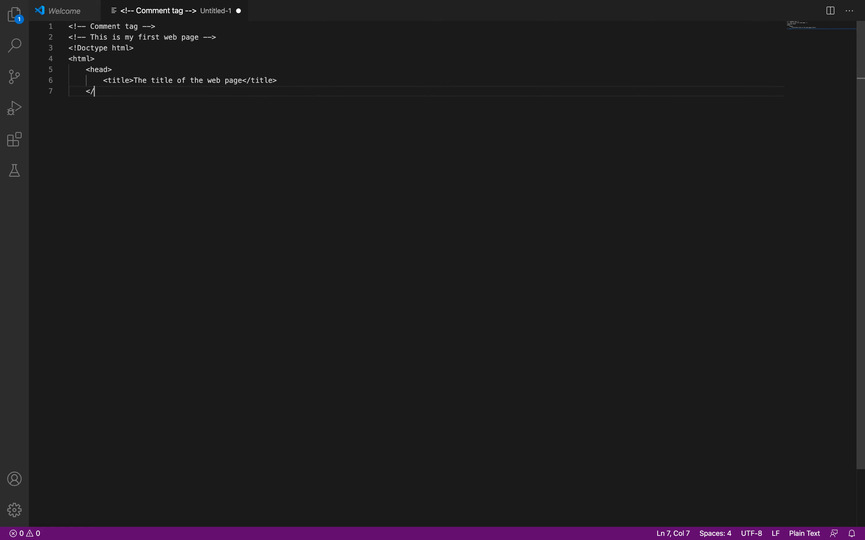
Step: Close </head>, add an empty <body></body>, and end the skeleton with </html>
type("head>")
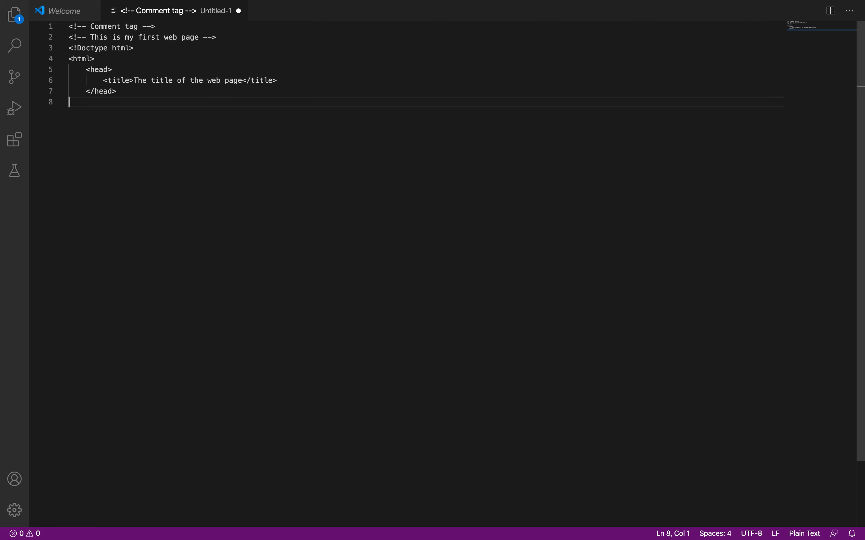
key("Tab")
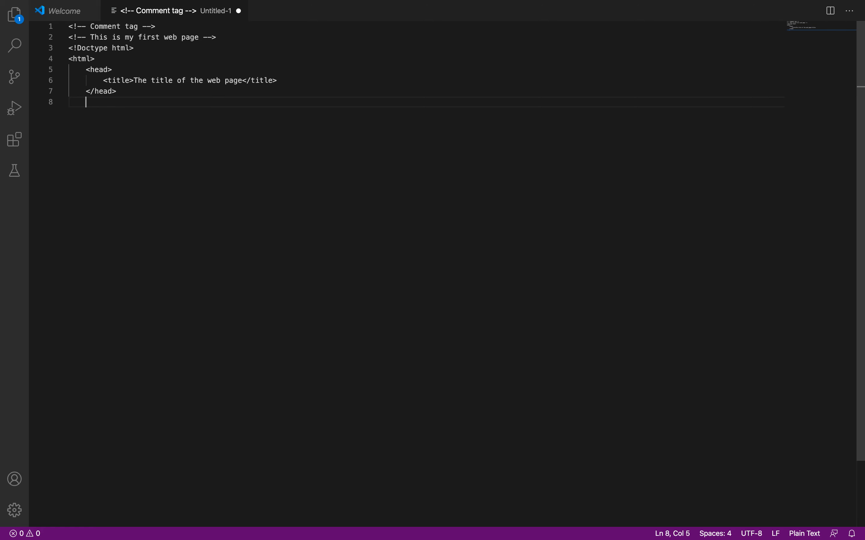
type("<b")
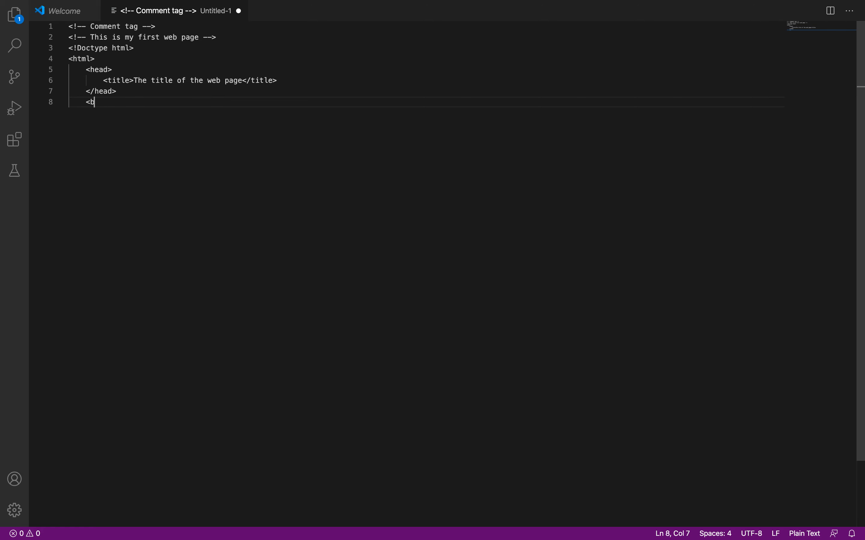
type("ody>")
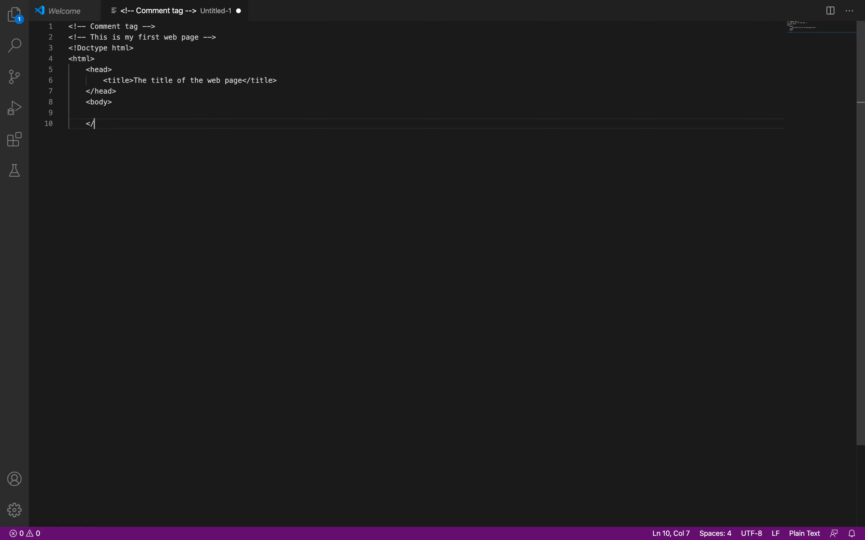
type("body>")
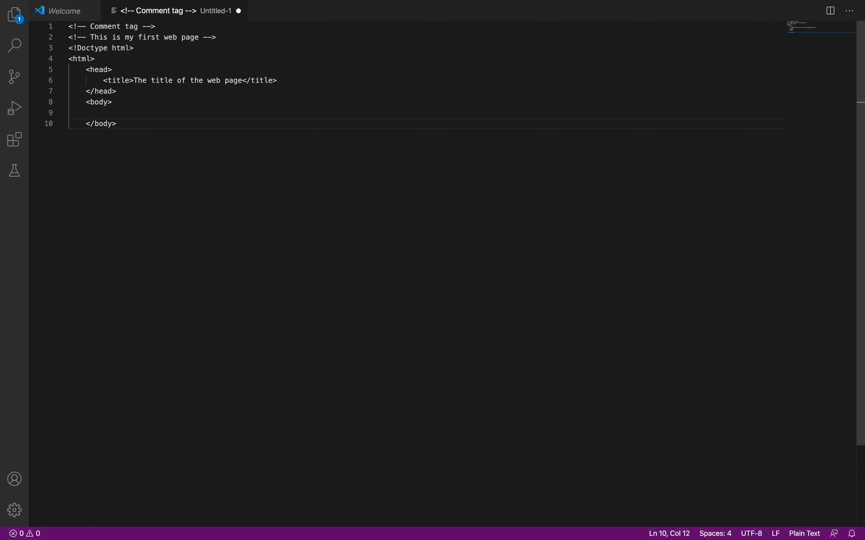
type("</")
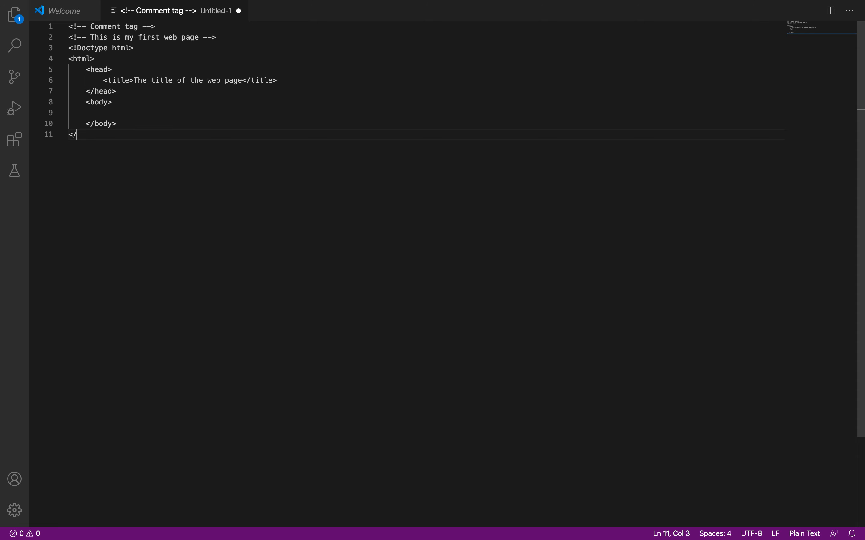
type("html>")
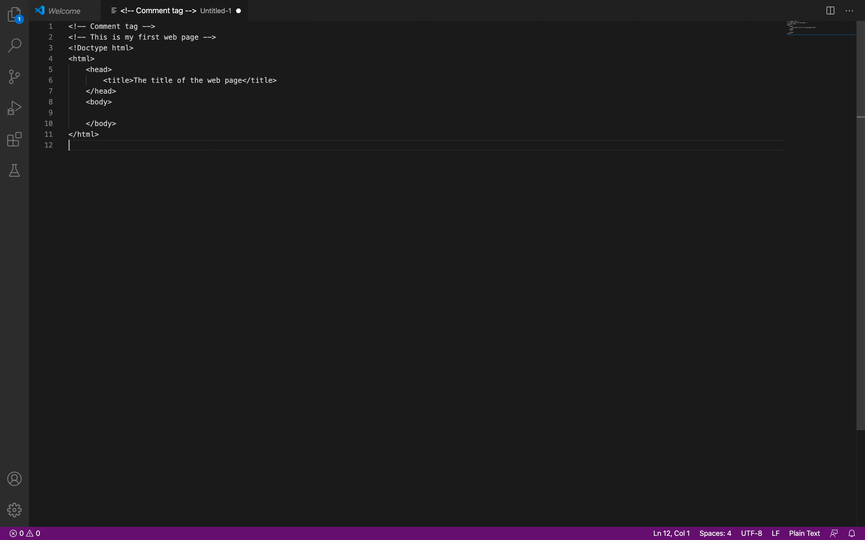
Step: Write the comment <!-- Some HTML tags can be openned and closed. --> after </html>, then move to the empty line above
type("<")
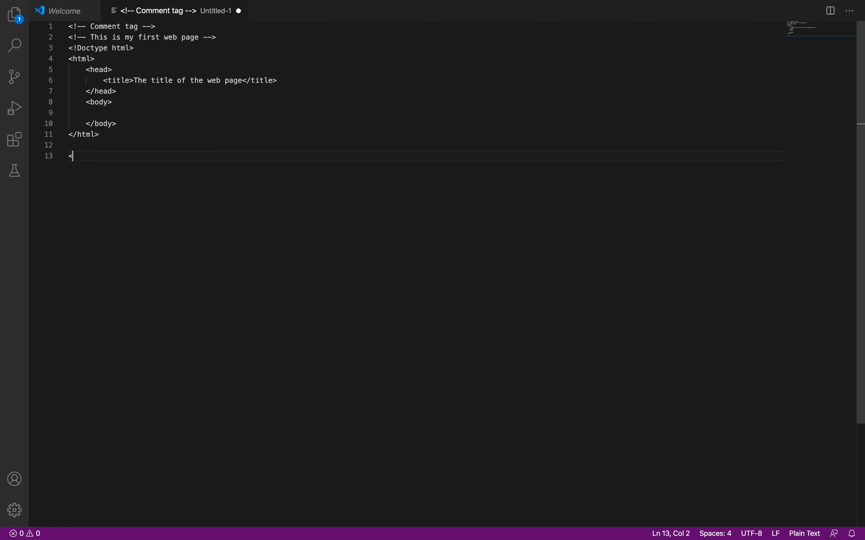
type("!--")
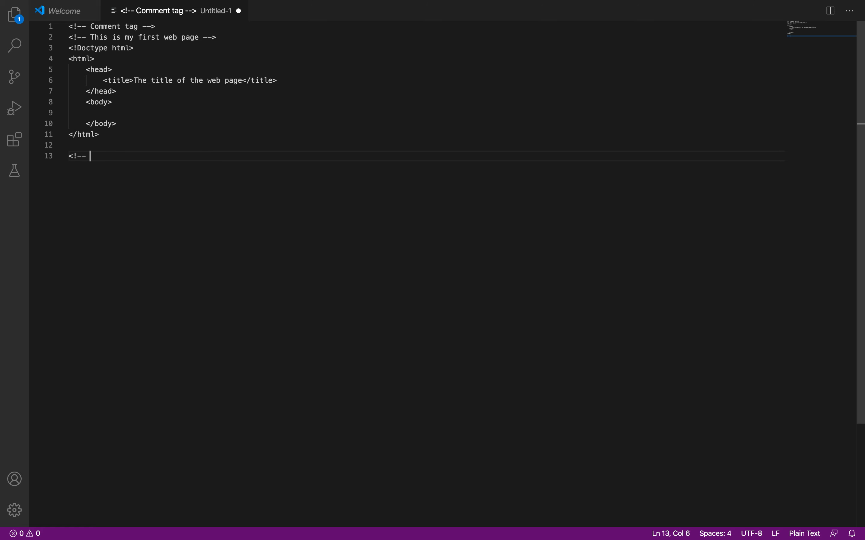
type("H")
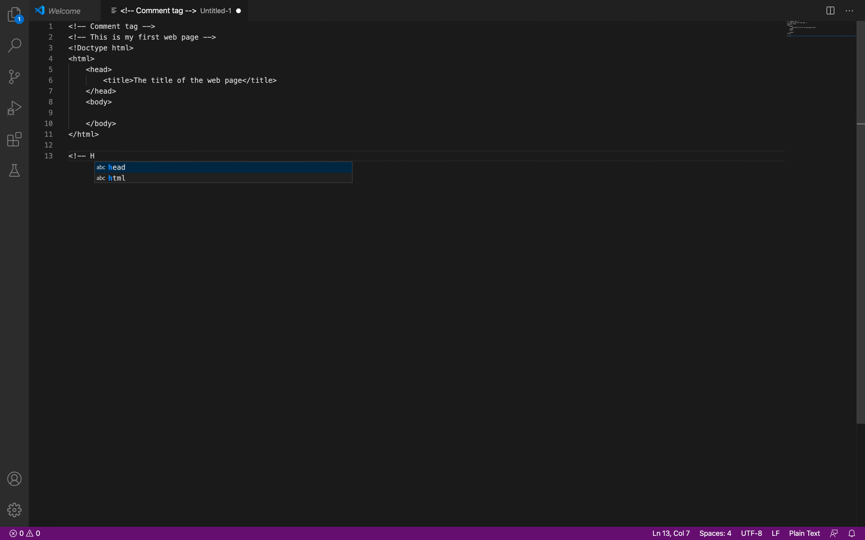
type("TML tag")
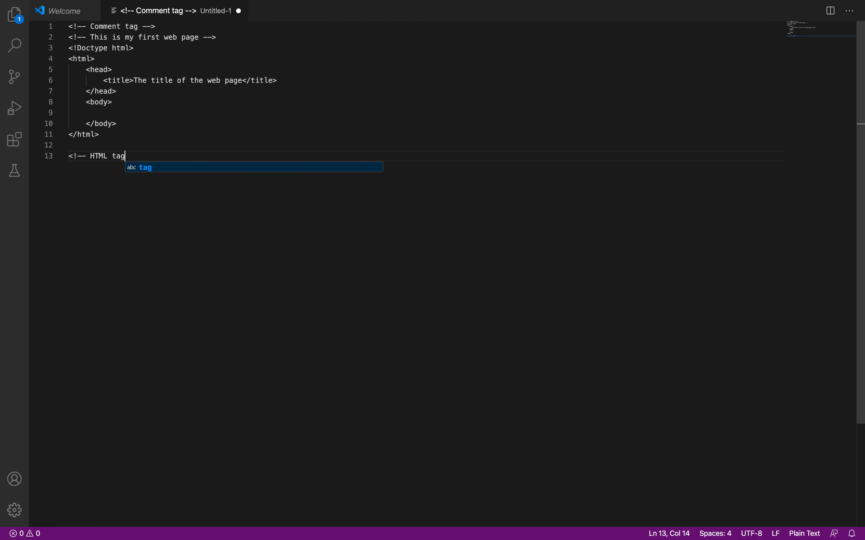
type("Some")
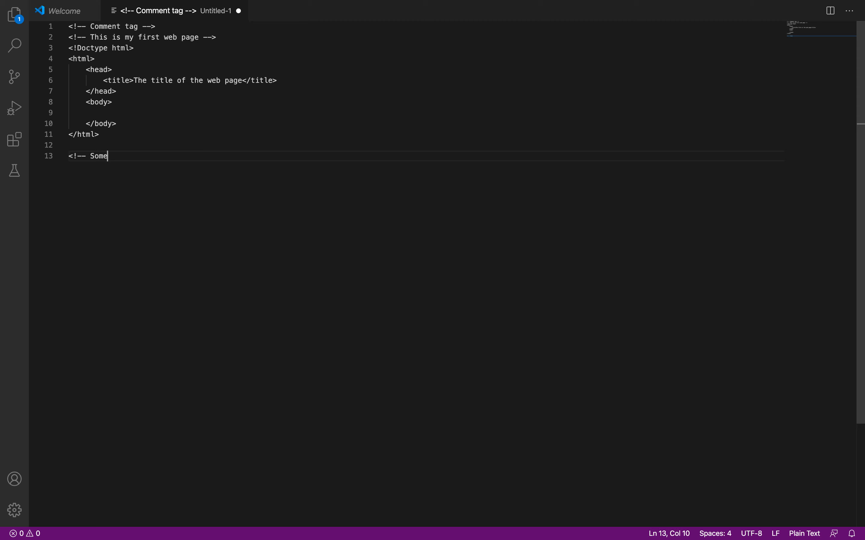
type("HTML tags can")
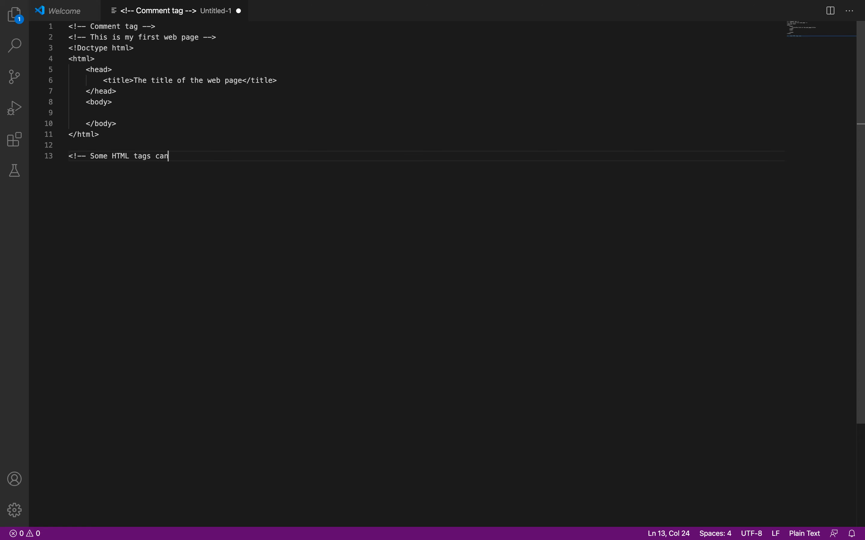
type("be open")
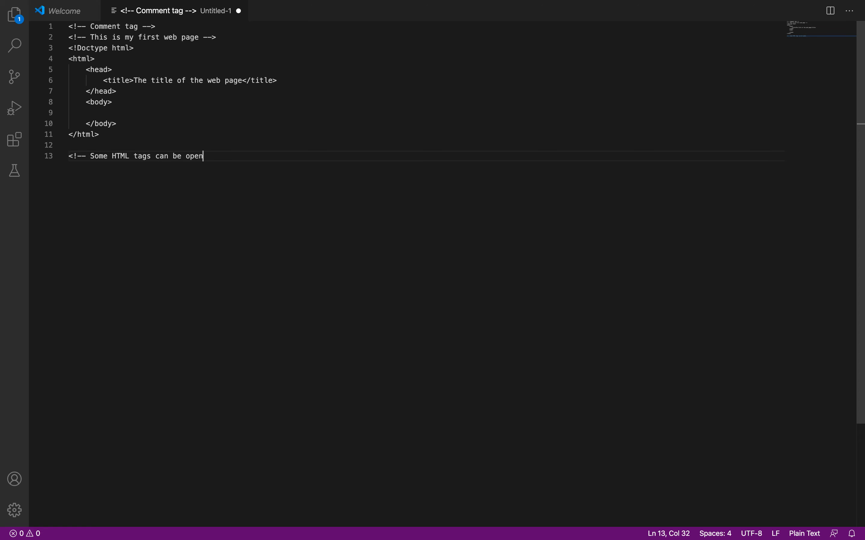
type("ned and")
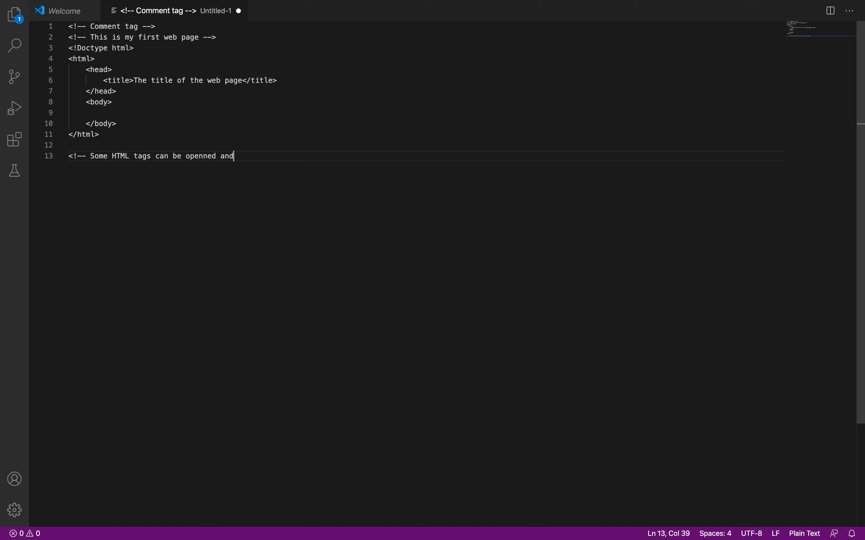
type("closed. -->")
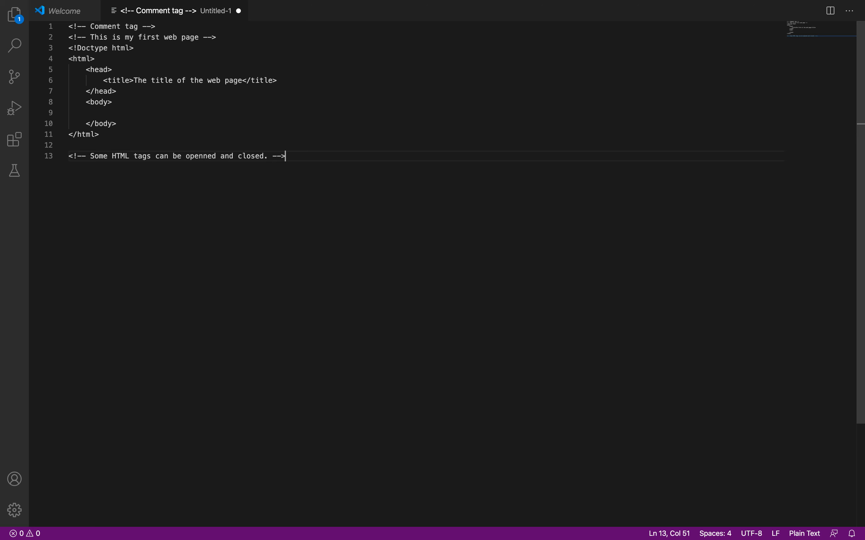
left_click(68, 145)
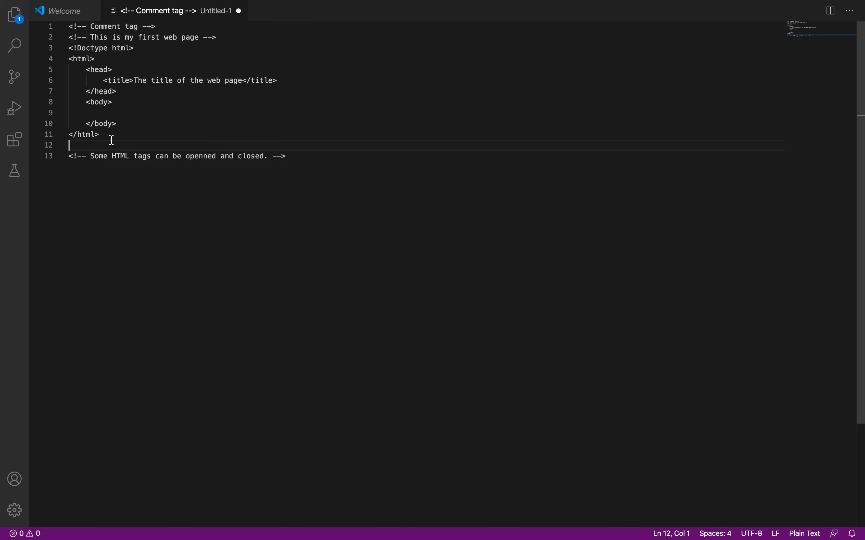
Step: Label </html> with <!-- closing --> and <html> on line 4 with <!-- openning -->
type("<")
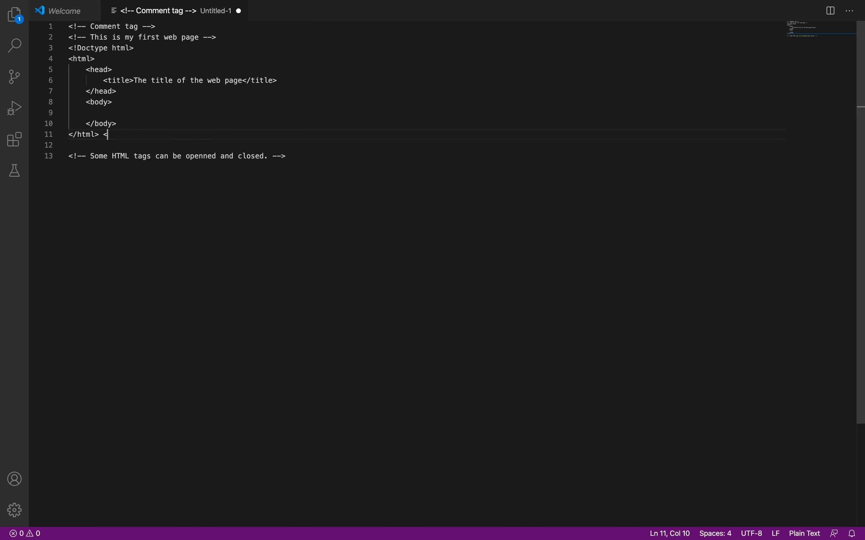
type("!-- closing -->")
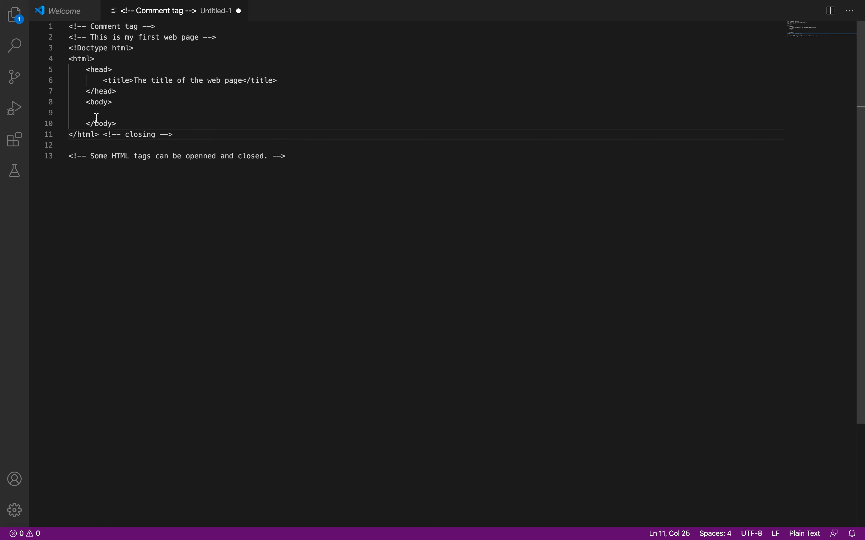
left_click(108, 59)
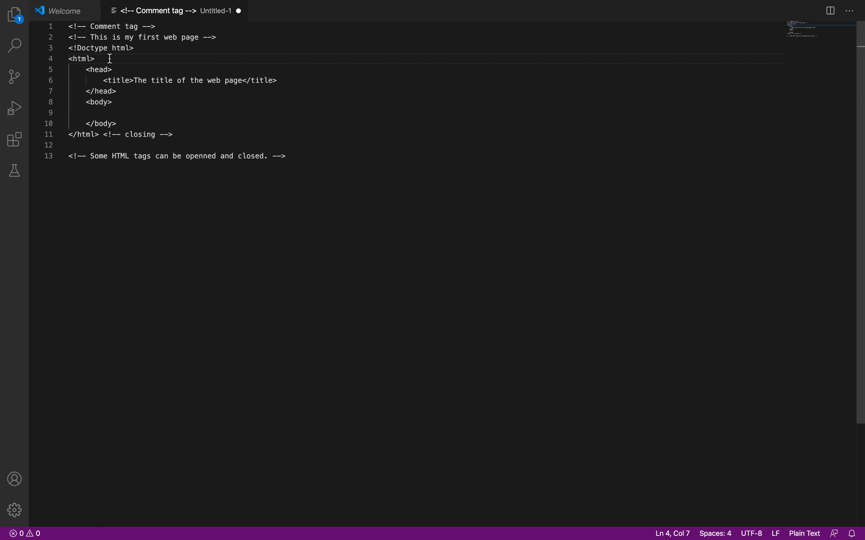
type("<!-- openning")
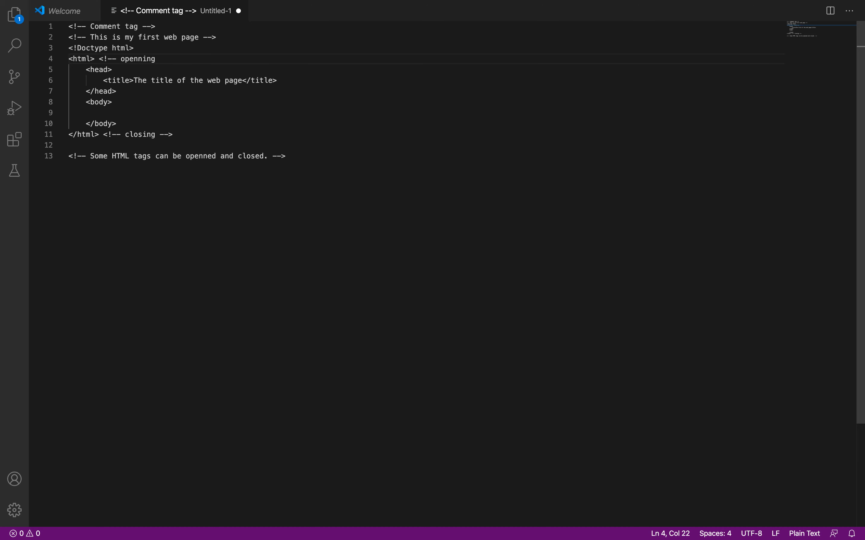
type("-->")
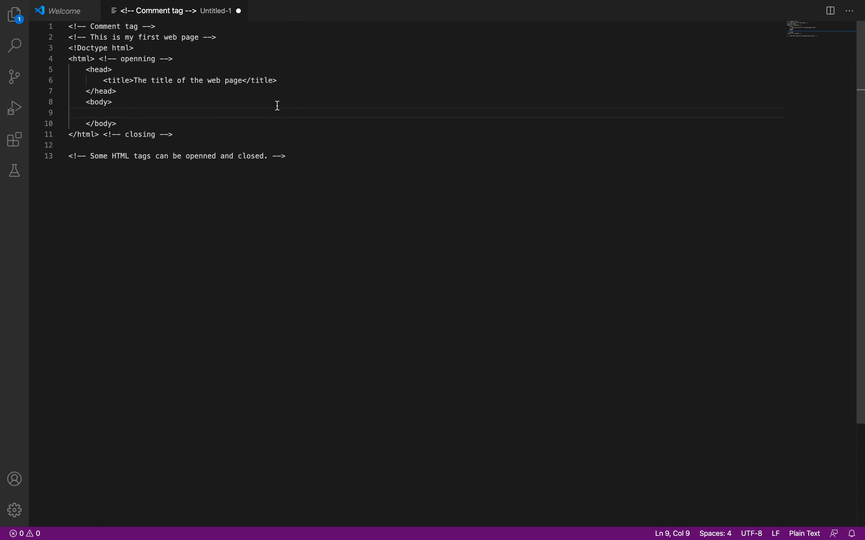
Step: After </title>, add a comment explaining the title doesn't appear in the browser's view port
left_click(277, 81)
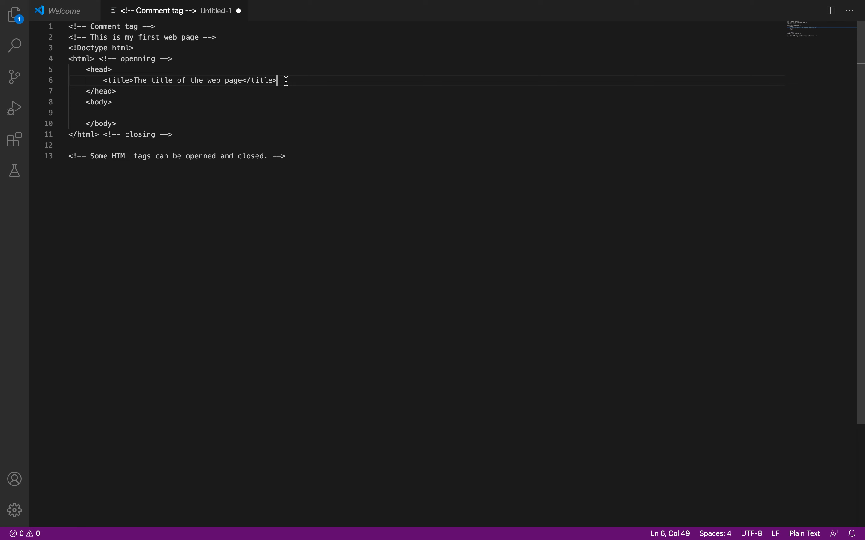
type("<")
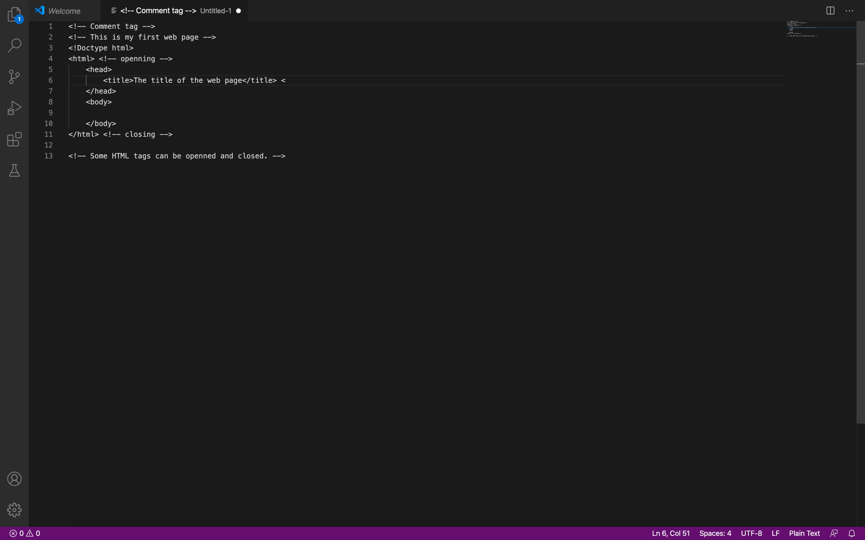
type("!--")
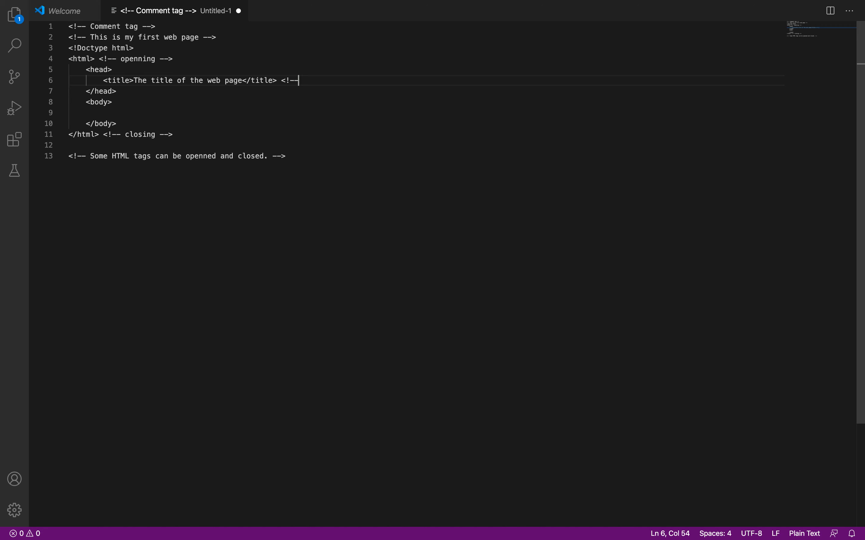
type("Doesn't appear on the web page or the ar")
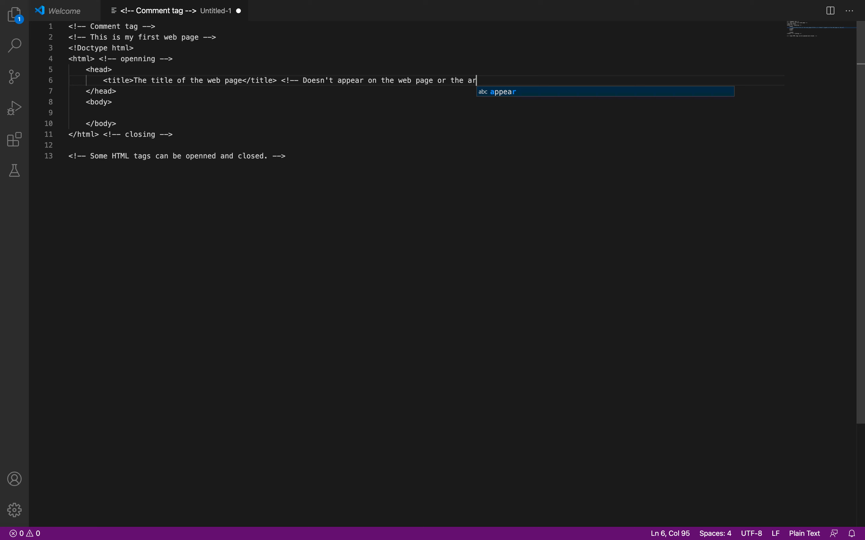
type("ea of t")
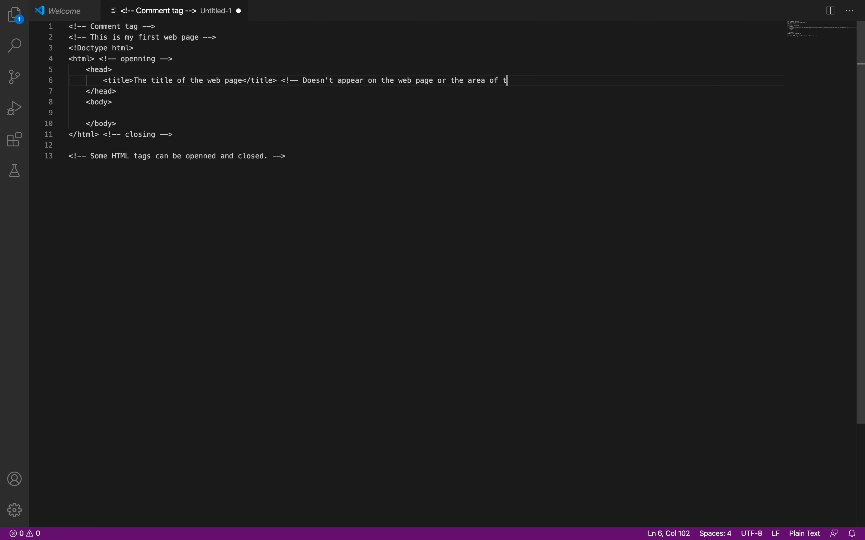
type("he browser")
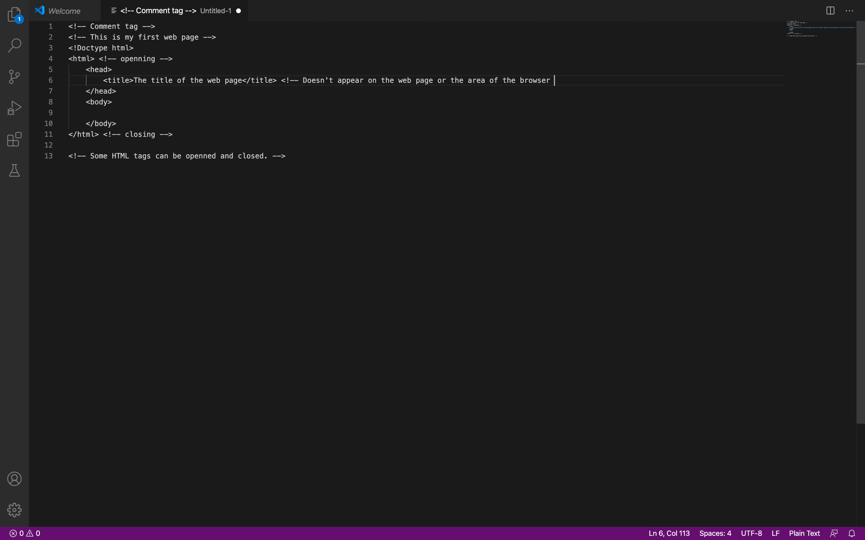
type("known the")
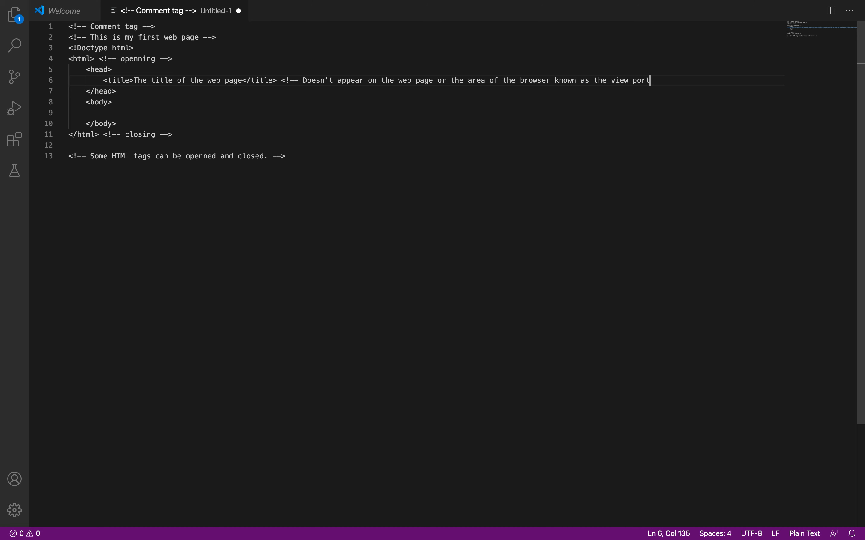
type("-->")
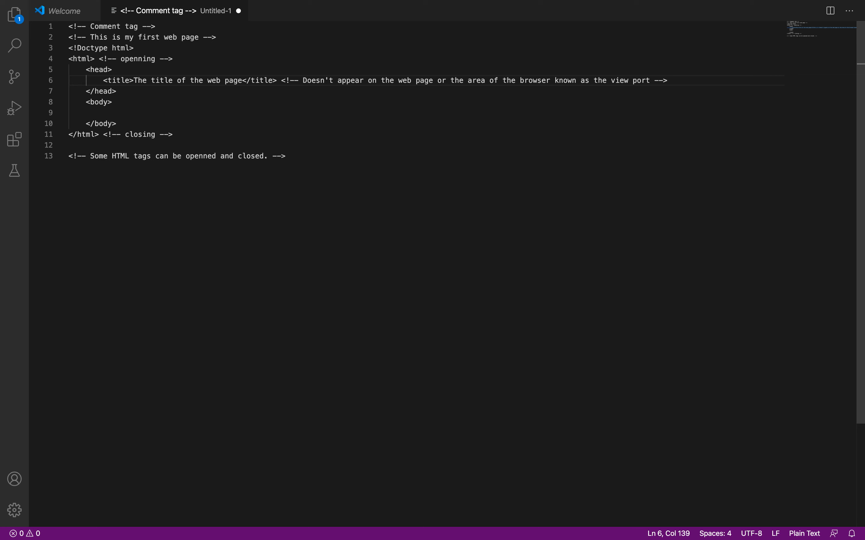
mouse_move(190, 88)
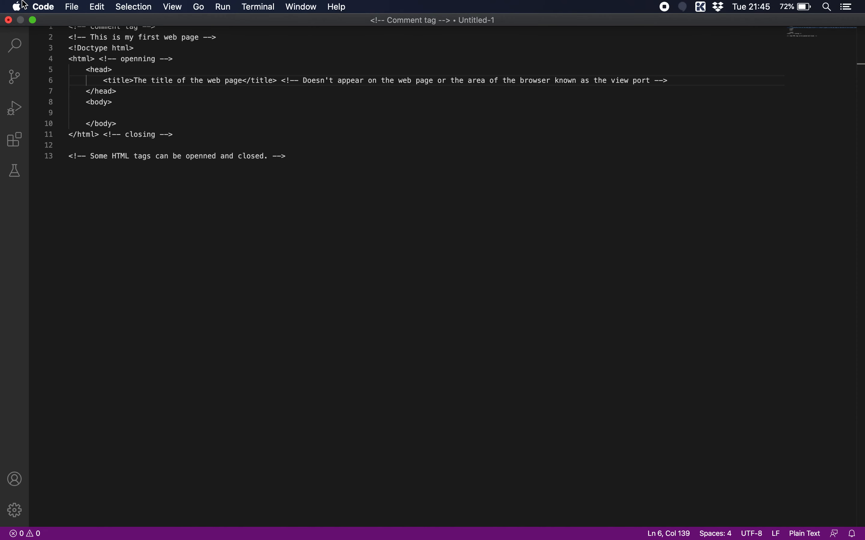
Step: Start Save As and navigate to the Workspace/Lessons/HTML5 folder by searching 'lessons'
left_click(71, 7)
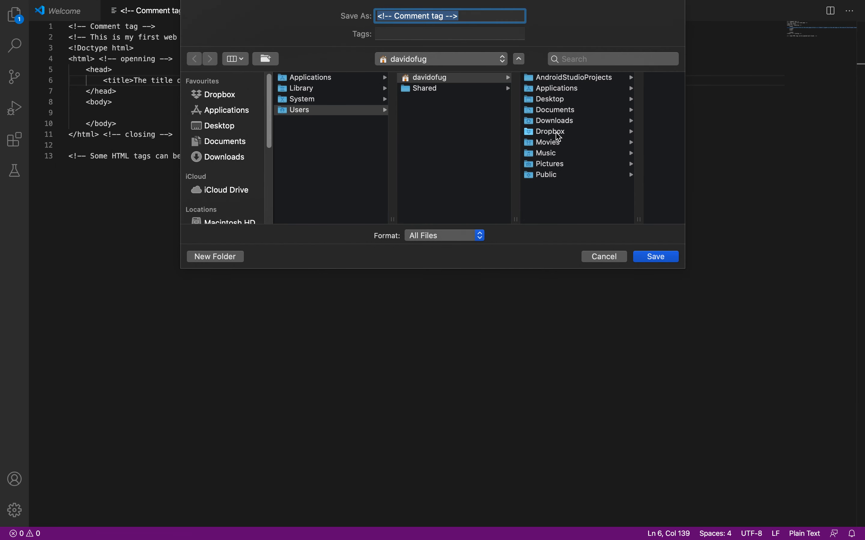
mouse_move(235, 179)
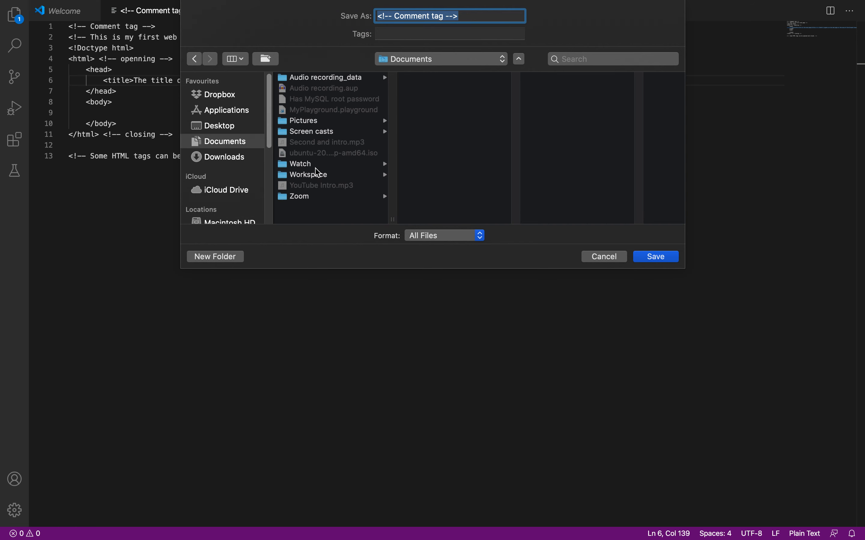
left_click(309, 175)
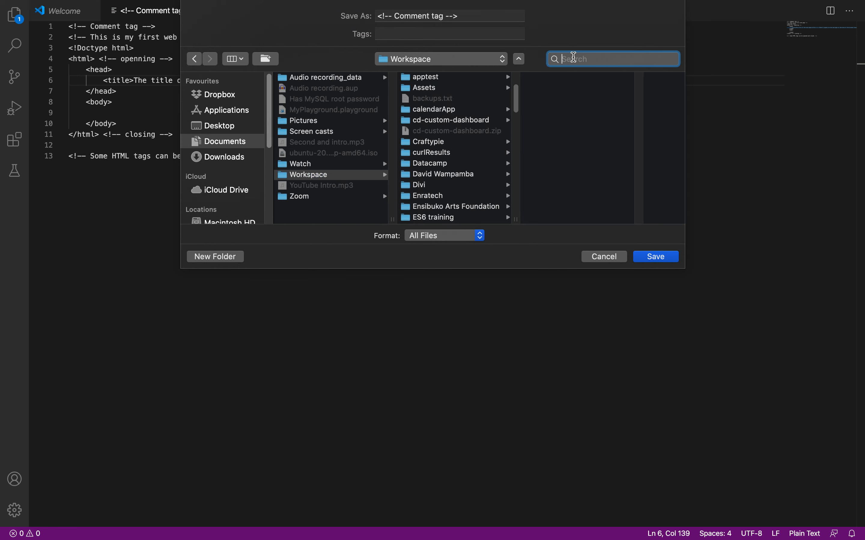
type("lessons")
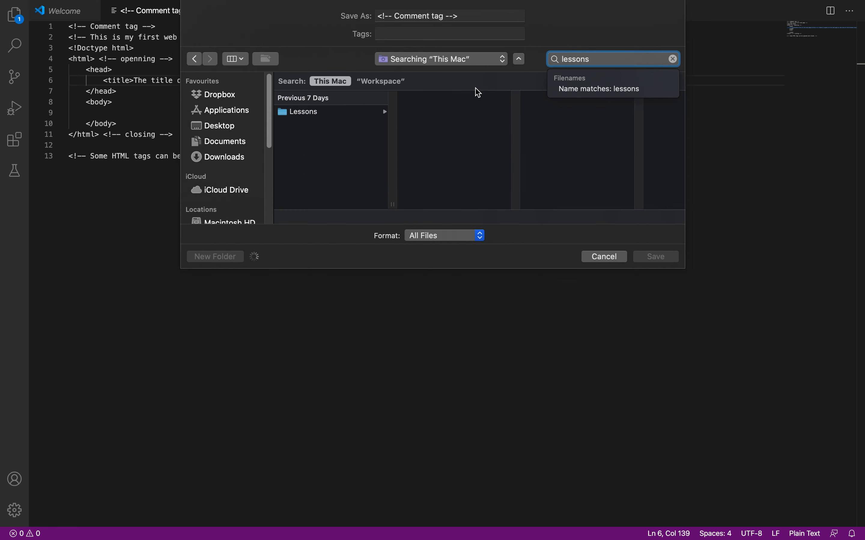
left_click(380, 81)
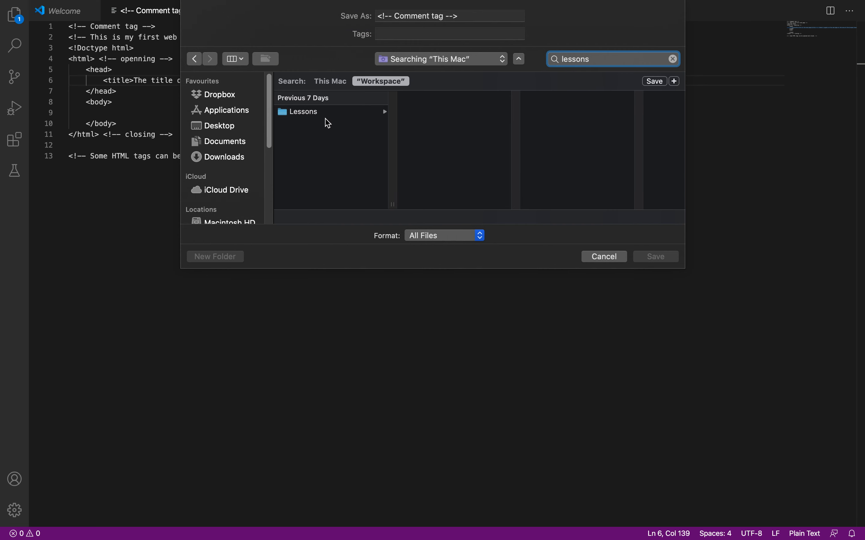
left_click(303, 112)
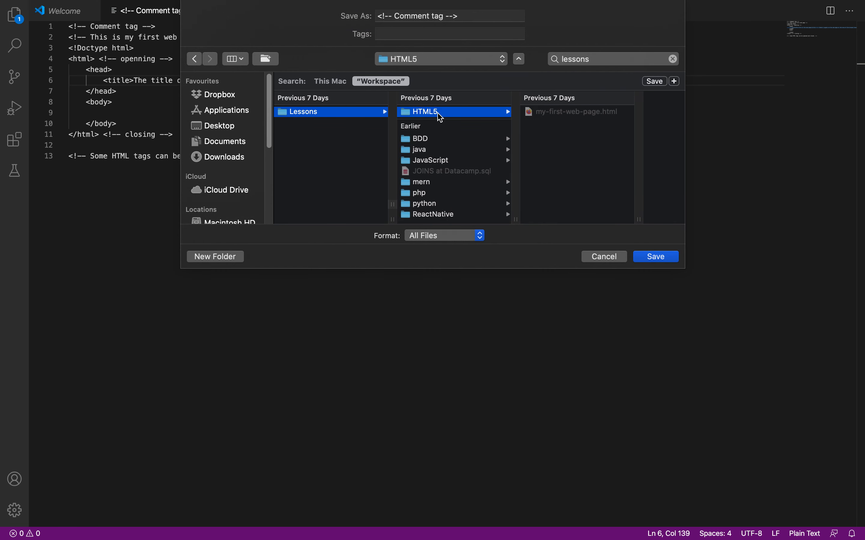
mouse_move(616, 58)
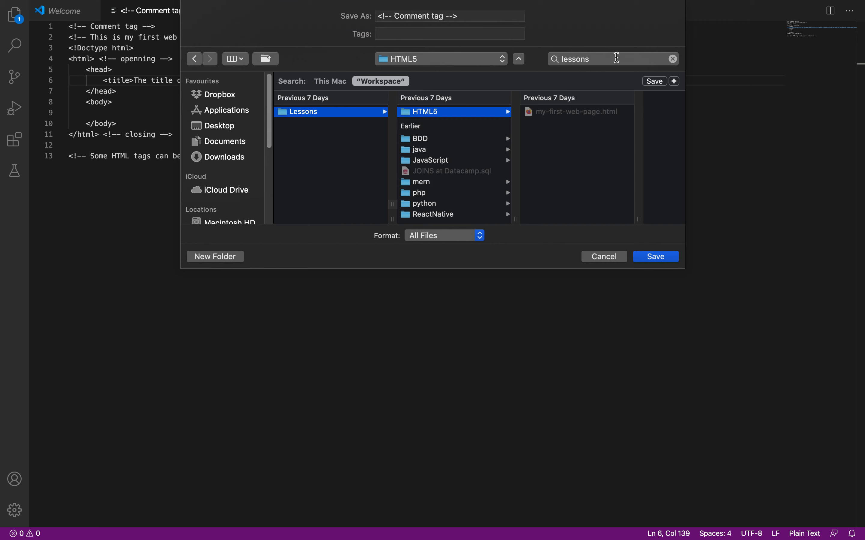
mouse_move(559, 132)
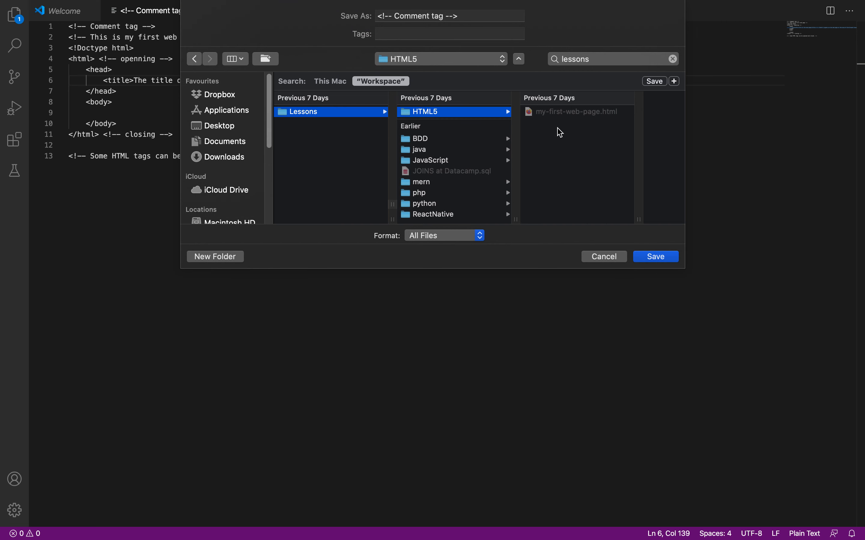
Step: Name the file page1.html and save it
left_click(449, 16)
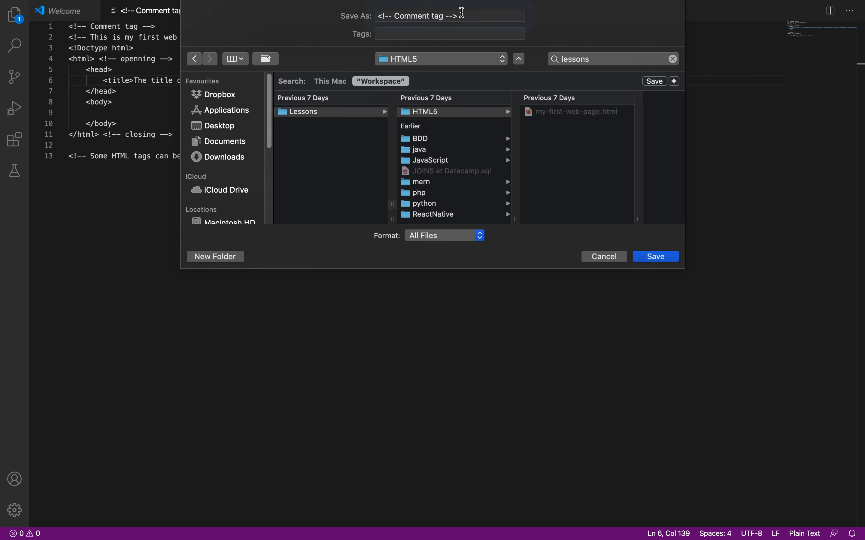
left_click(447, 16)
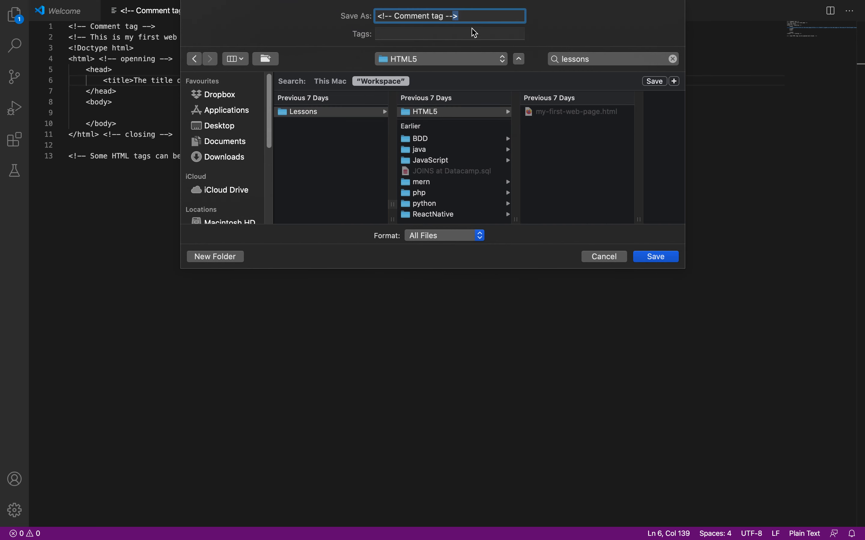
type("page1")
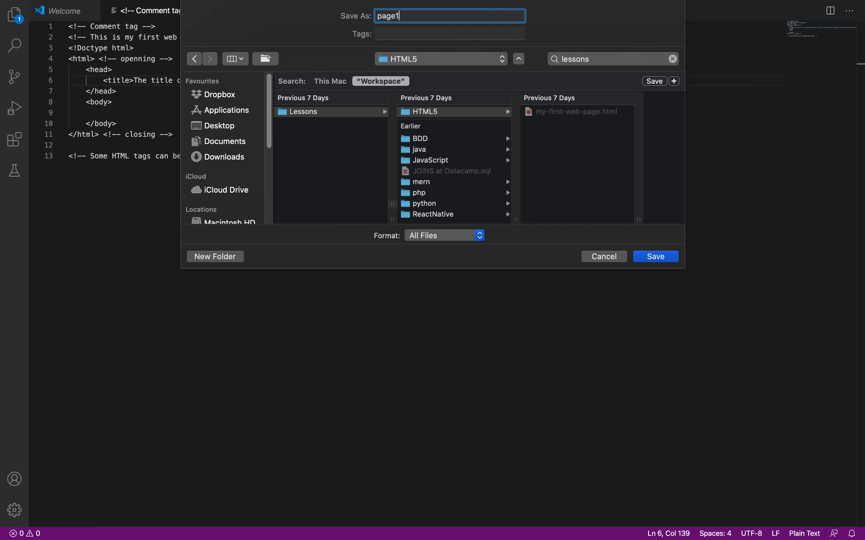
type(".html")
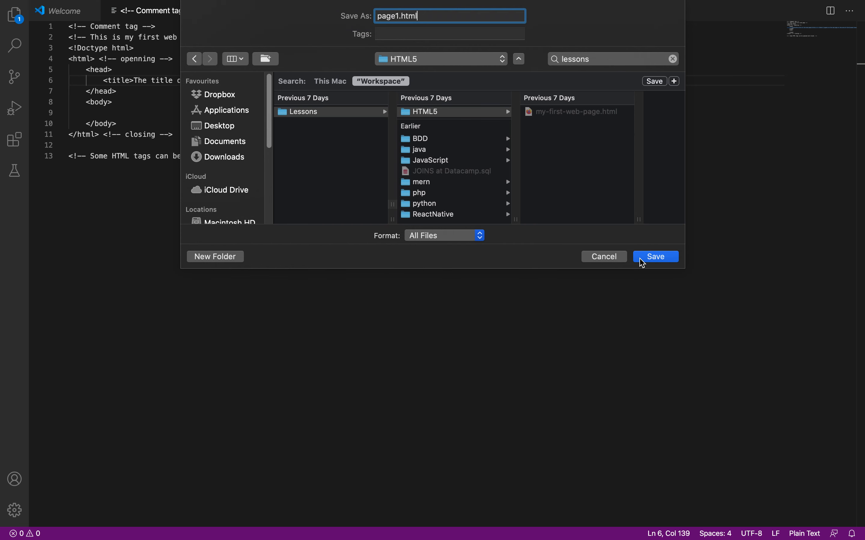
left_click(654, 256)
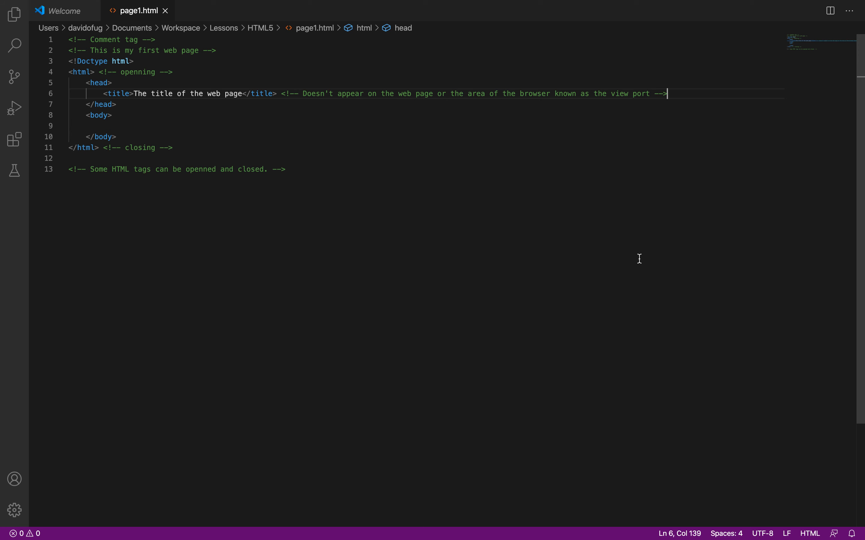
mouse_move(540, 179)
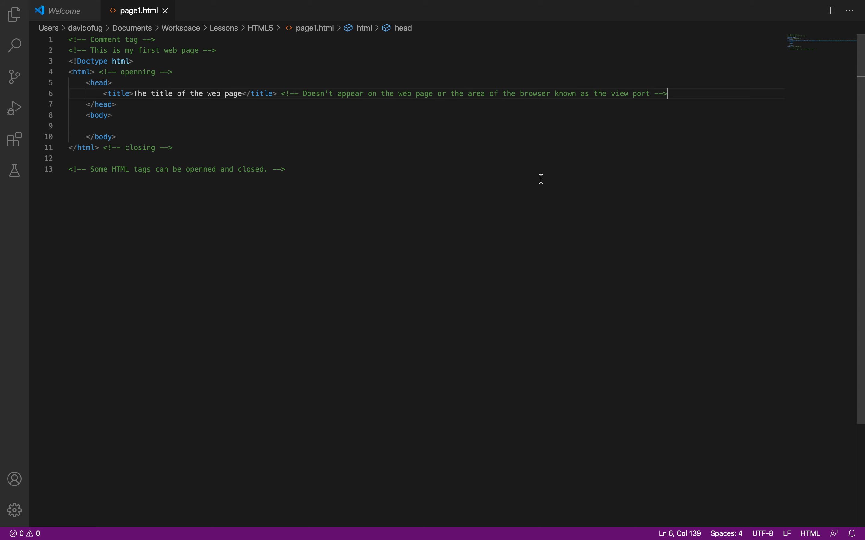
mouse_move(132, 27)
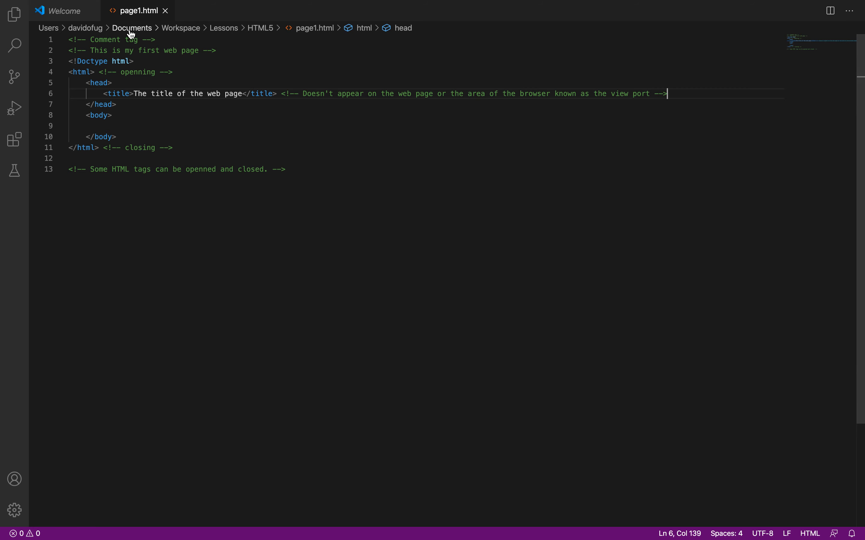
mouse_move(328, 354)
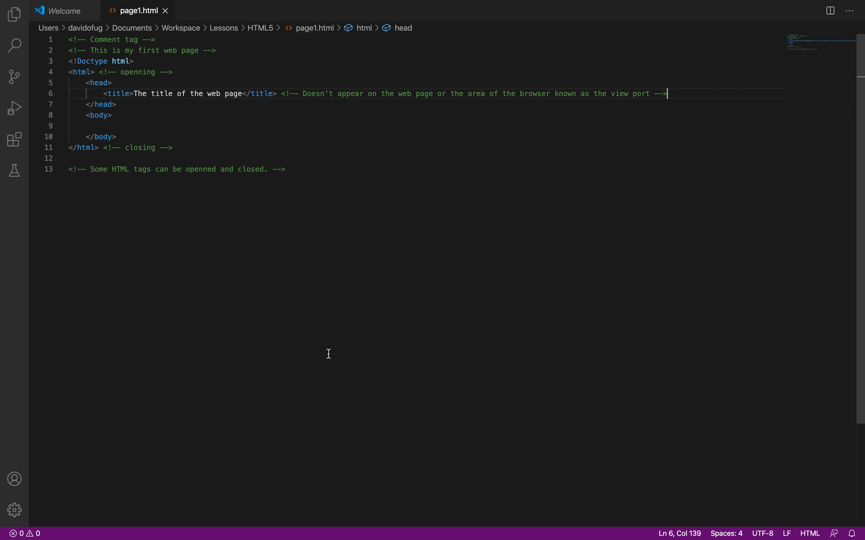
mouse_move(288, 523)
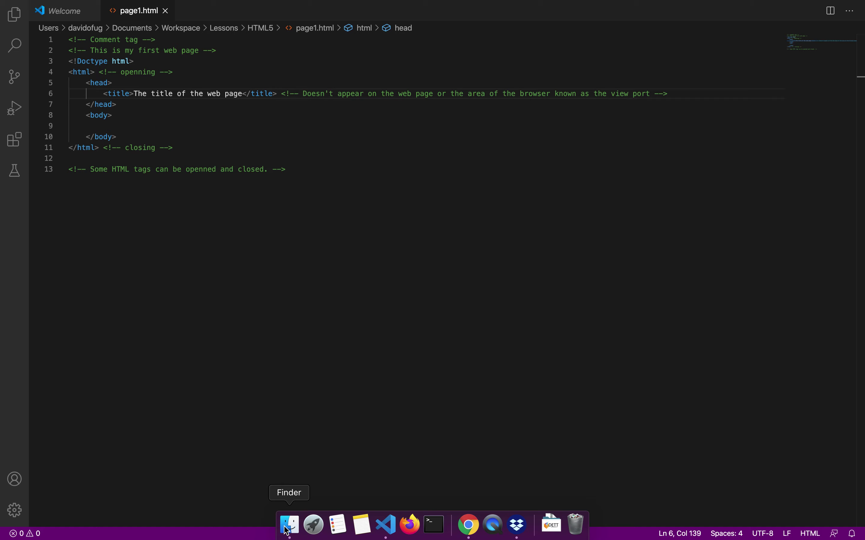
Step: In Finder, go Documents > Workspace, search 'lesson', and open Lessons/HTML5 holding page1.html
left_click(288, 524)
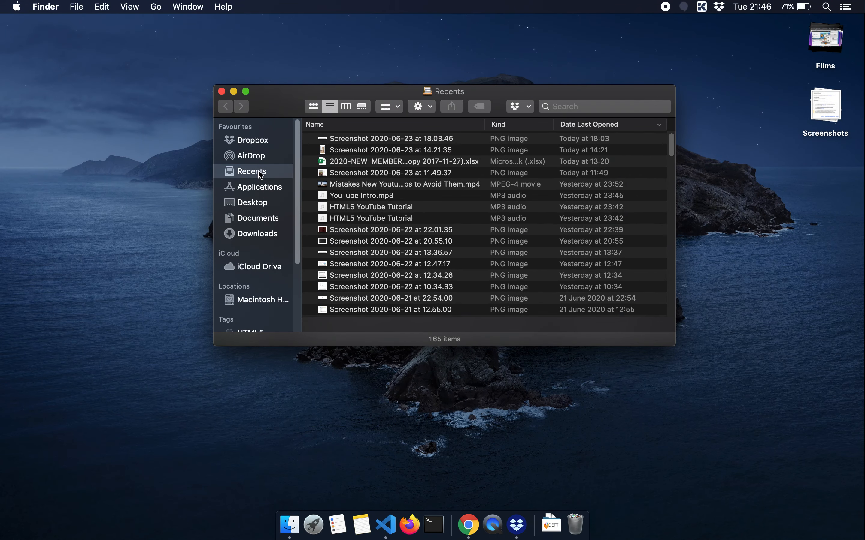
left_click(258, 218)
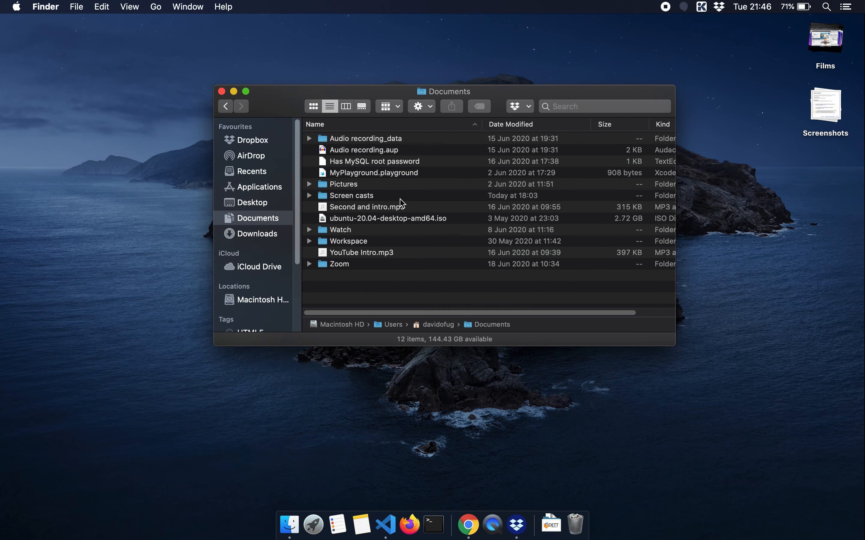
double_click(348, 241)
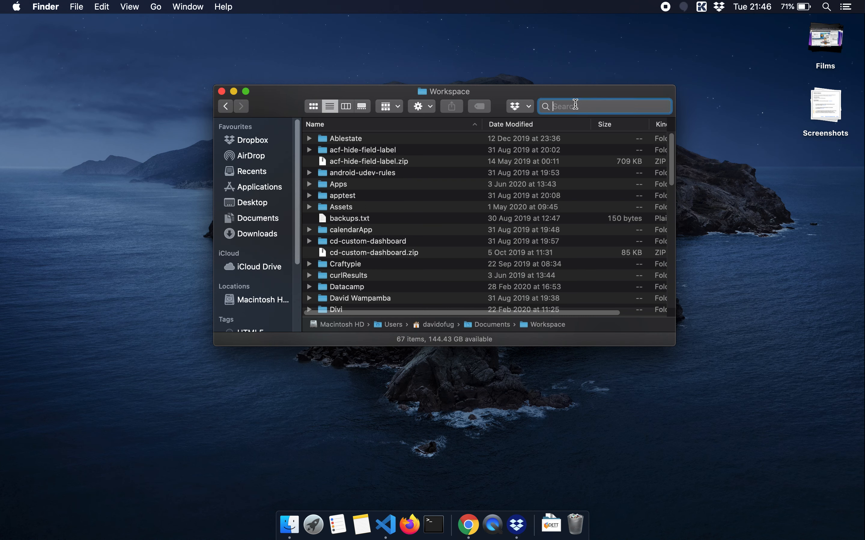
type("lesson")
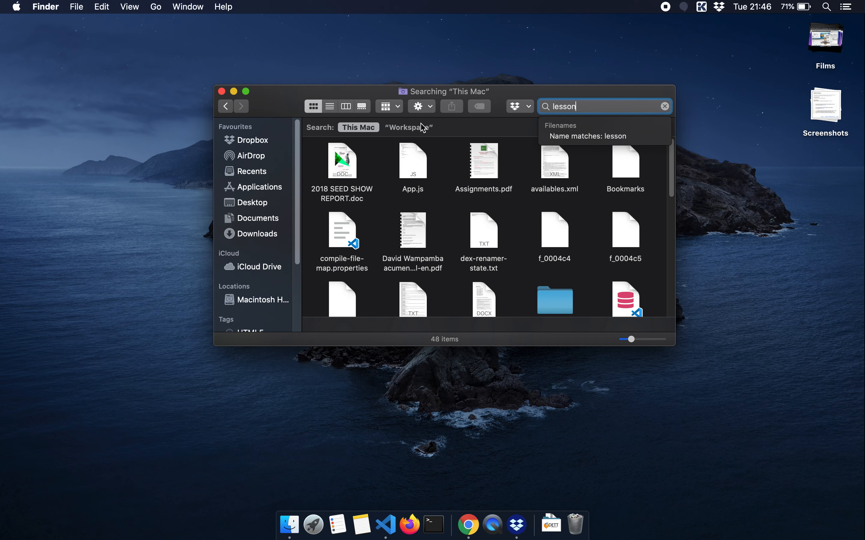
left_click(409, 127)
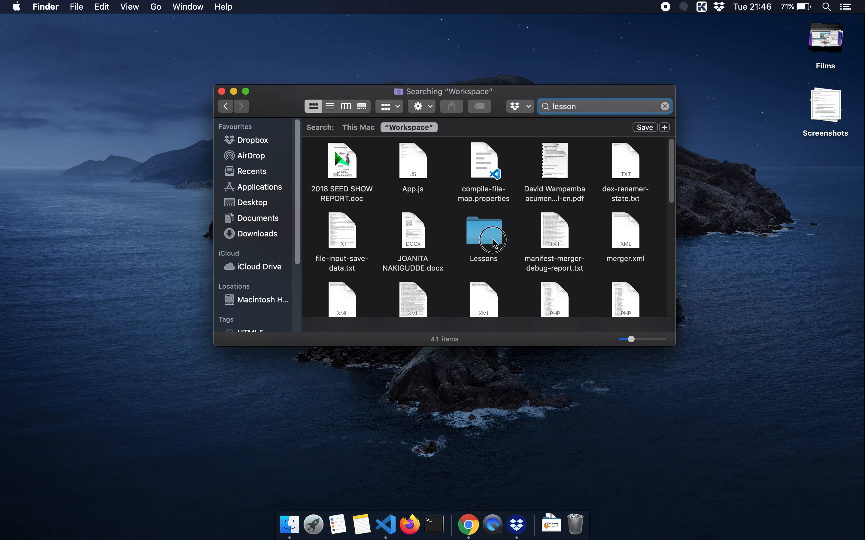
double_click(483, 230)
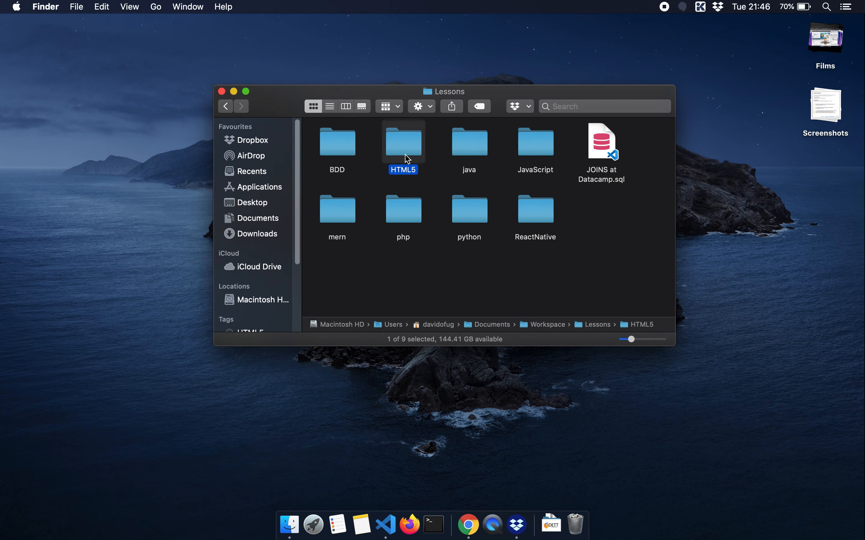
double_click(402, 141)
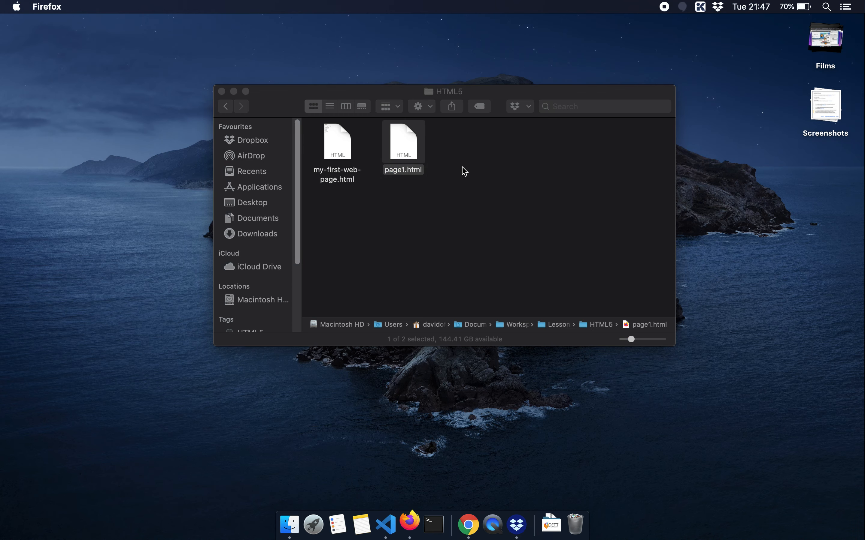
Step: Allow Firefox to read Documents so page1.html loads, tab titled 'The title of the web page'
left_click(409, 524)
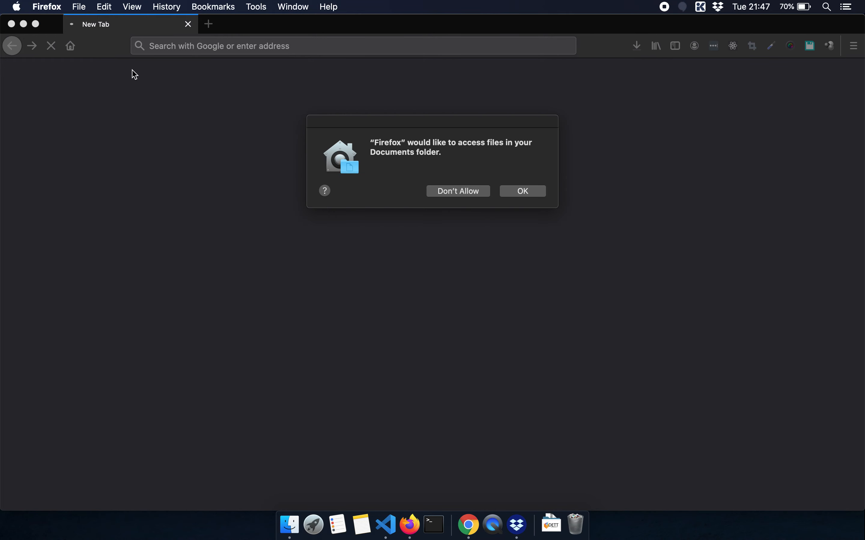
mouse_move(523, 191)
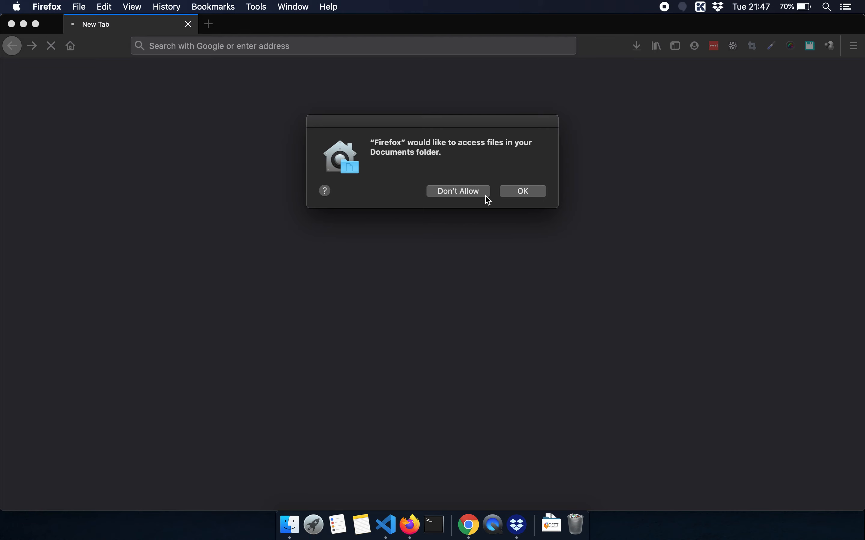
mouse_move(409, 165)
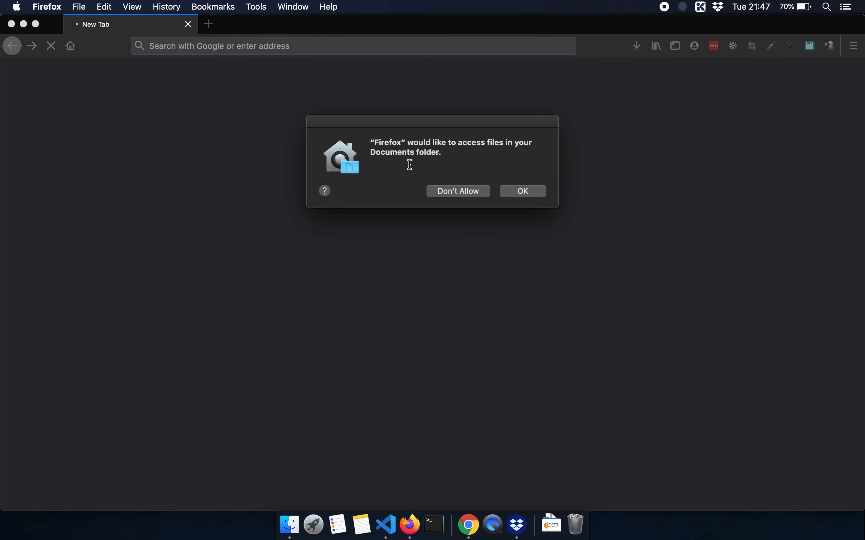
left_click(522, 191)
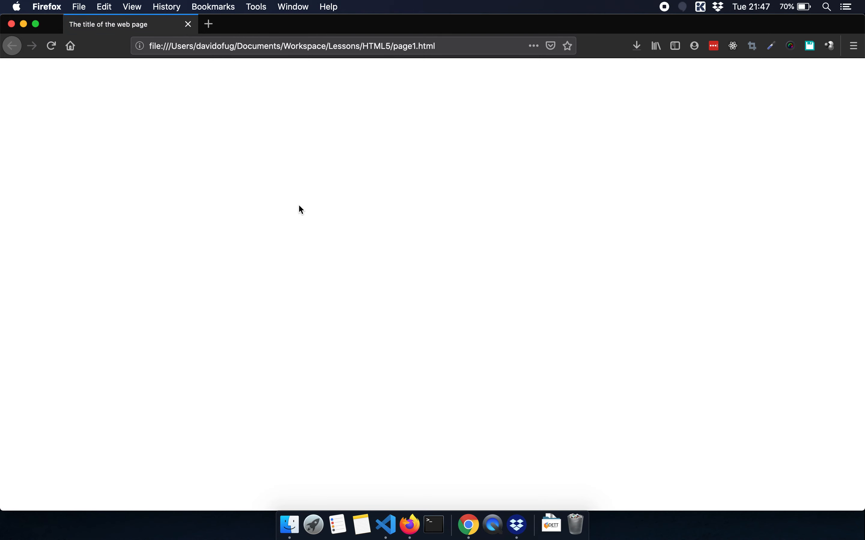
mouse_move(163, 37)
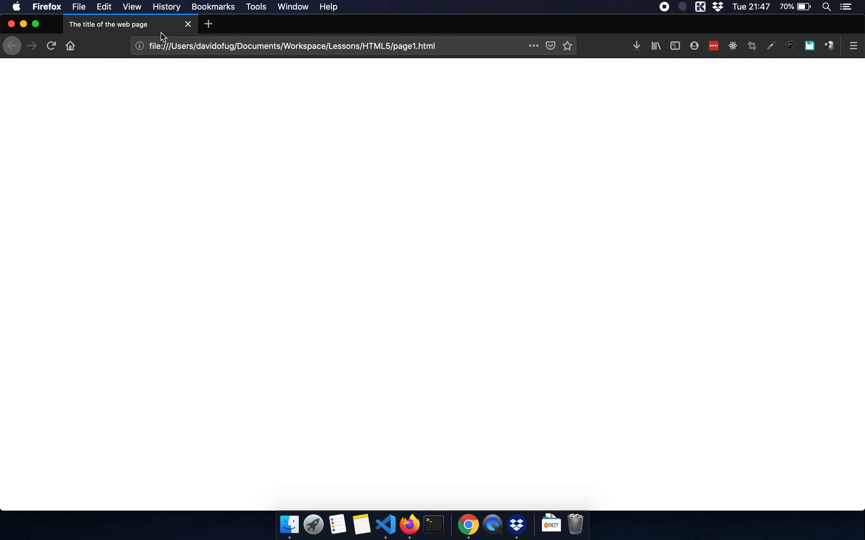
mouse_move(143, 35)
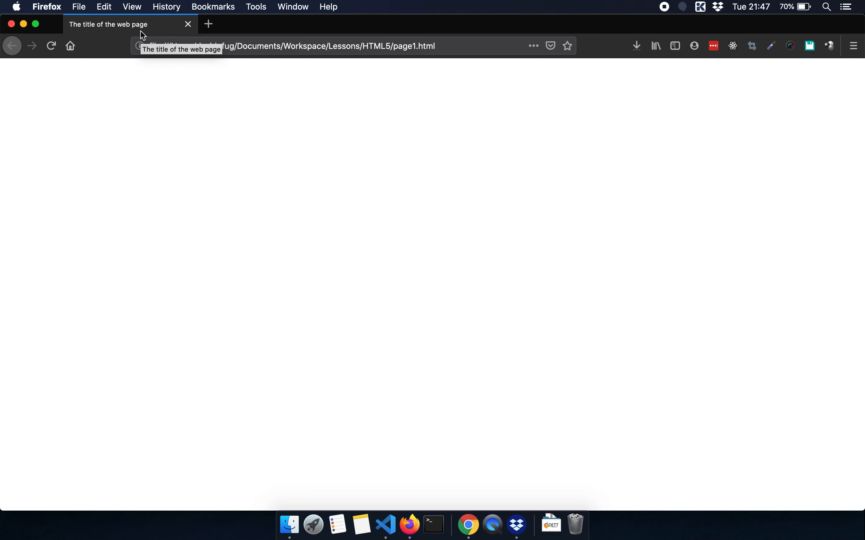
mouse_move(142, 28)
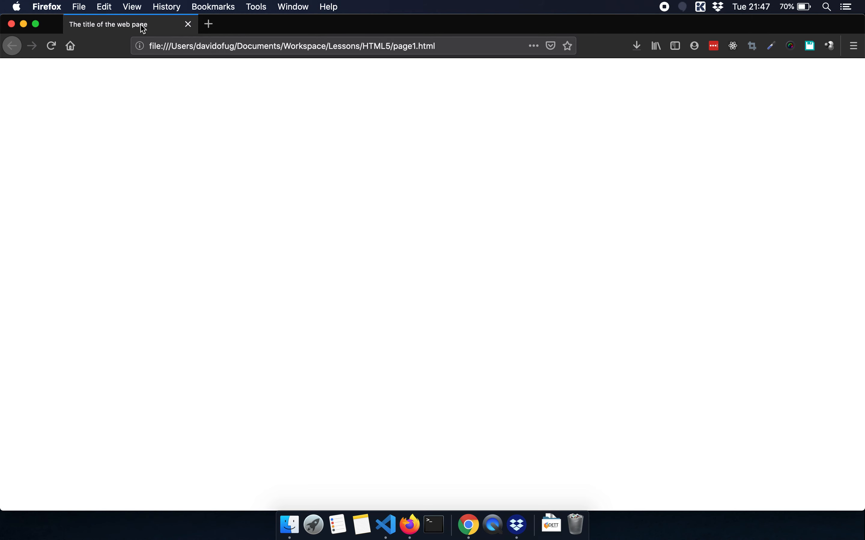
mouse_move(146, 33)
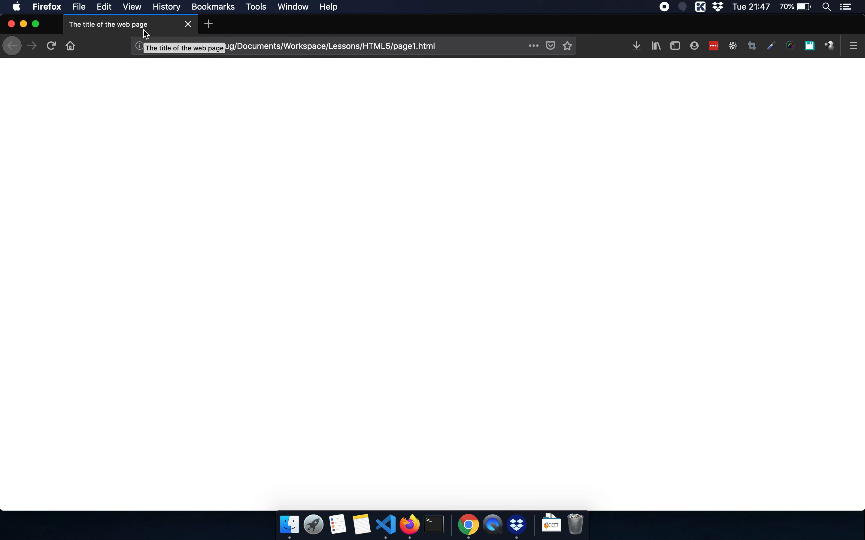
mouse_move(300, 139)
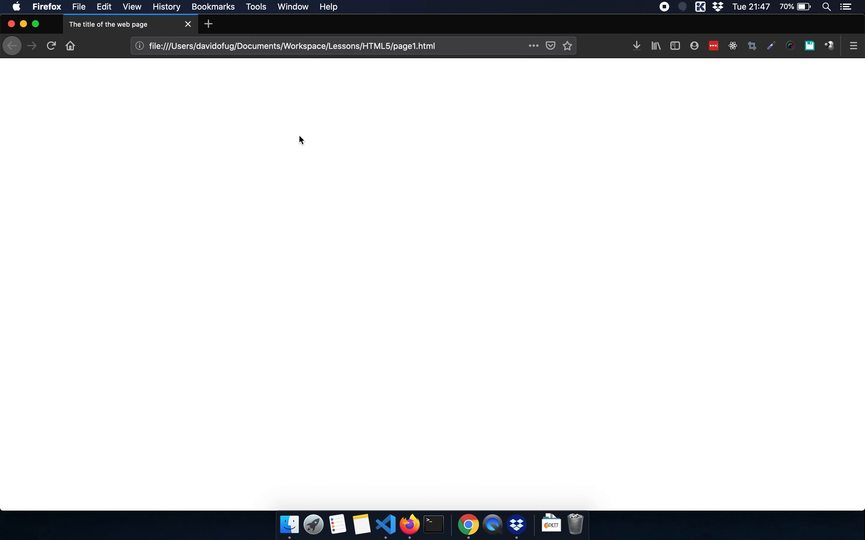
mouse_move(385, 524)
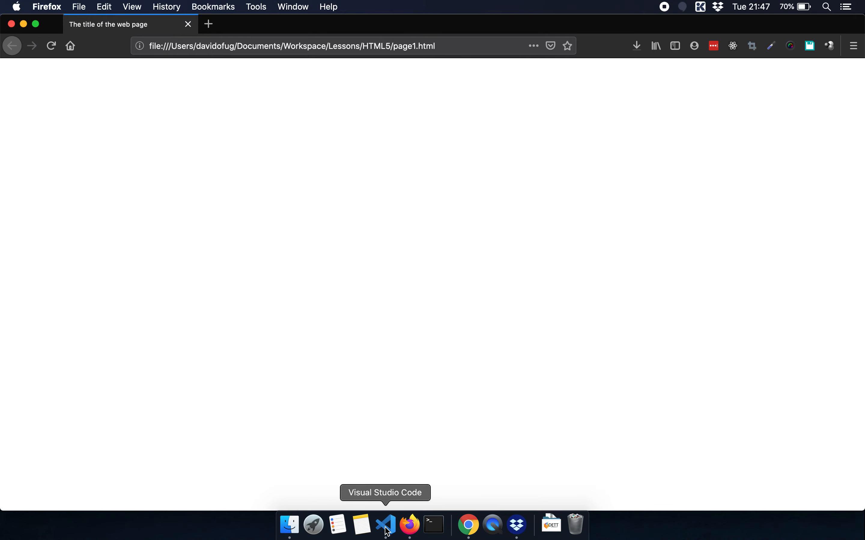
Step: In page1.html's body, write the comment 'Heading tags i.e h1 up to h6'
left_click(385, 524)
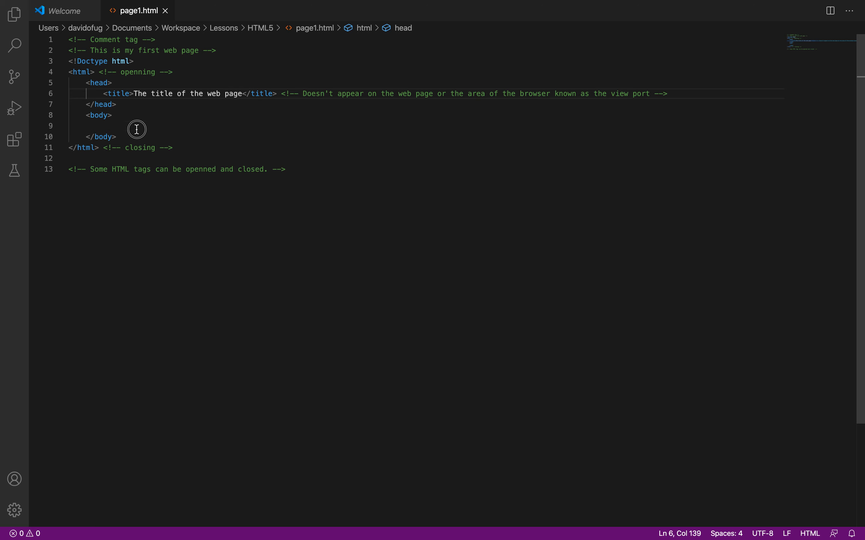
type("<h1></h1>")
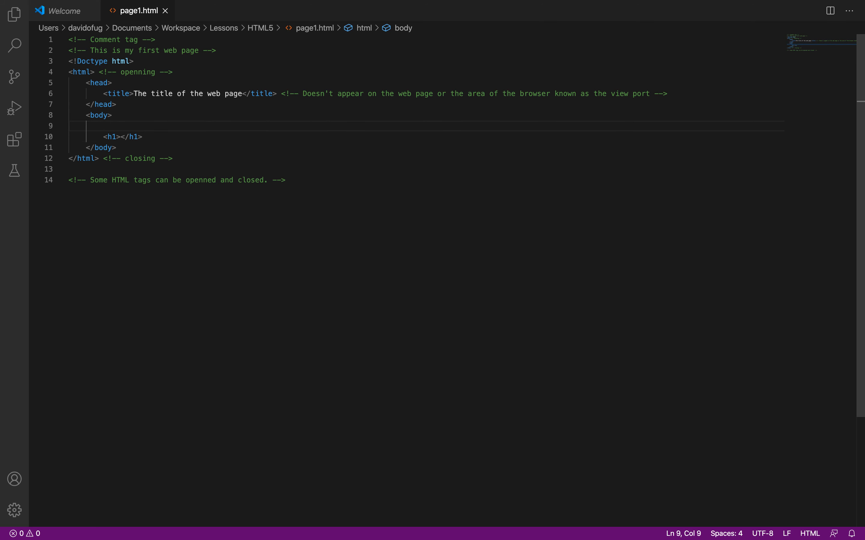
type("<!--  -->")
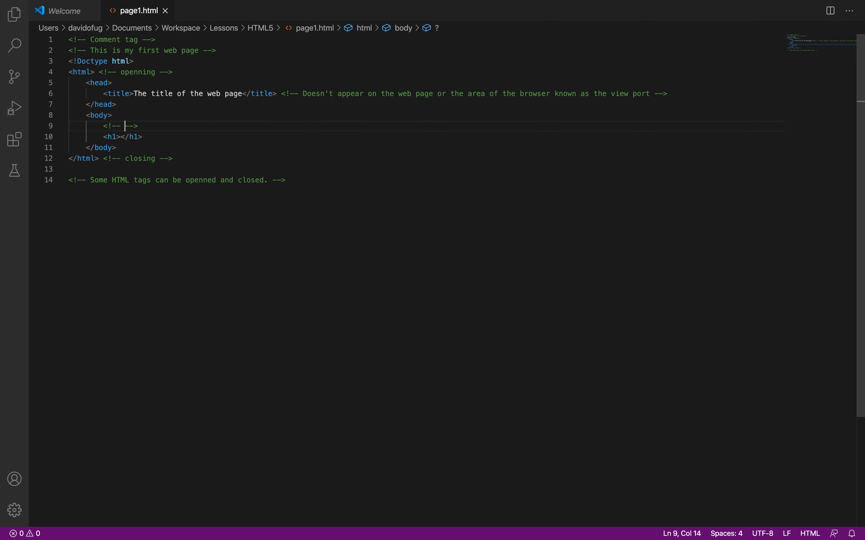
type("Heading")
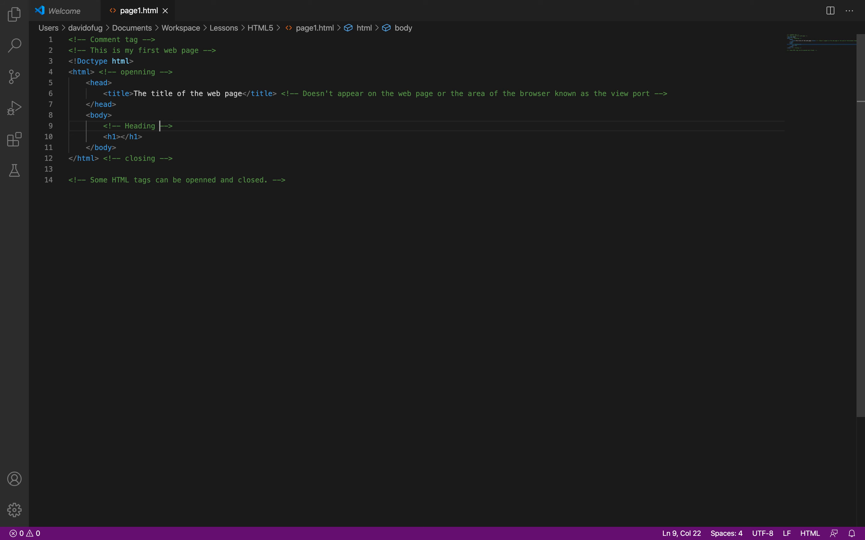
type("tags")
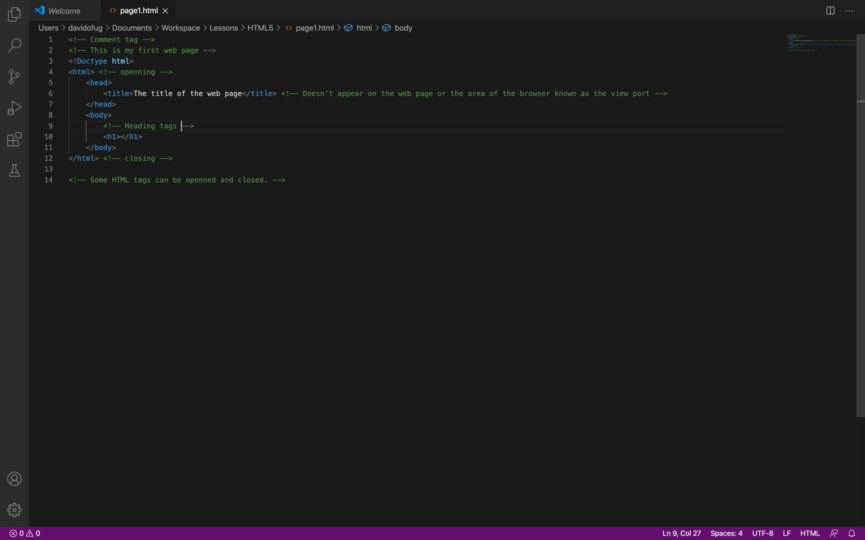
type("i.e")
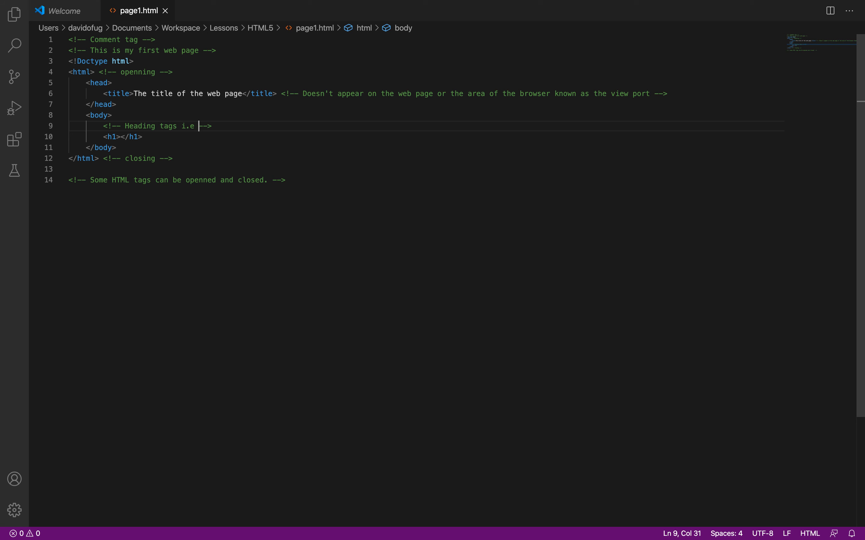
type("h1")
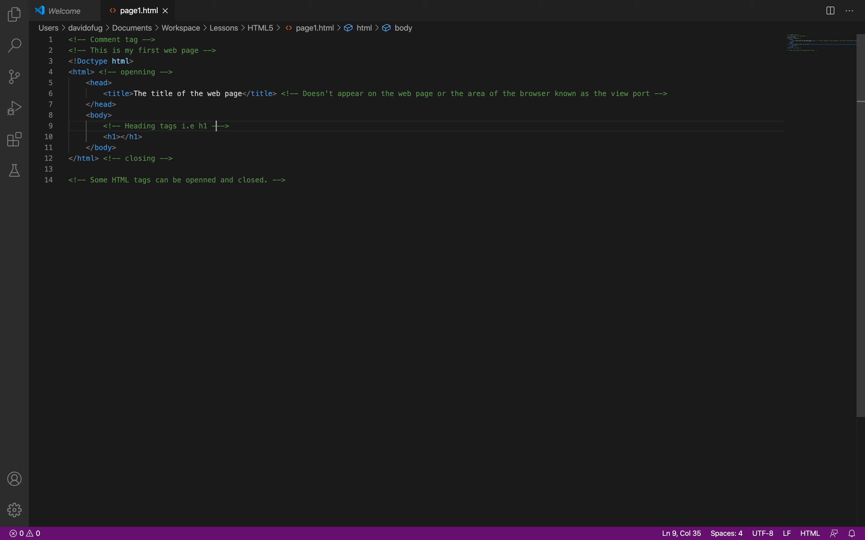
type("u")
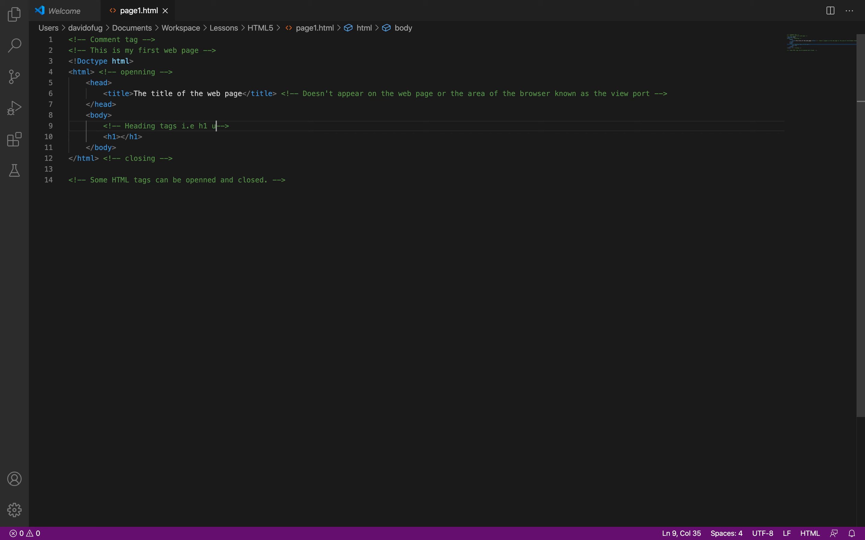
type("p to h6")
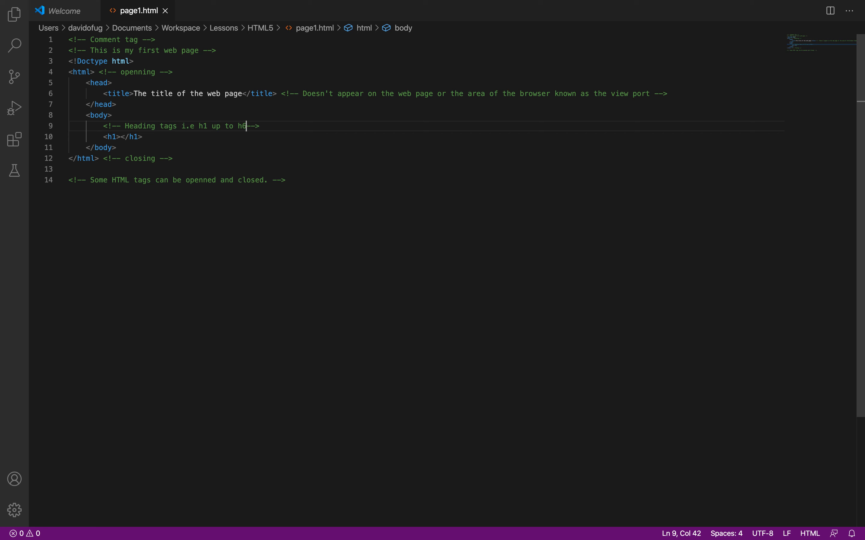
type("-->")
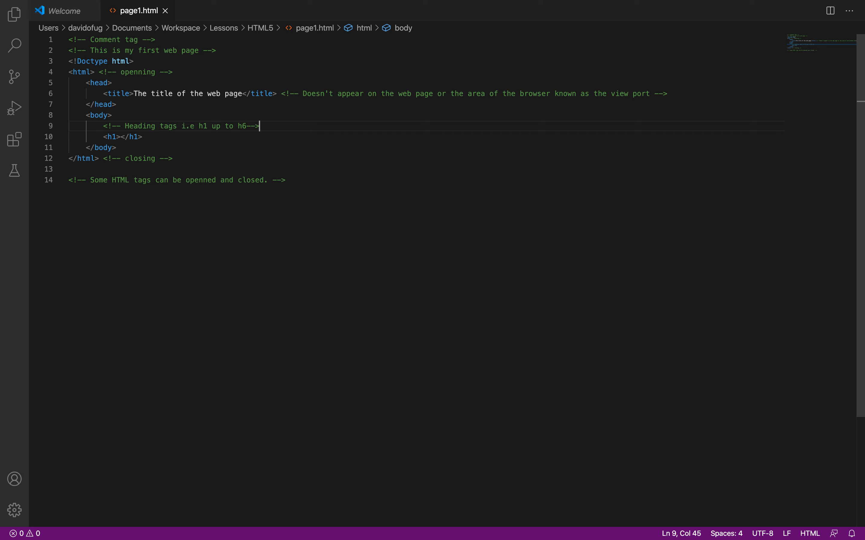
Step: Add a comment that h1 appears biggest while h6 appears as the smallest heading
type("<!-- h1 appears as the bi-->")
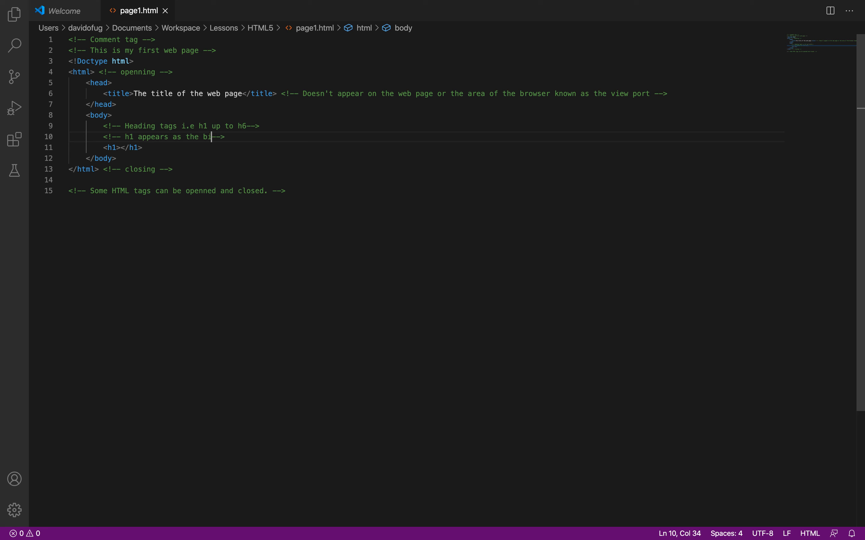
type("ggest")
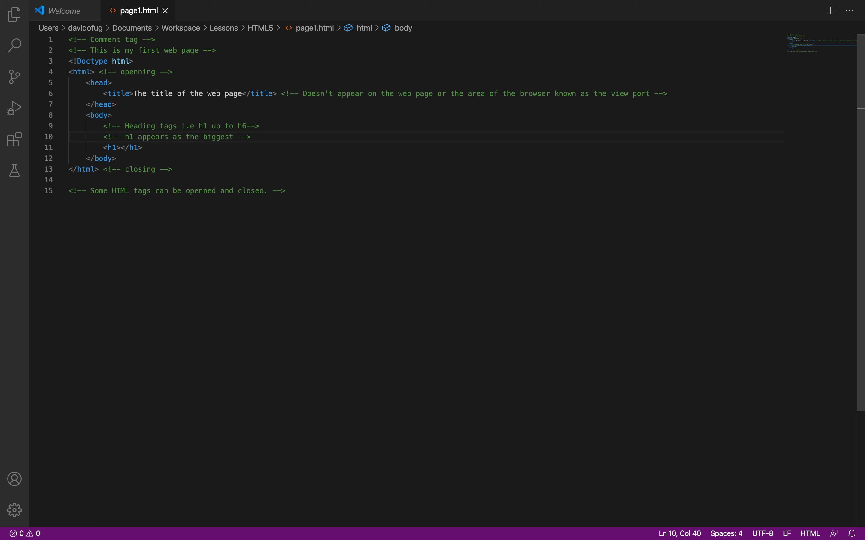
type("while")
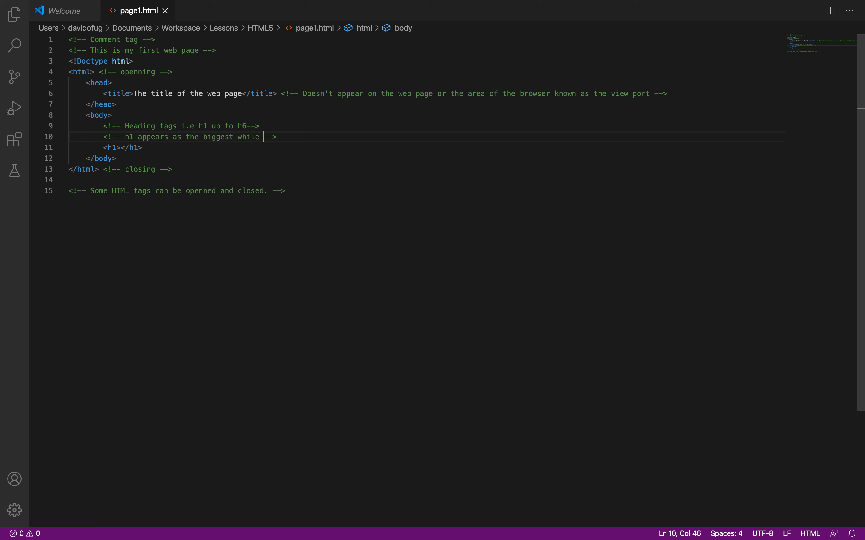
type("h6 ha")
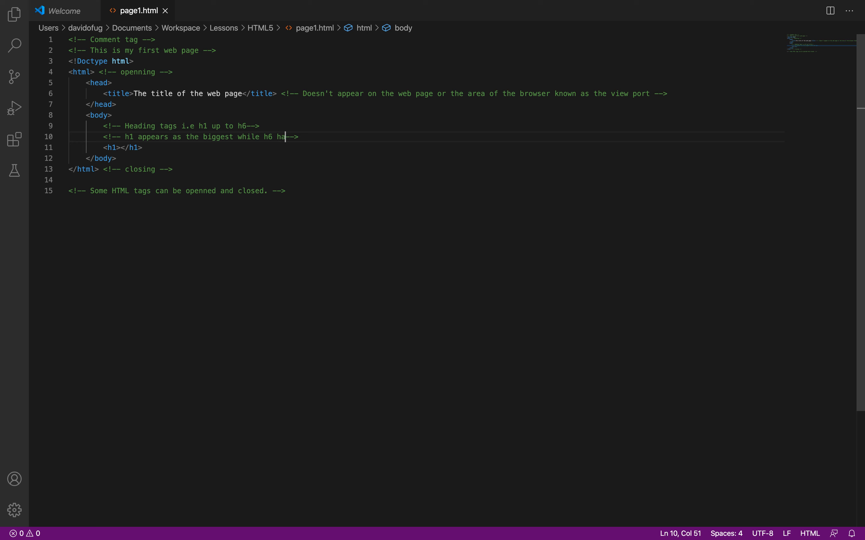
type("ppears")
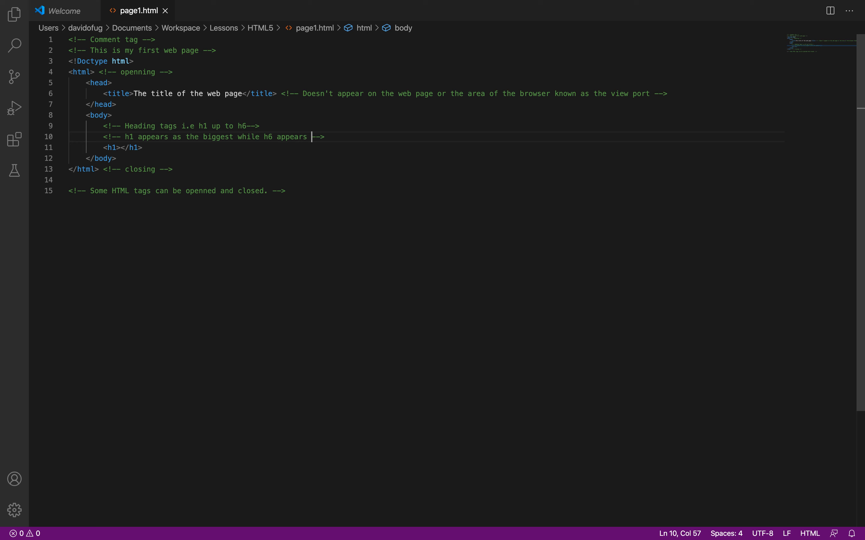
type("as the small")
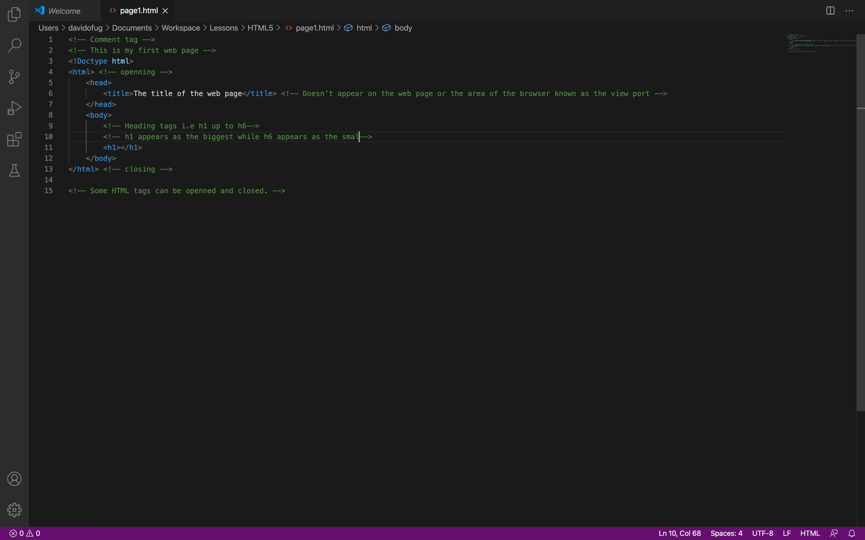
type("lest headi")
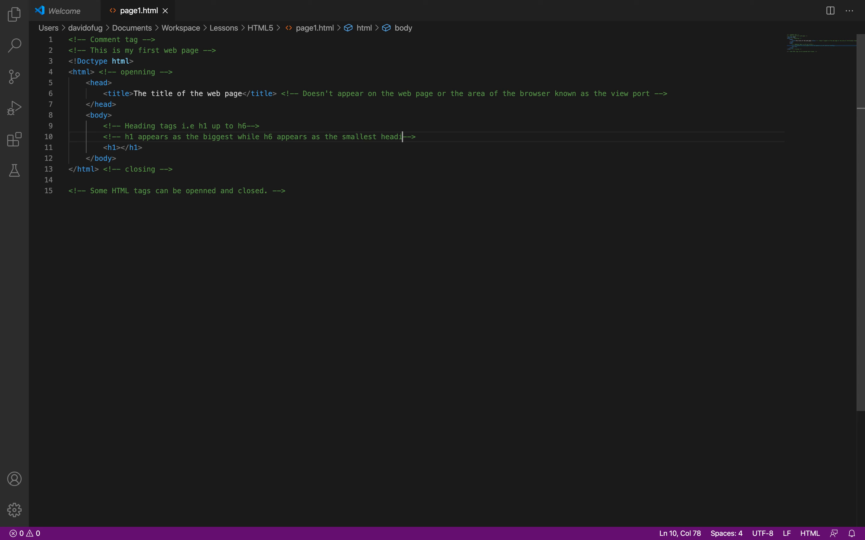
Step: Enter 'Heading one' inside the h1 element and duplicate the line down seven times
left_click(122, 147)
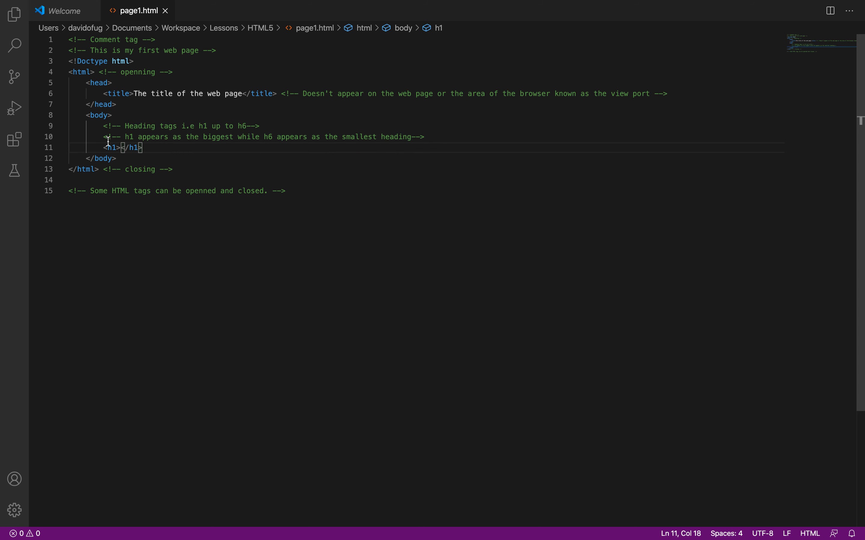
type("Big")
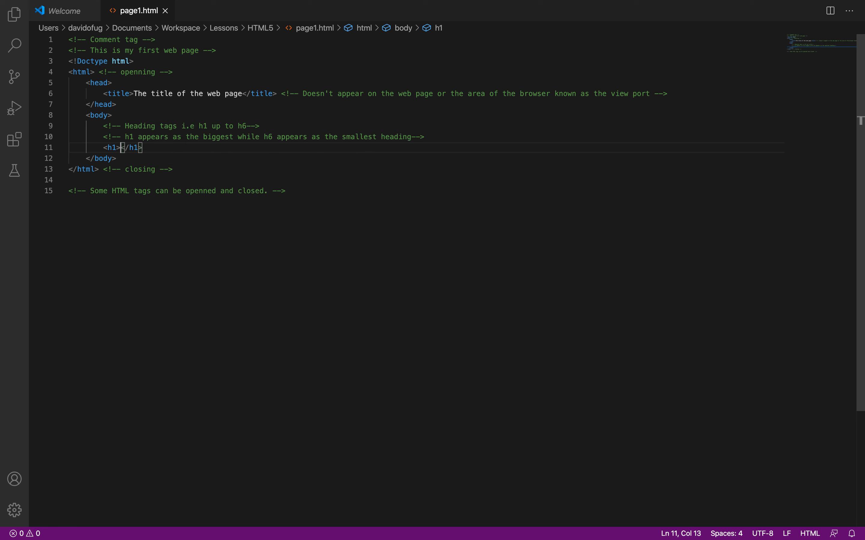
type("Heading one")
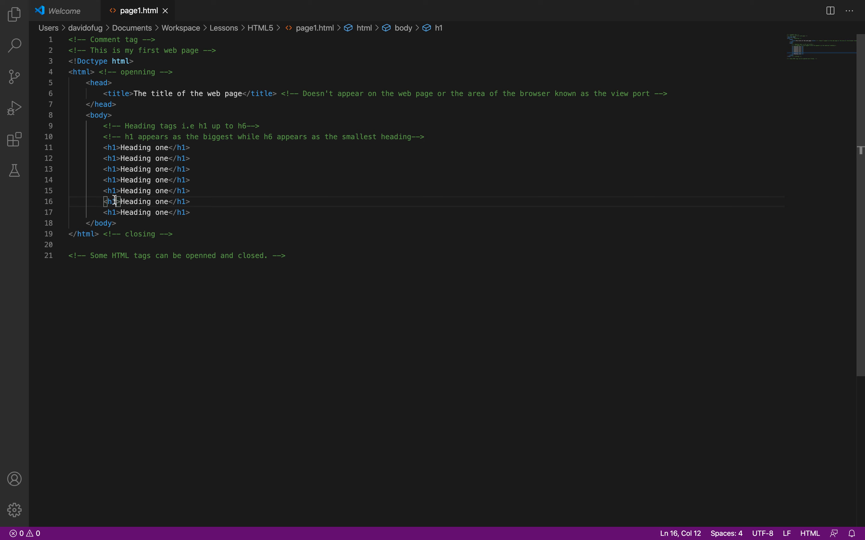
Step: Renumber the duplicated h1 lines as h2 through h6 with matching closing tags
left_click(110, 159)
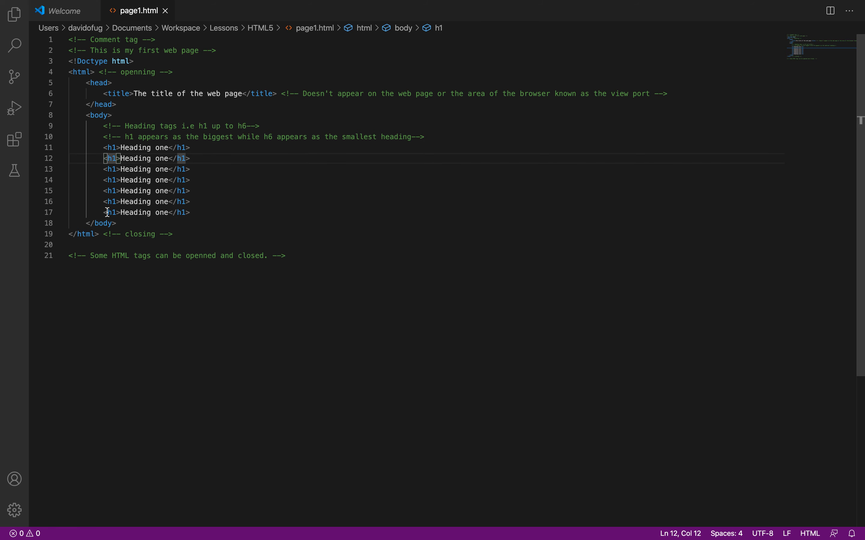
type("2")
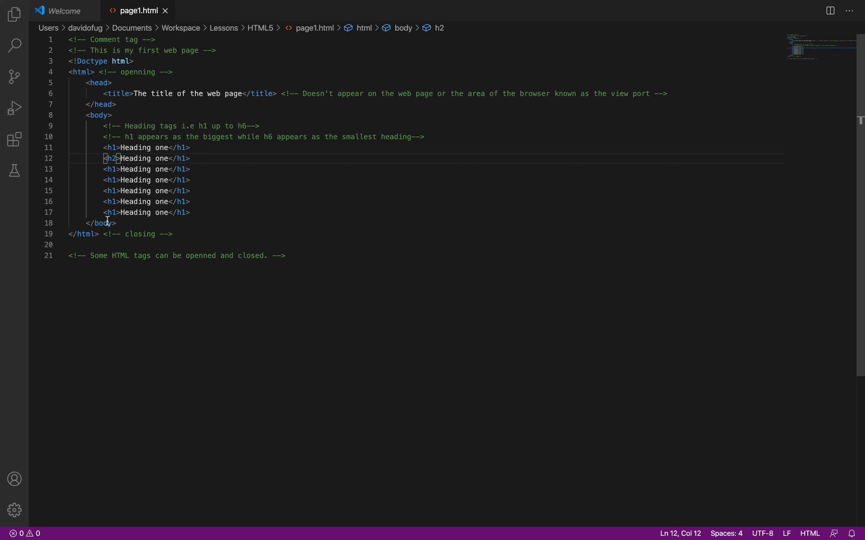
left_click(113, 169)
type("3")
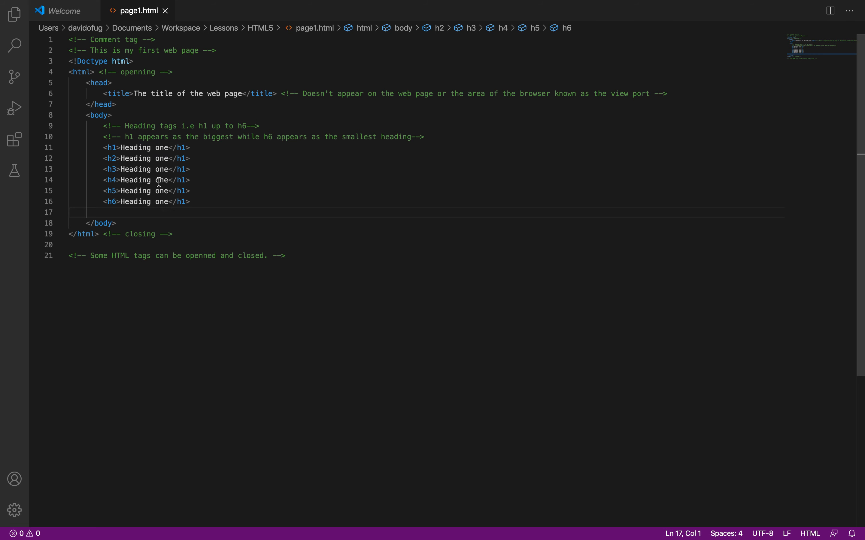
left_click(179, 158)
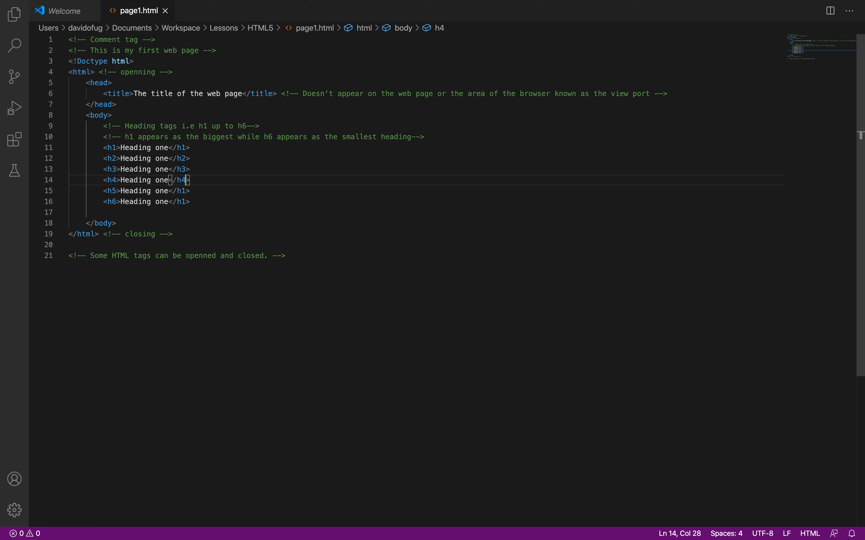
Step: Change the heading texts to 'Heading two' through 'Heading six'
left_click(185, 191)
type("5")
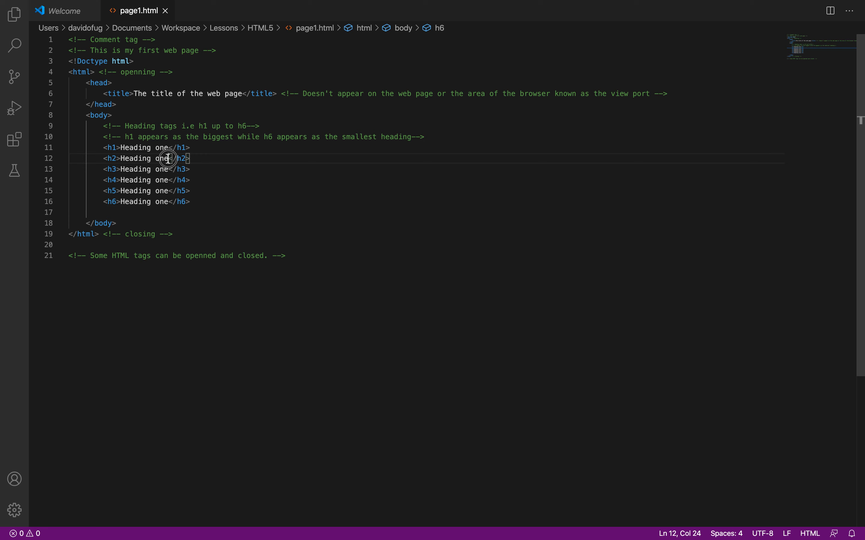
type("two")
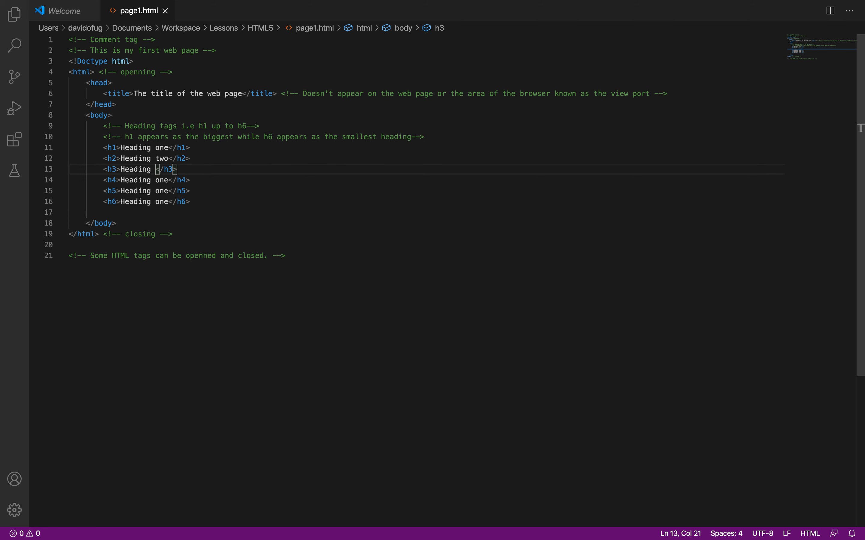
type("three")
left_click(425, 190)
type("fiv")
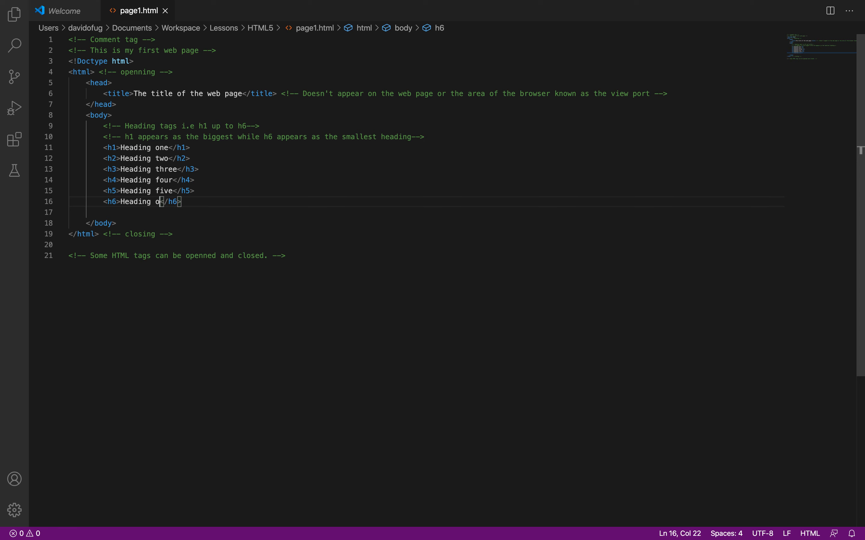
type("si")
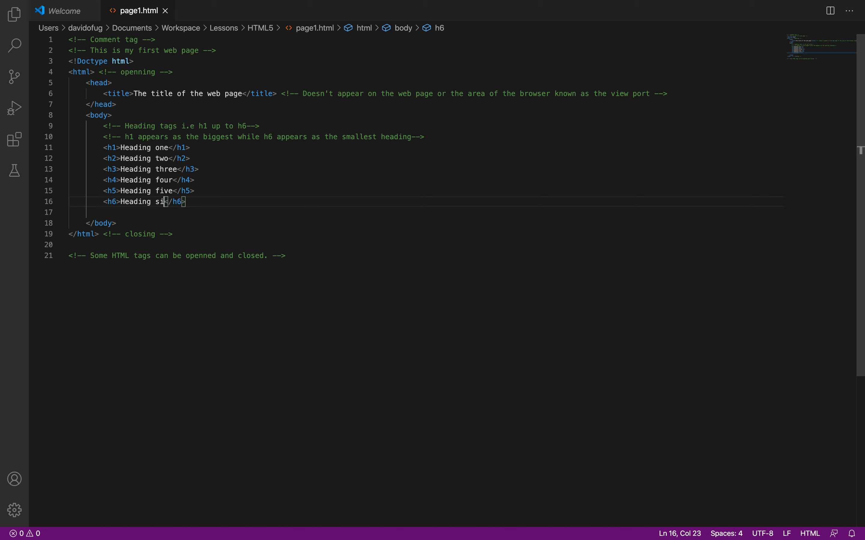
type("x")
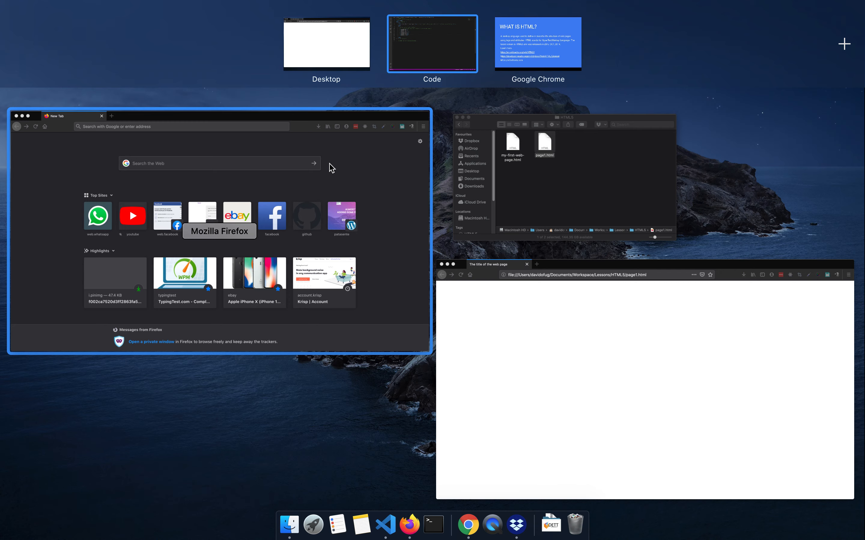
mouse_move(352, 152)
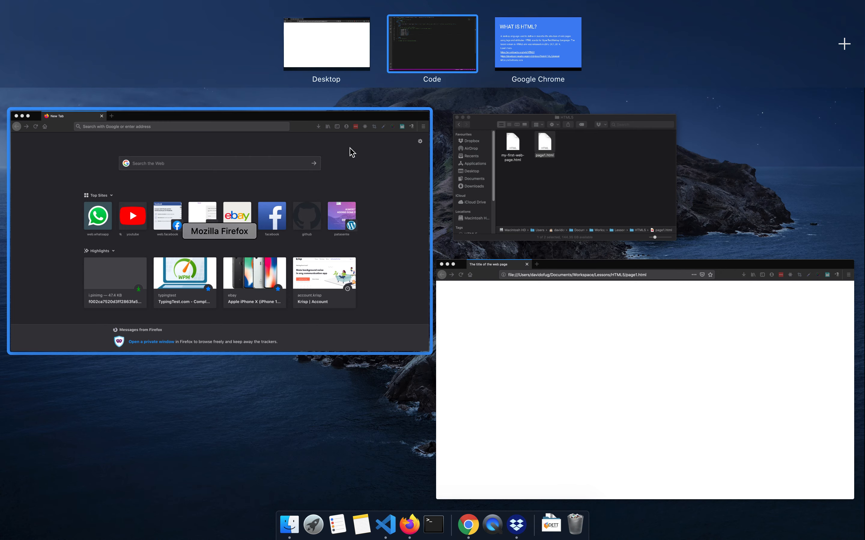
Step: Reload page1.html in Firefox to see Heading one to six shrinking, then return to VS Code
left_click(219, 221)
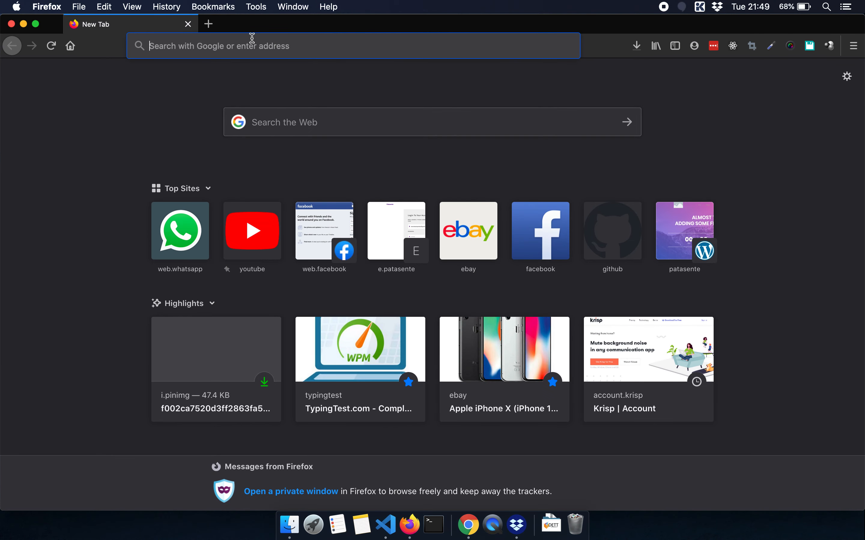
mouse_move(12, 23)
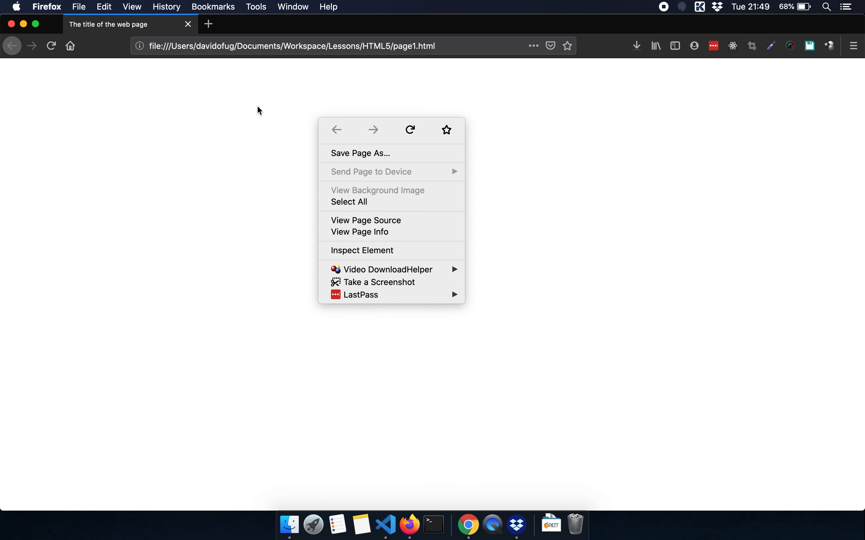
mouse_move(50, 45)
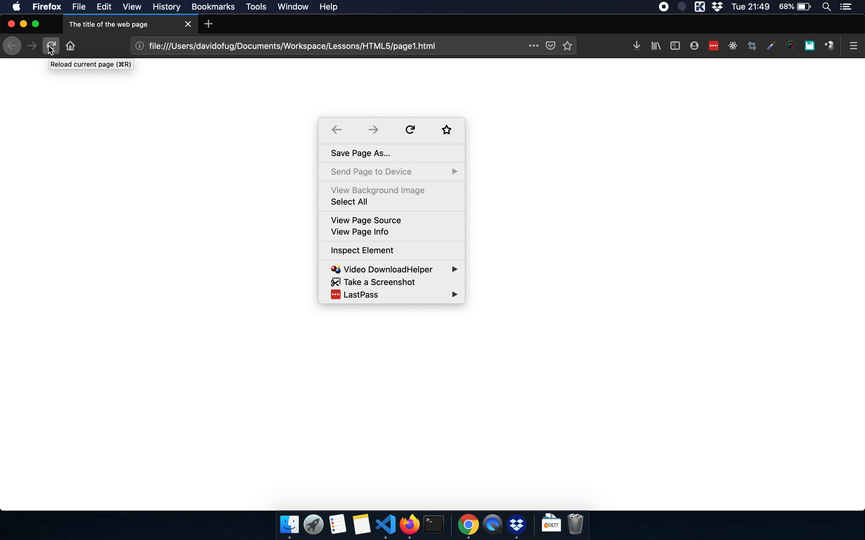
mouse_move(409, 130)
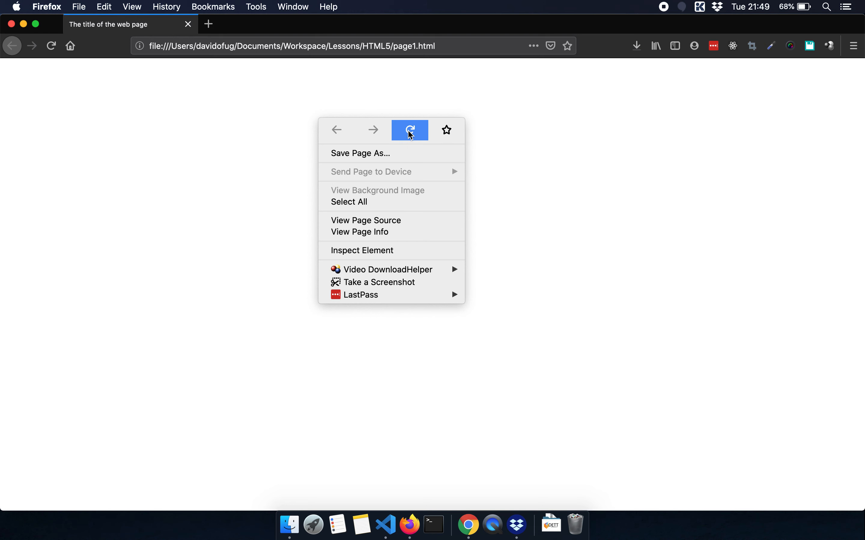
left_click(271, 109)
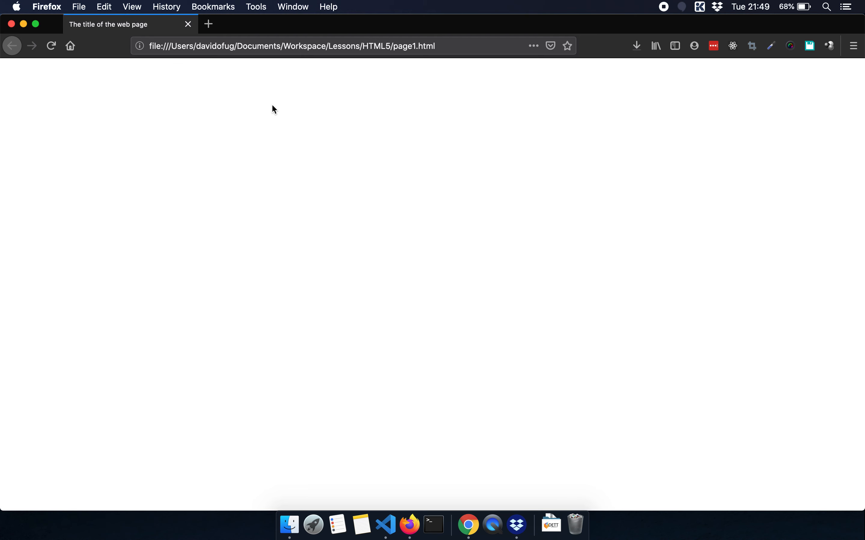
mouse_move(50, 46)
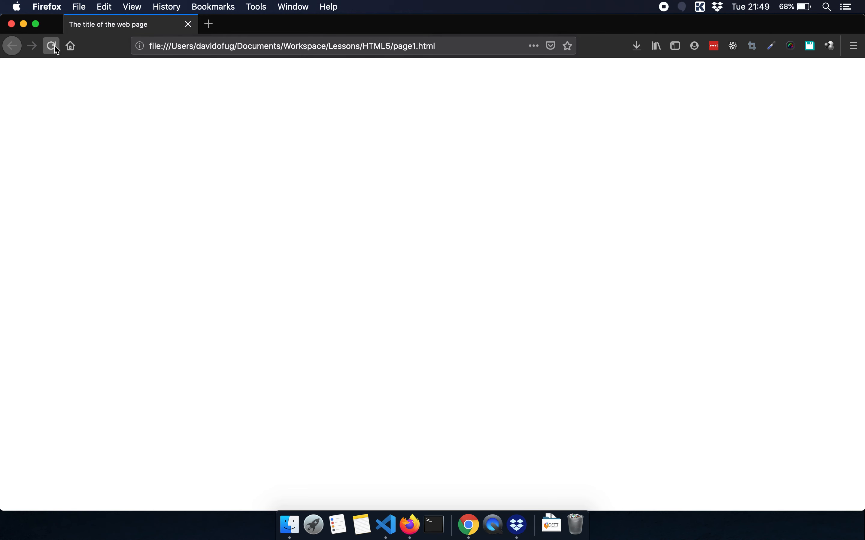
left_click(51, 46)
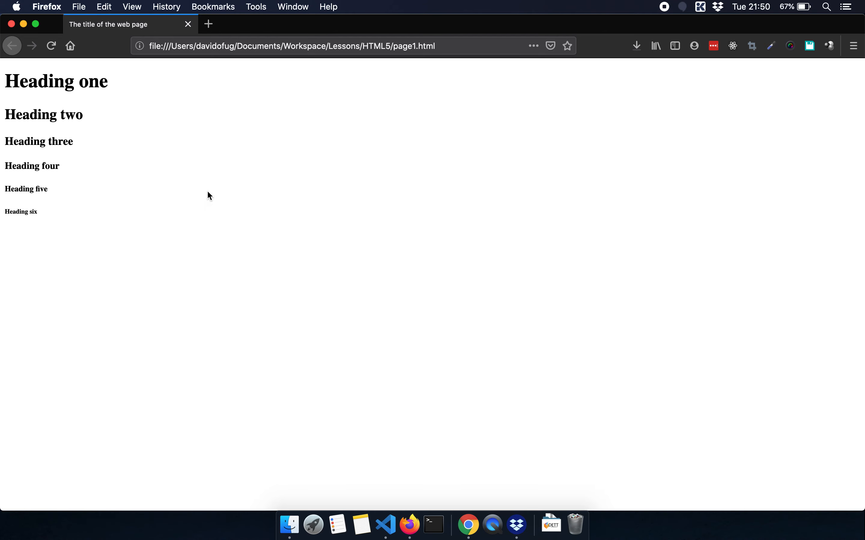
left_click(385, 524)
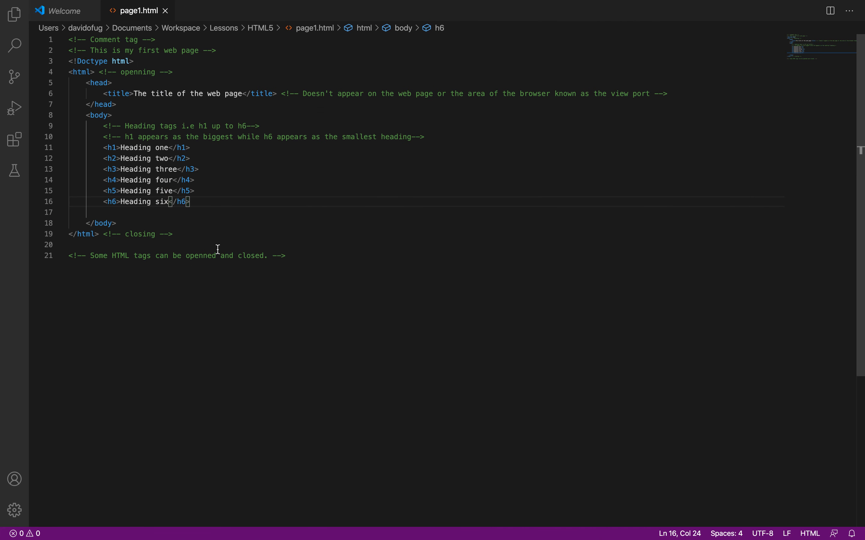
Step: Below h6, write a <p> reading 'This is a paragraph. It displays or renders normal text.'
type("<p></p>")
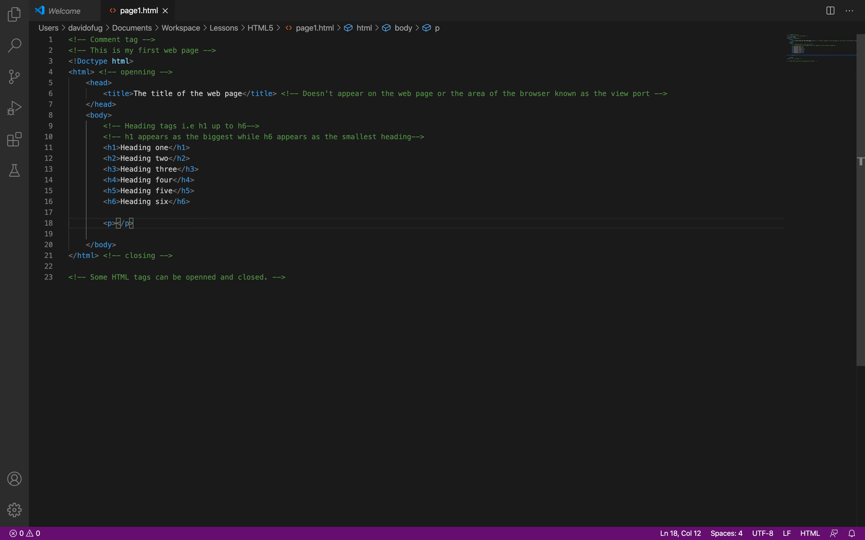
type("This is")
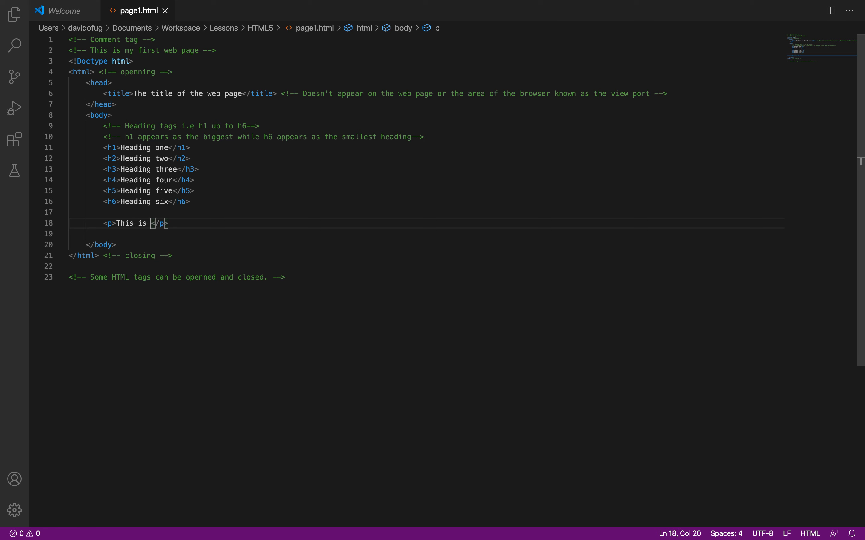
type("a pra")
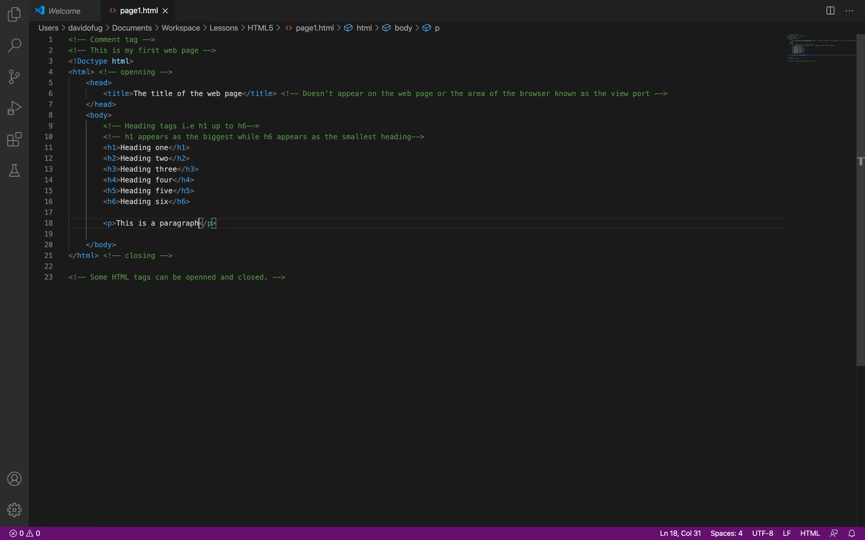
type(". It")
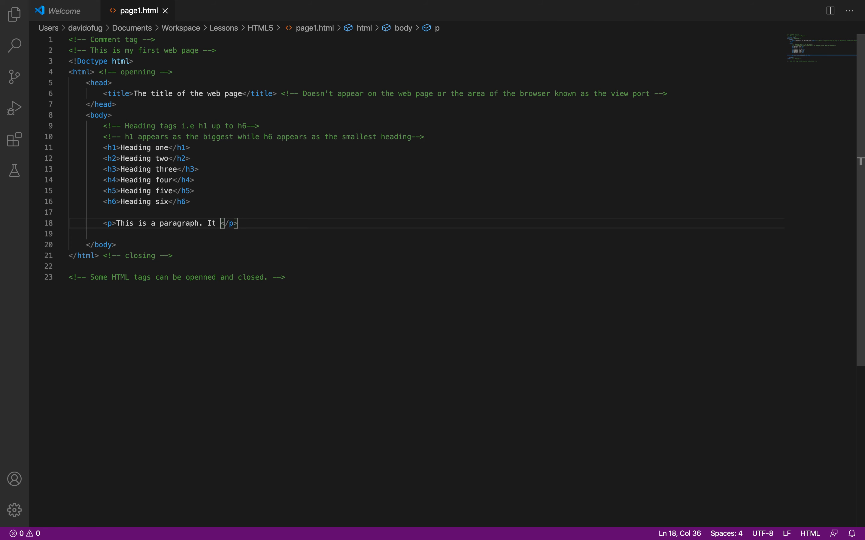
type("disp")
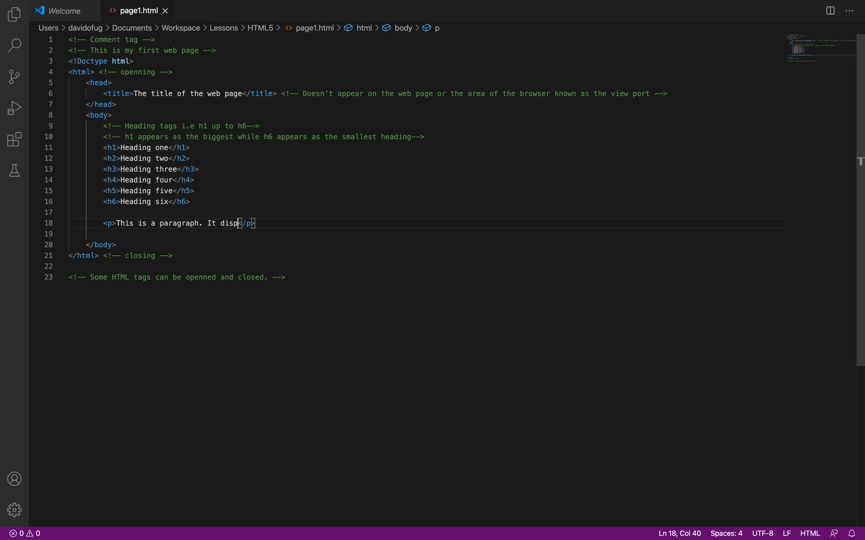
type("lays")
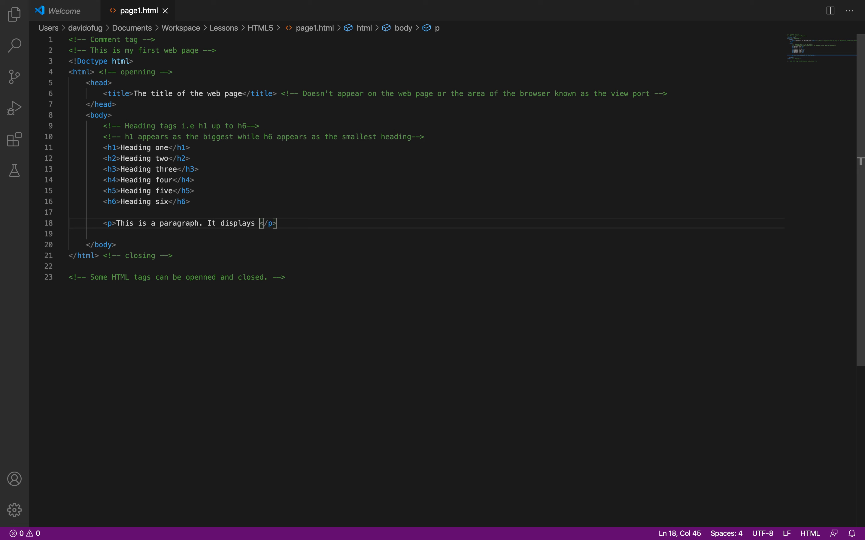
type("or renders normal")
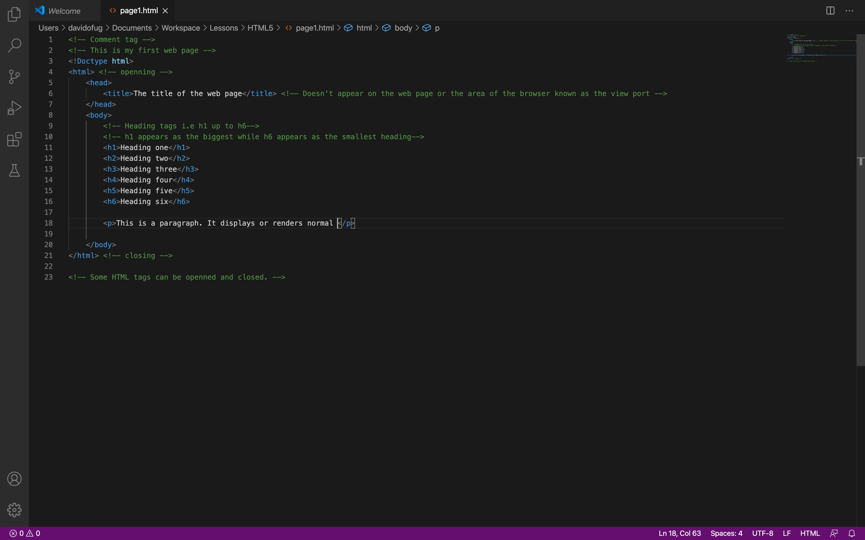
type("text.")
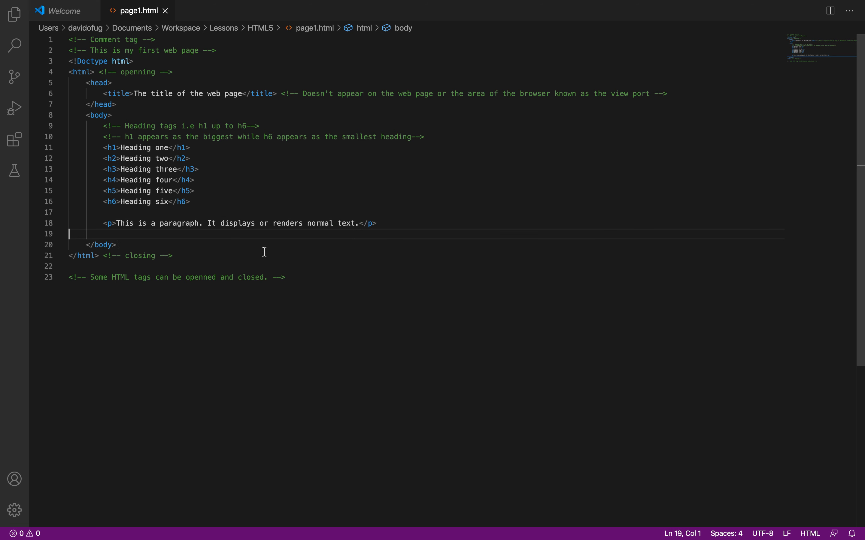
mouse_move(226, 199)
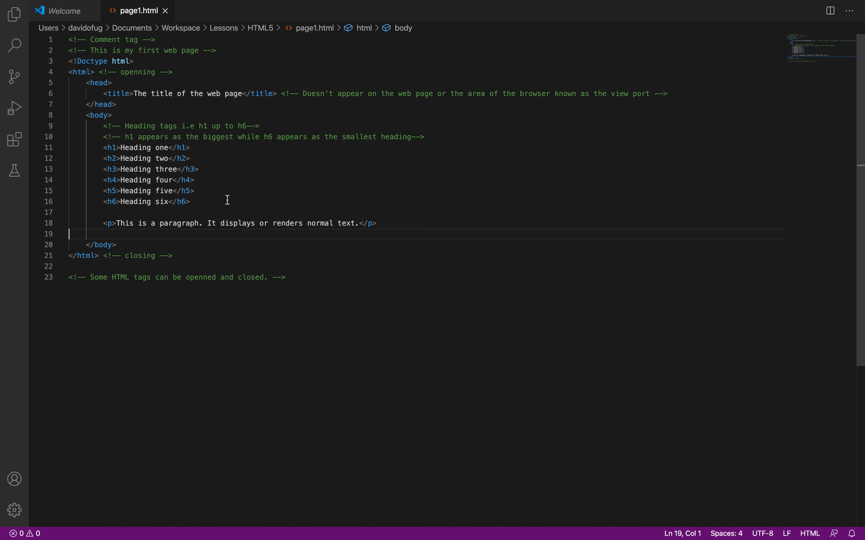
mouse_move(469, 524)
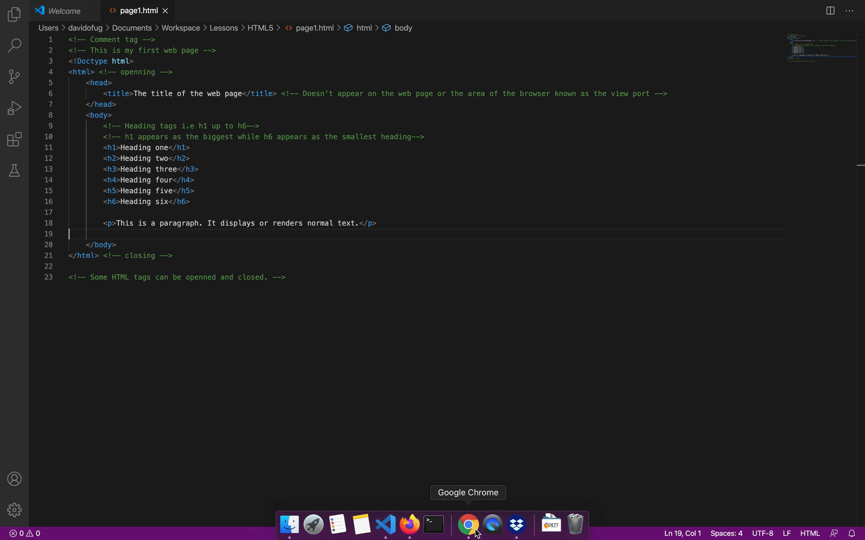
Step: Switch to Firefox to view the paragraph rendered below the six headings
left_click(468, 524)
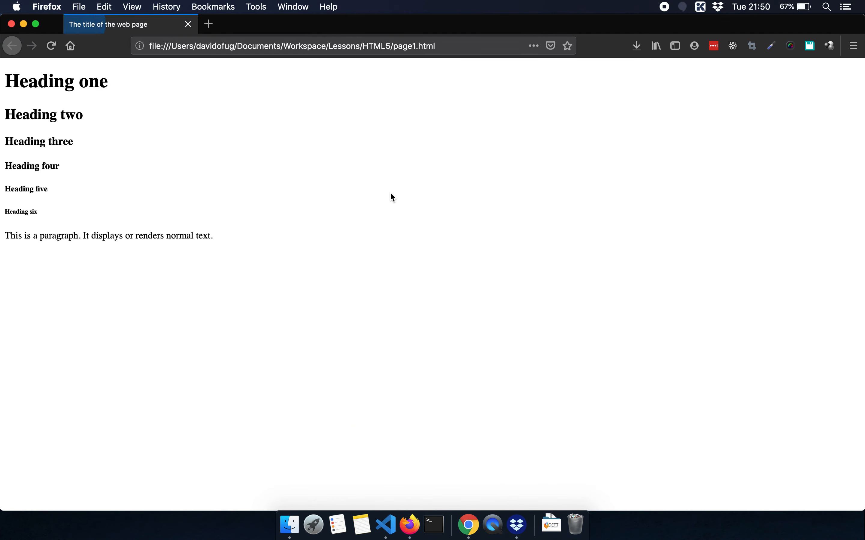
mouse_move(248, 239)
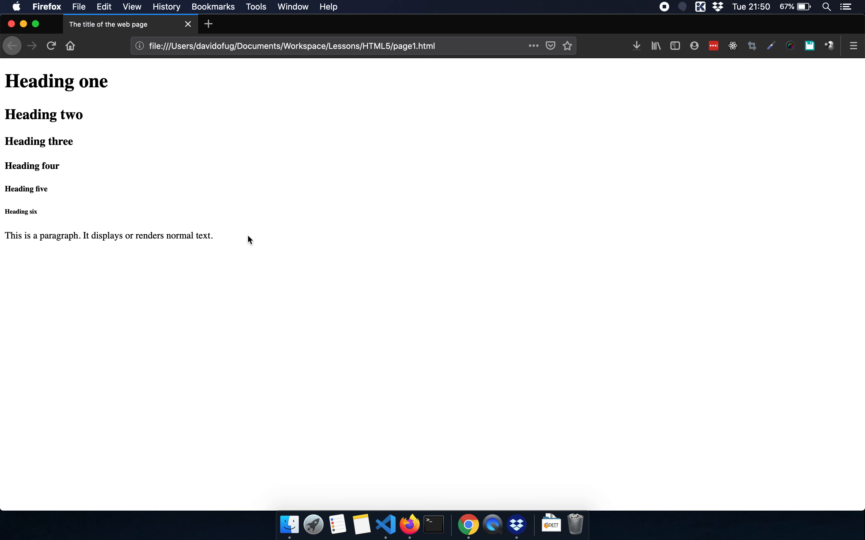